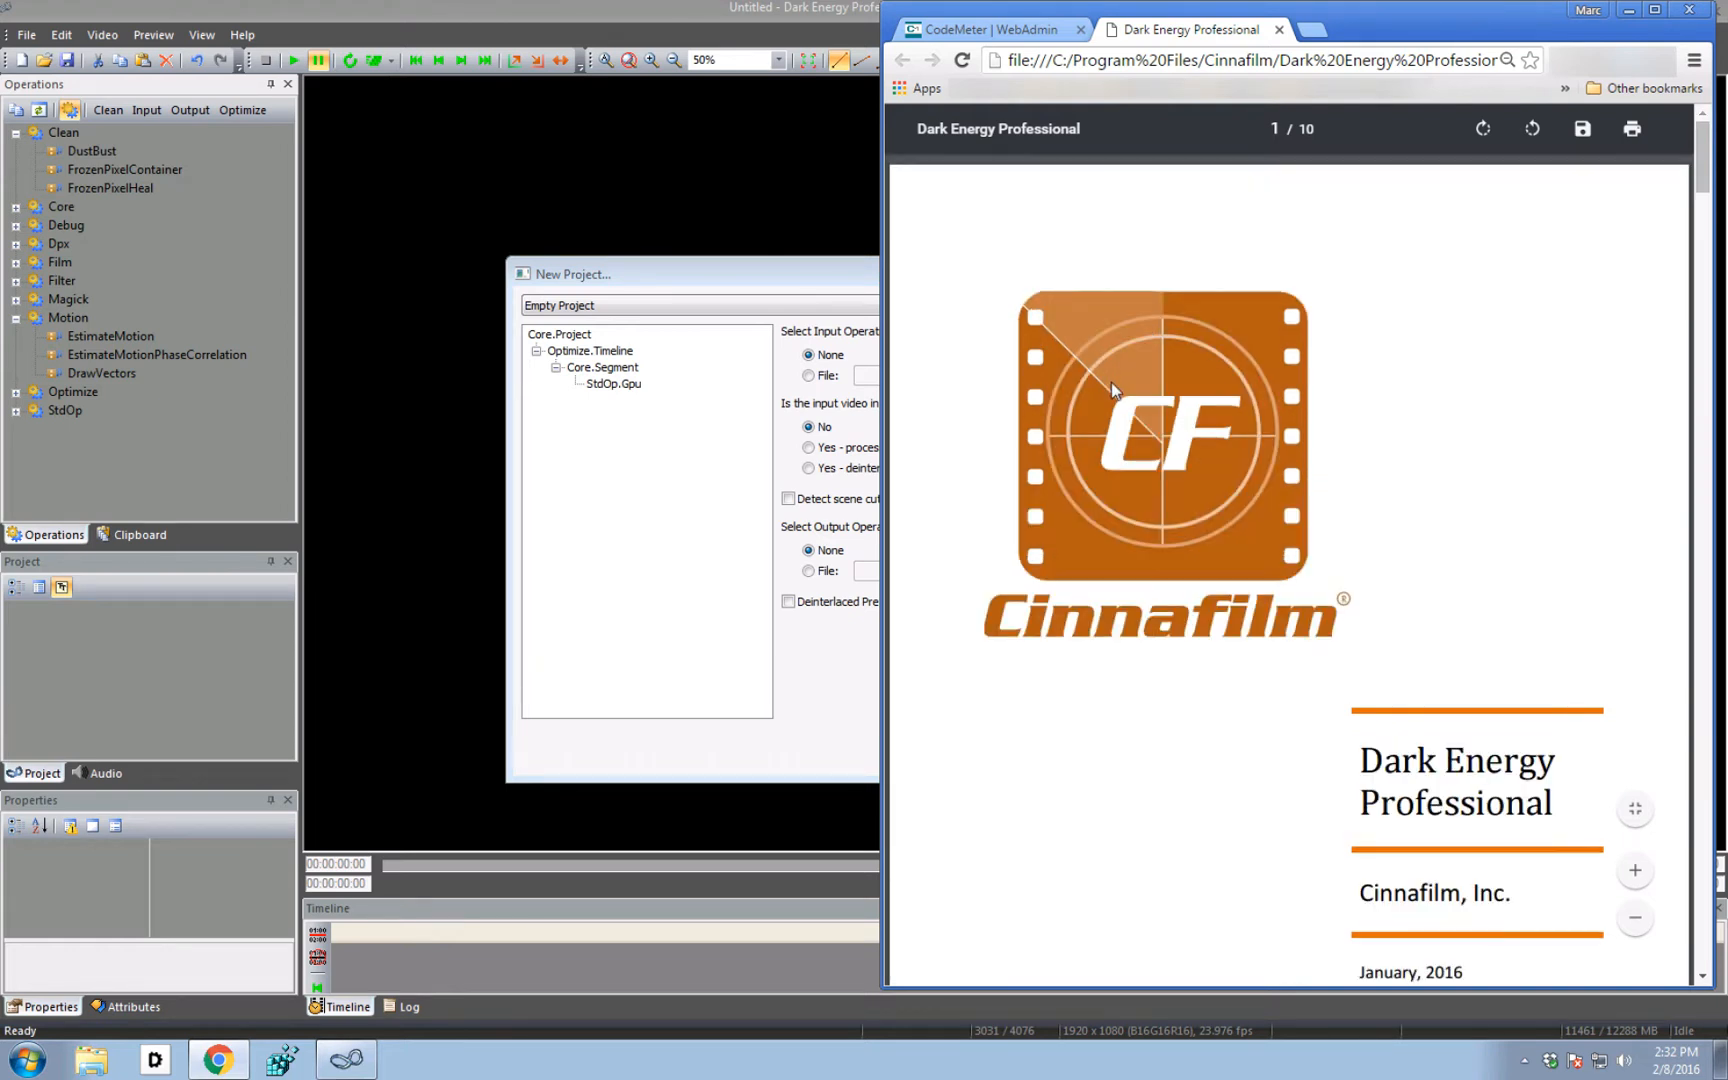
mouse_move(1086, 415)
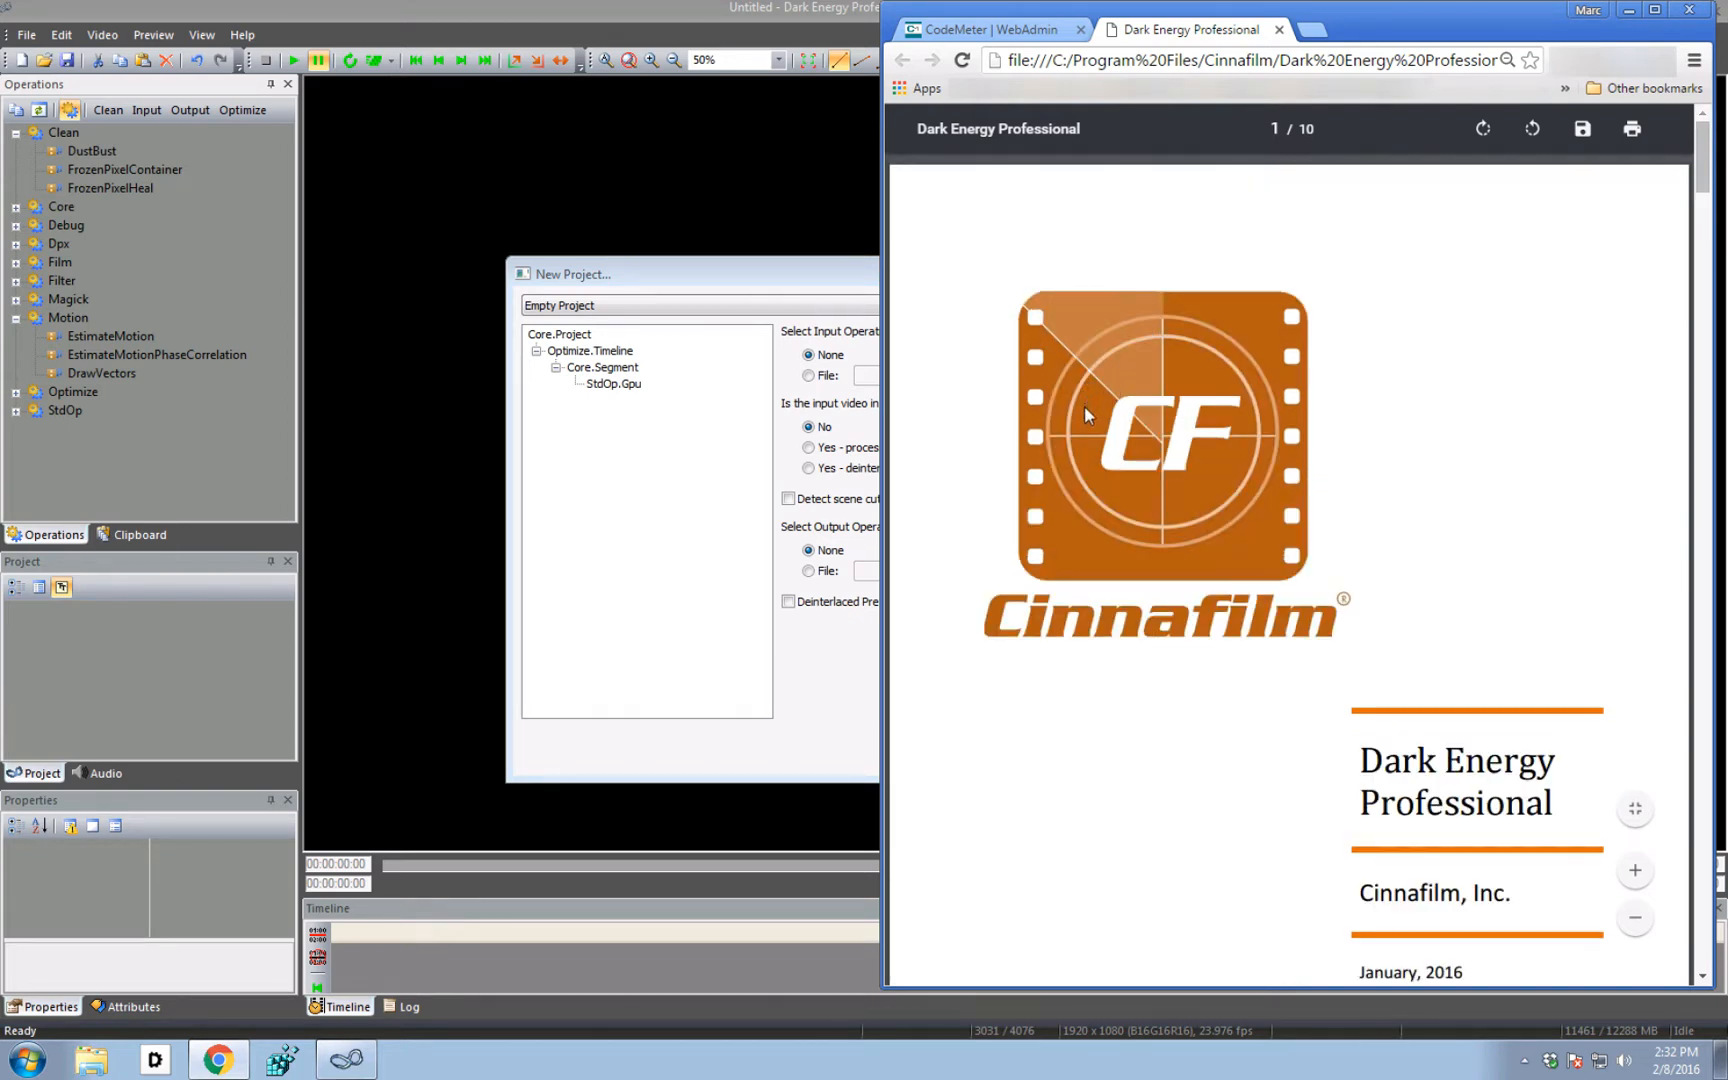
mouse_move(912, 487)
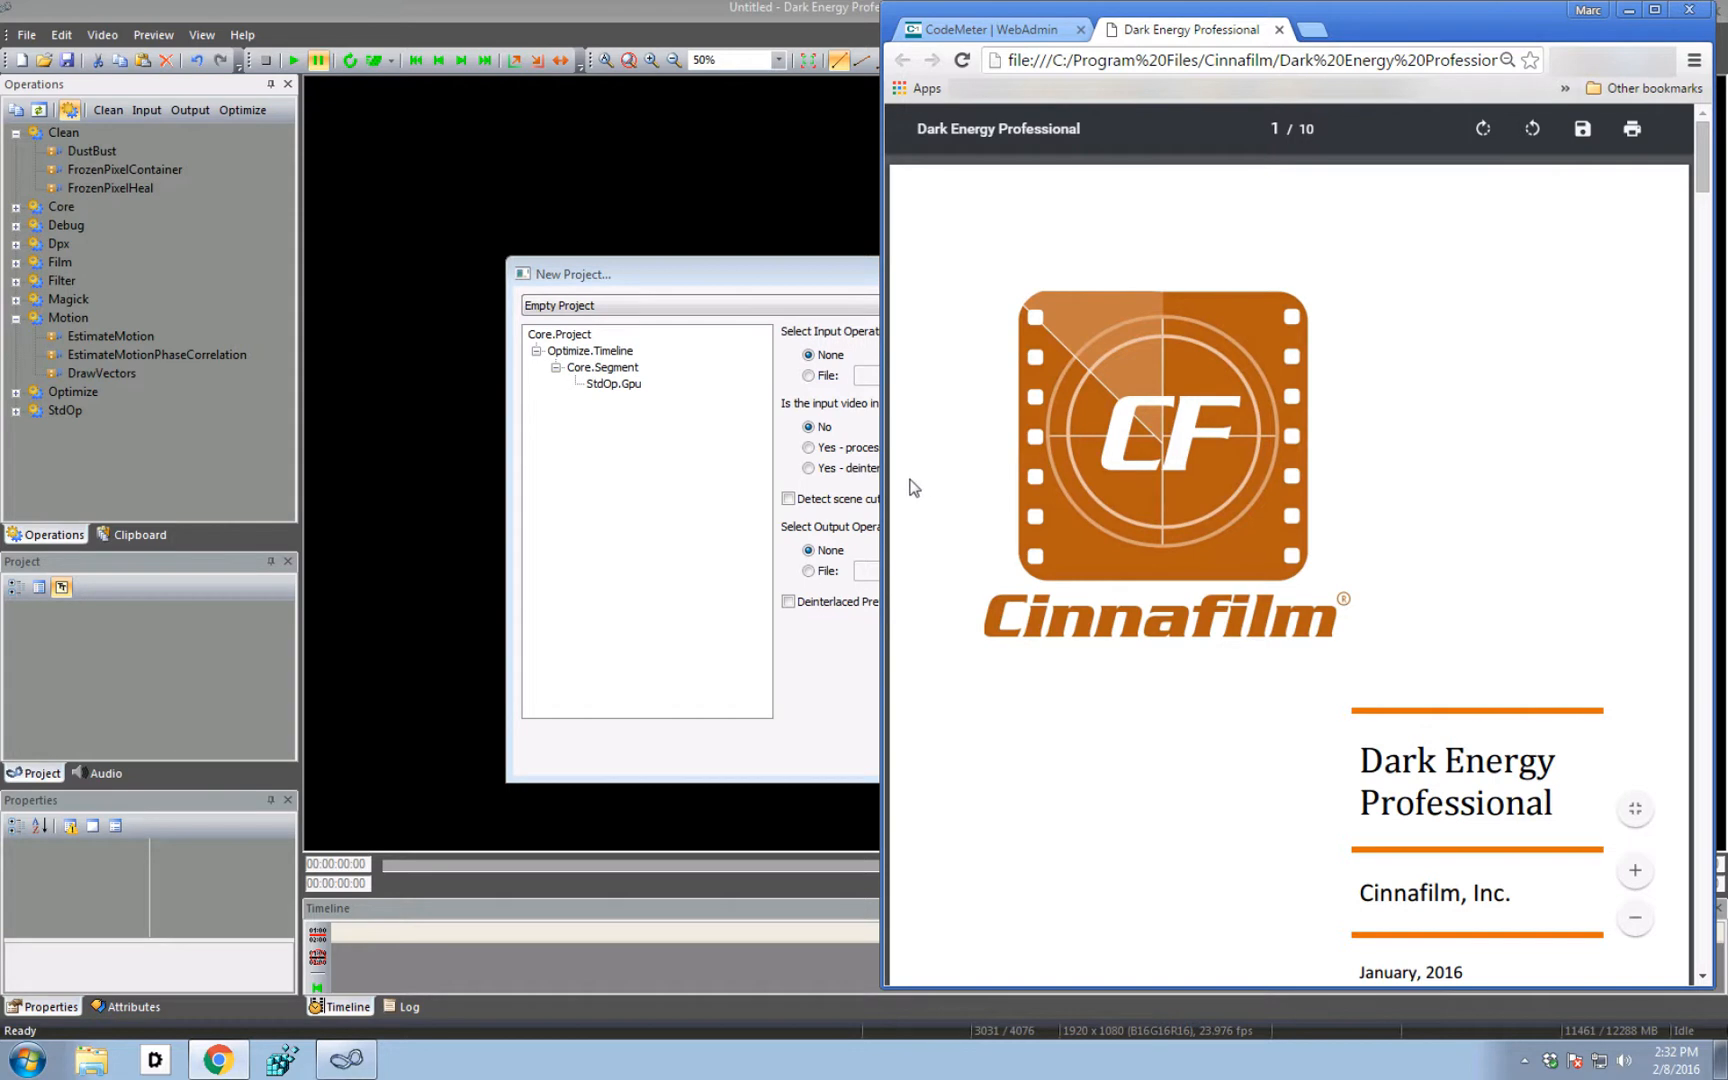
Switch Chrome to the CodeMeter WebAdmin tab listing the Cinnafilm licenses
click(986, 30)
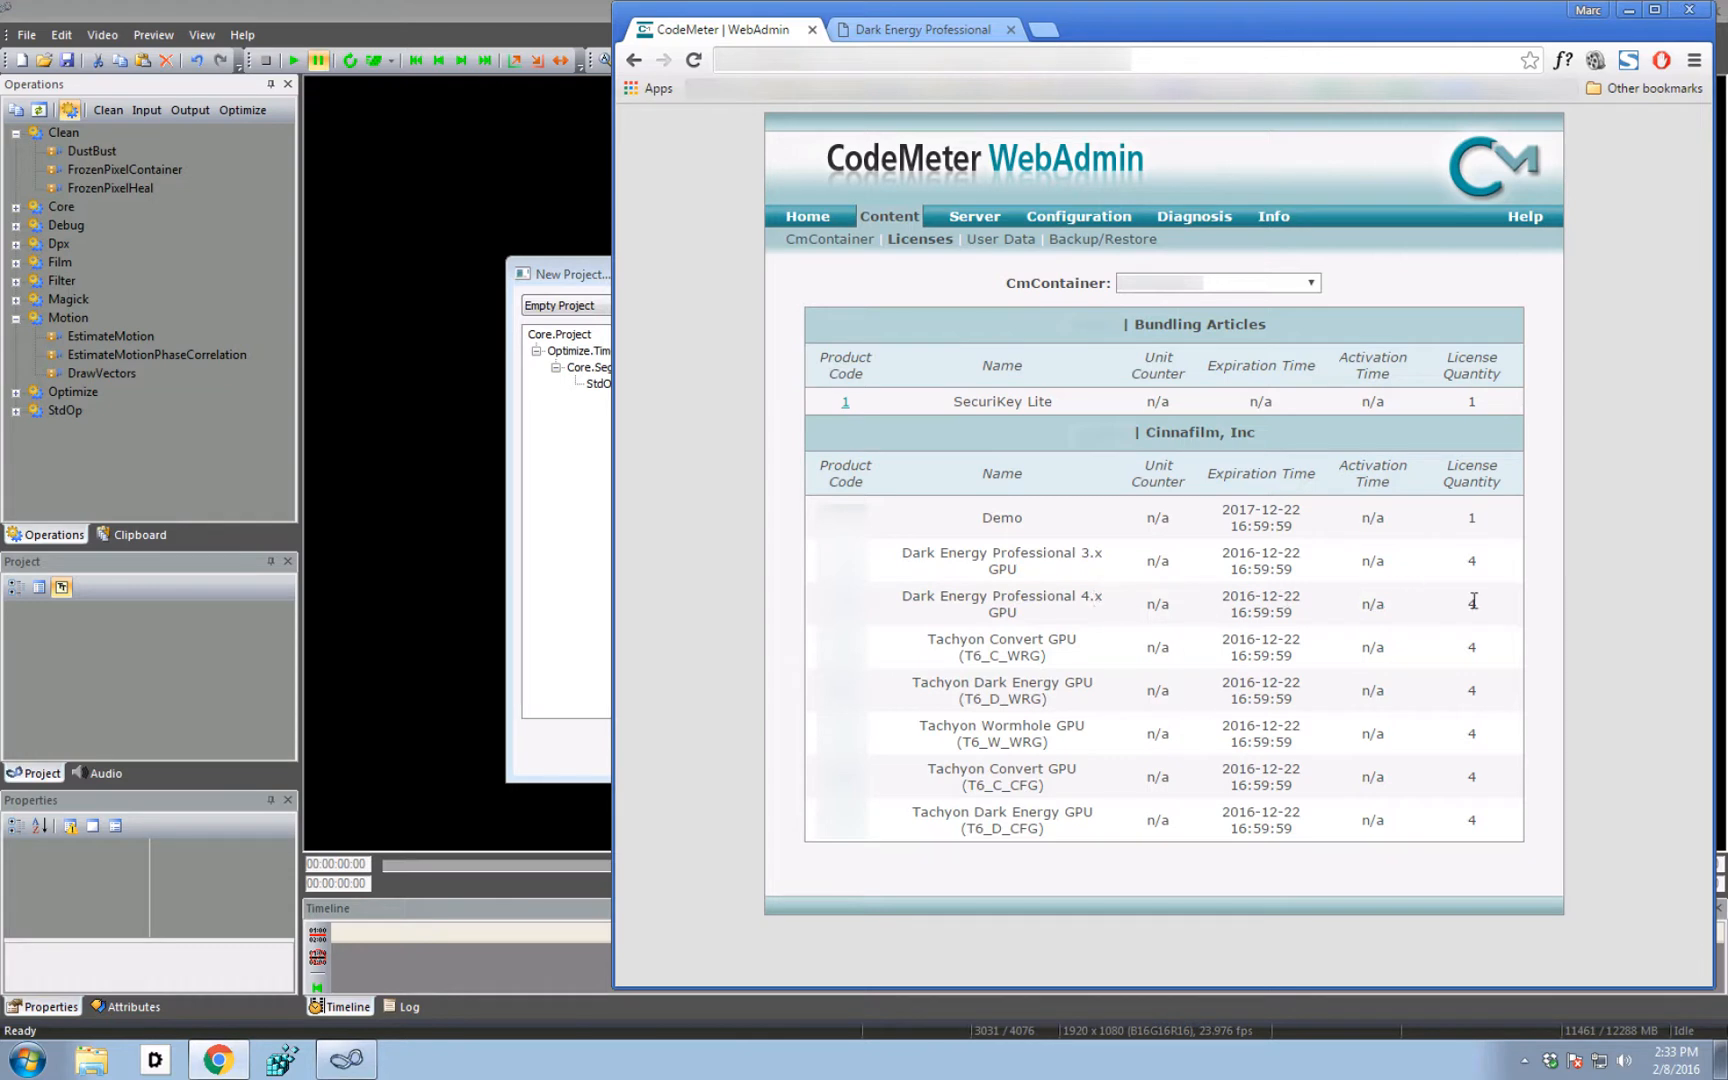
mouse_move(512, 562)
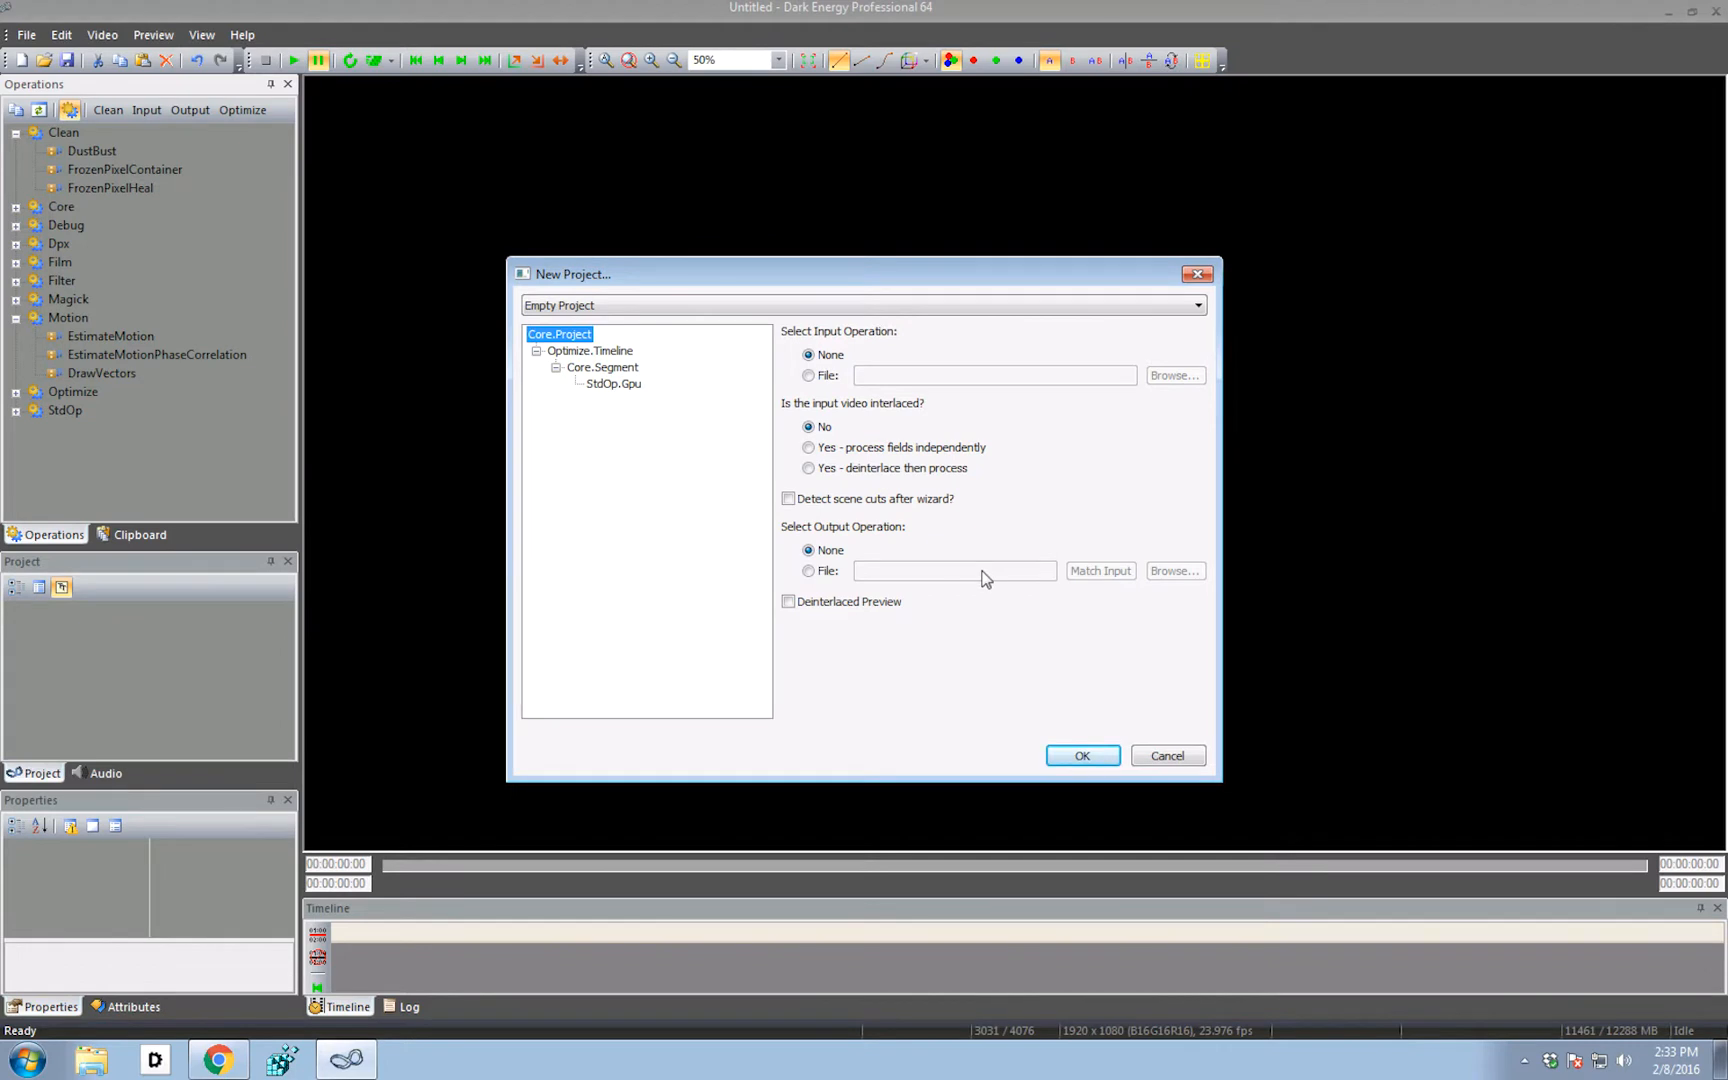
mouse_move(278, 727)
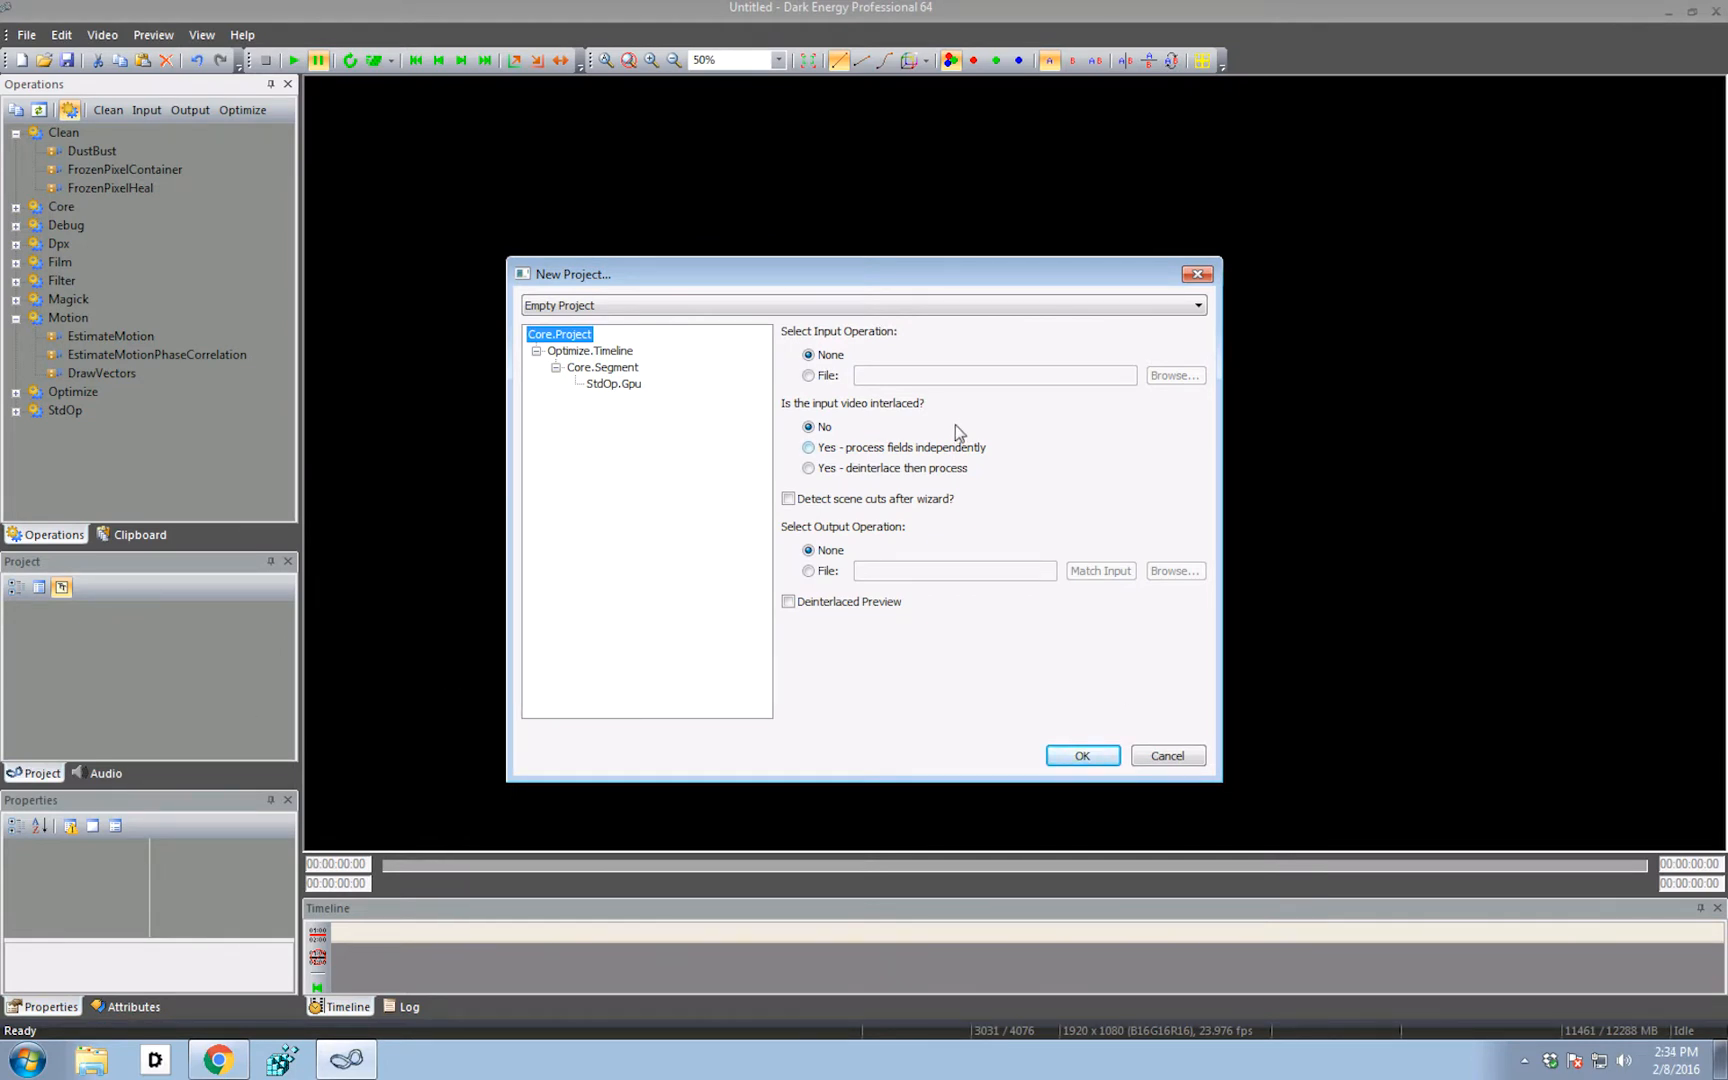
Create the project from the DPX clip file with scene-cut detection enabled
click(809, 376)
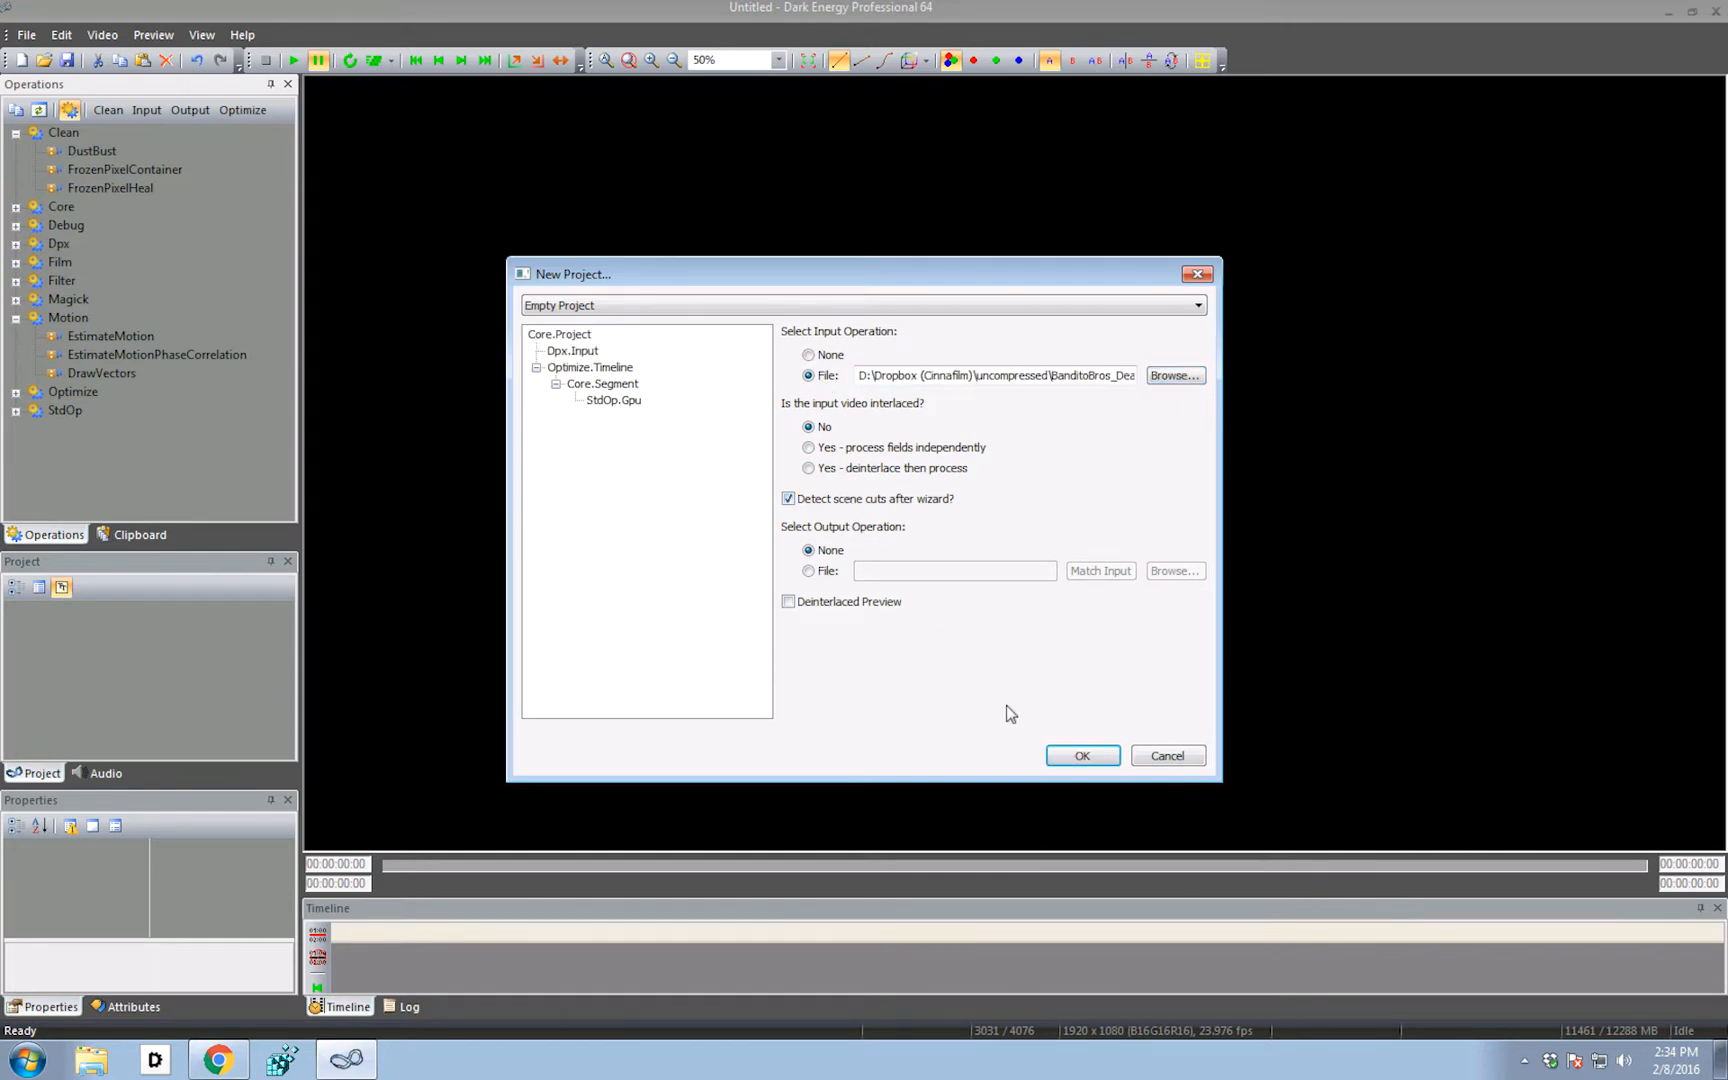
click(1080, 755)
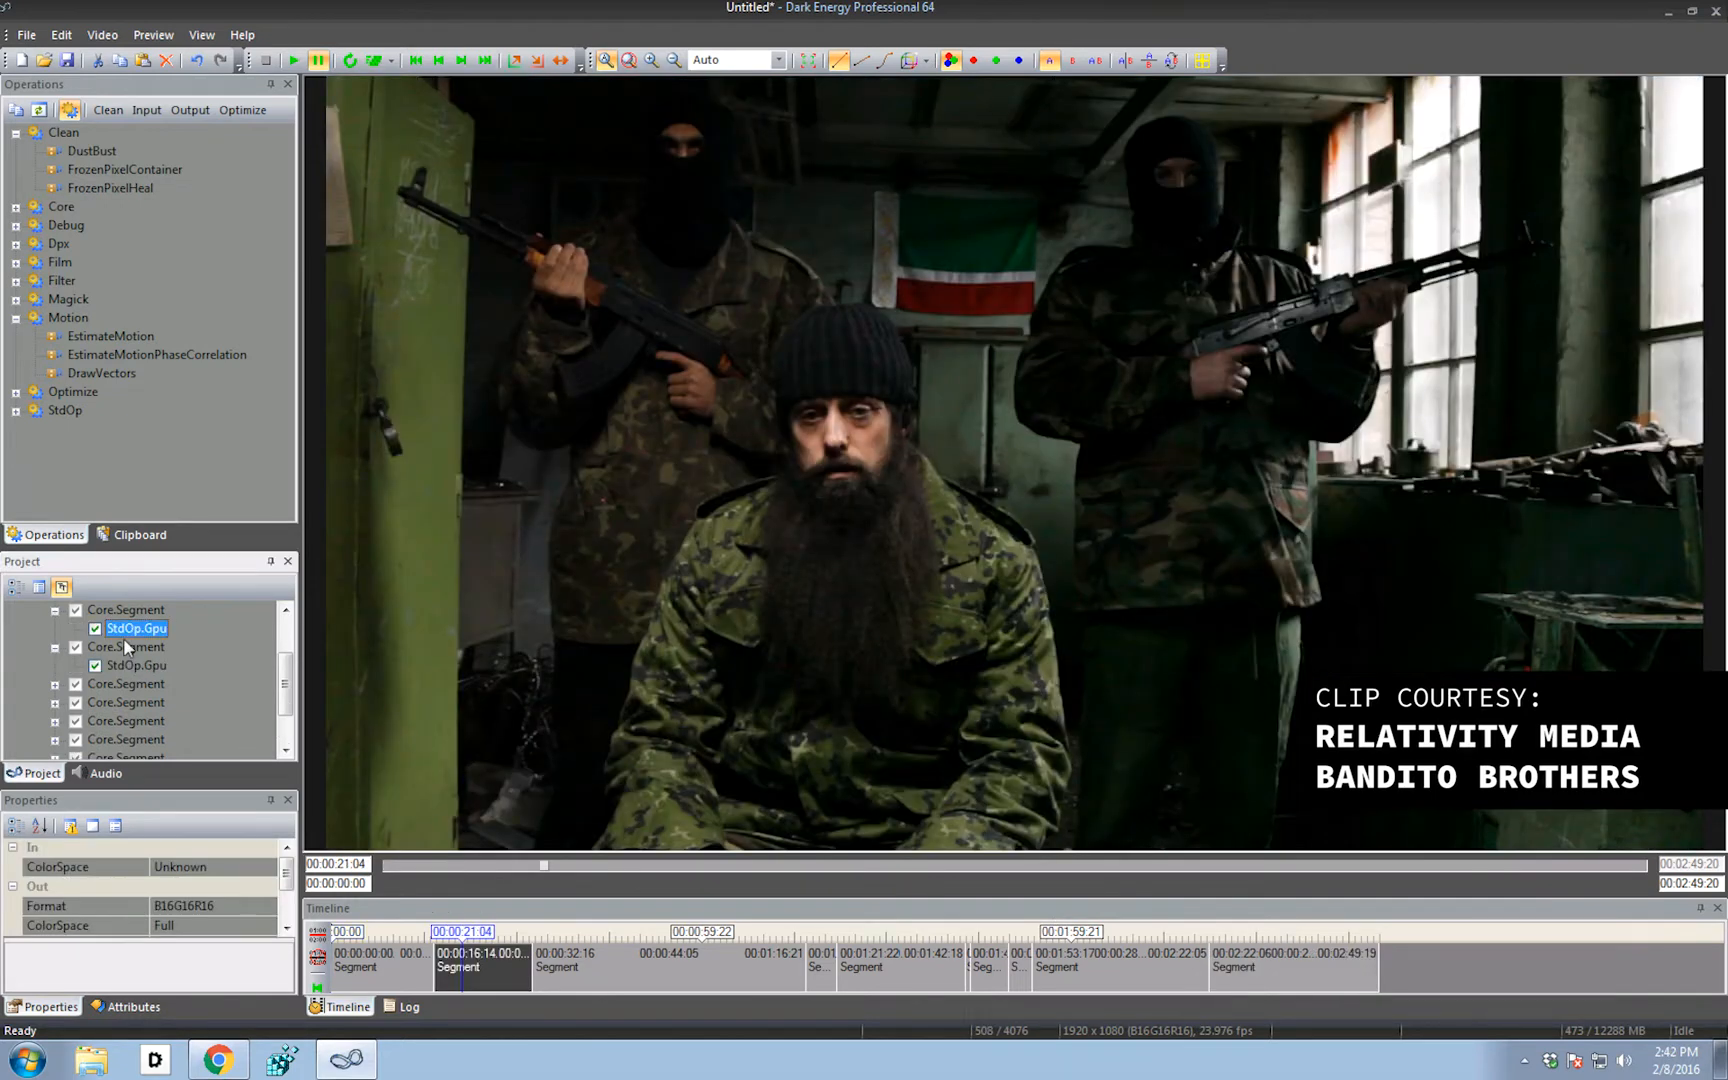
mouse_move(1203, 61)
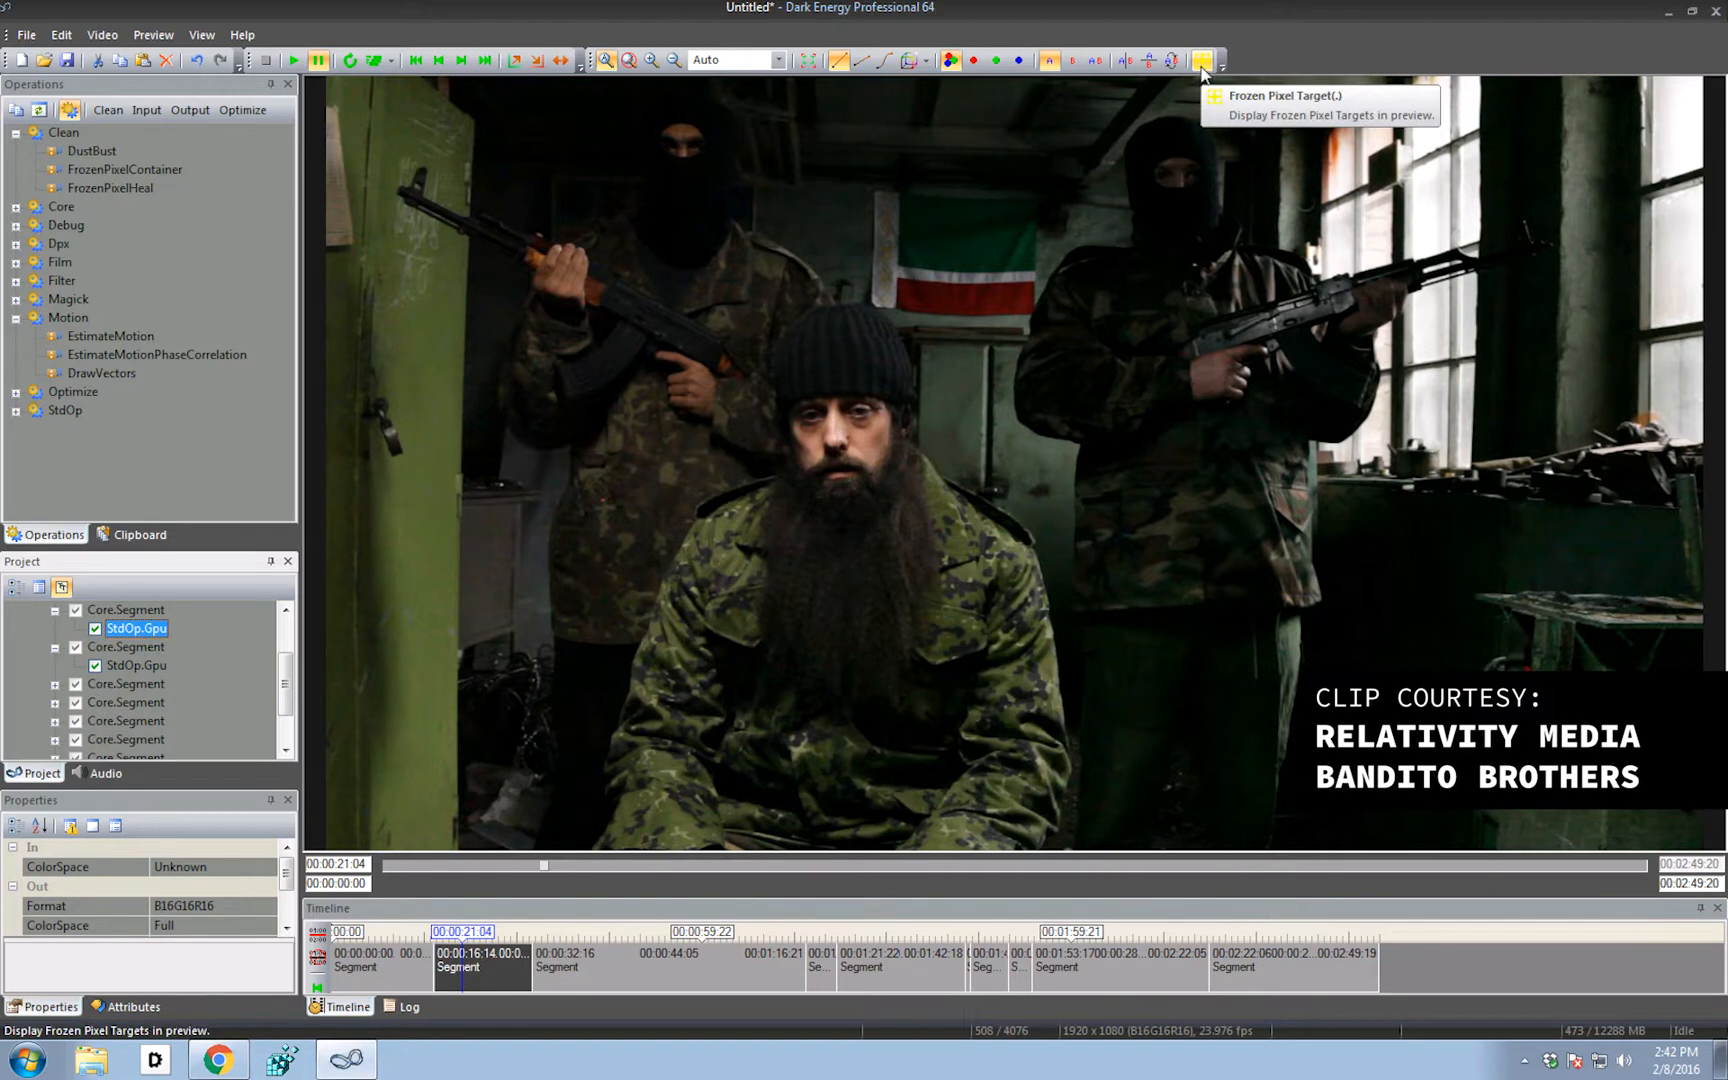
mouse_move(419, 112)
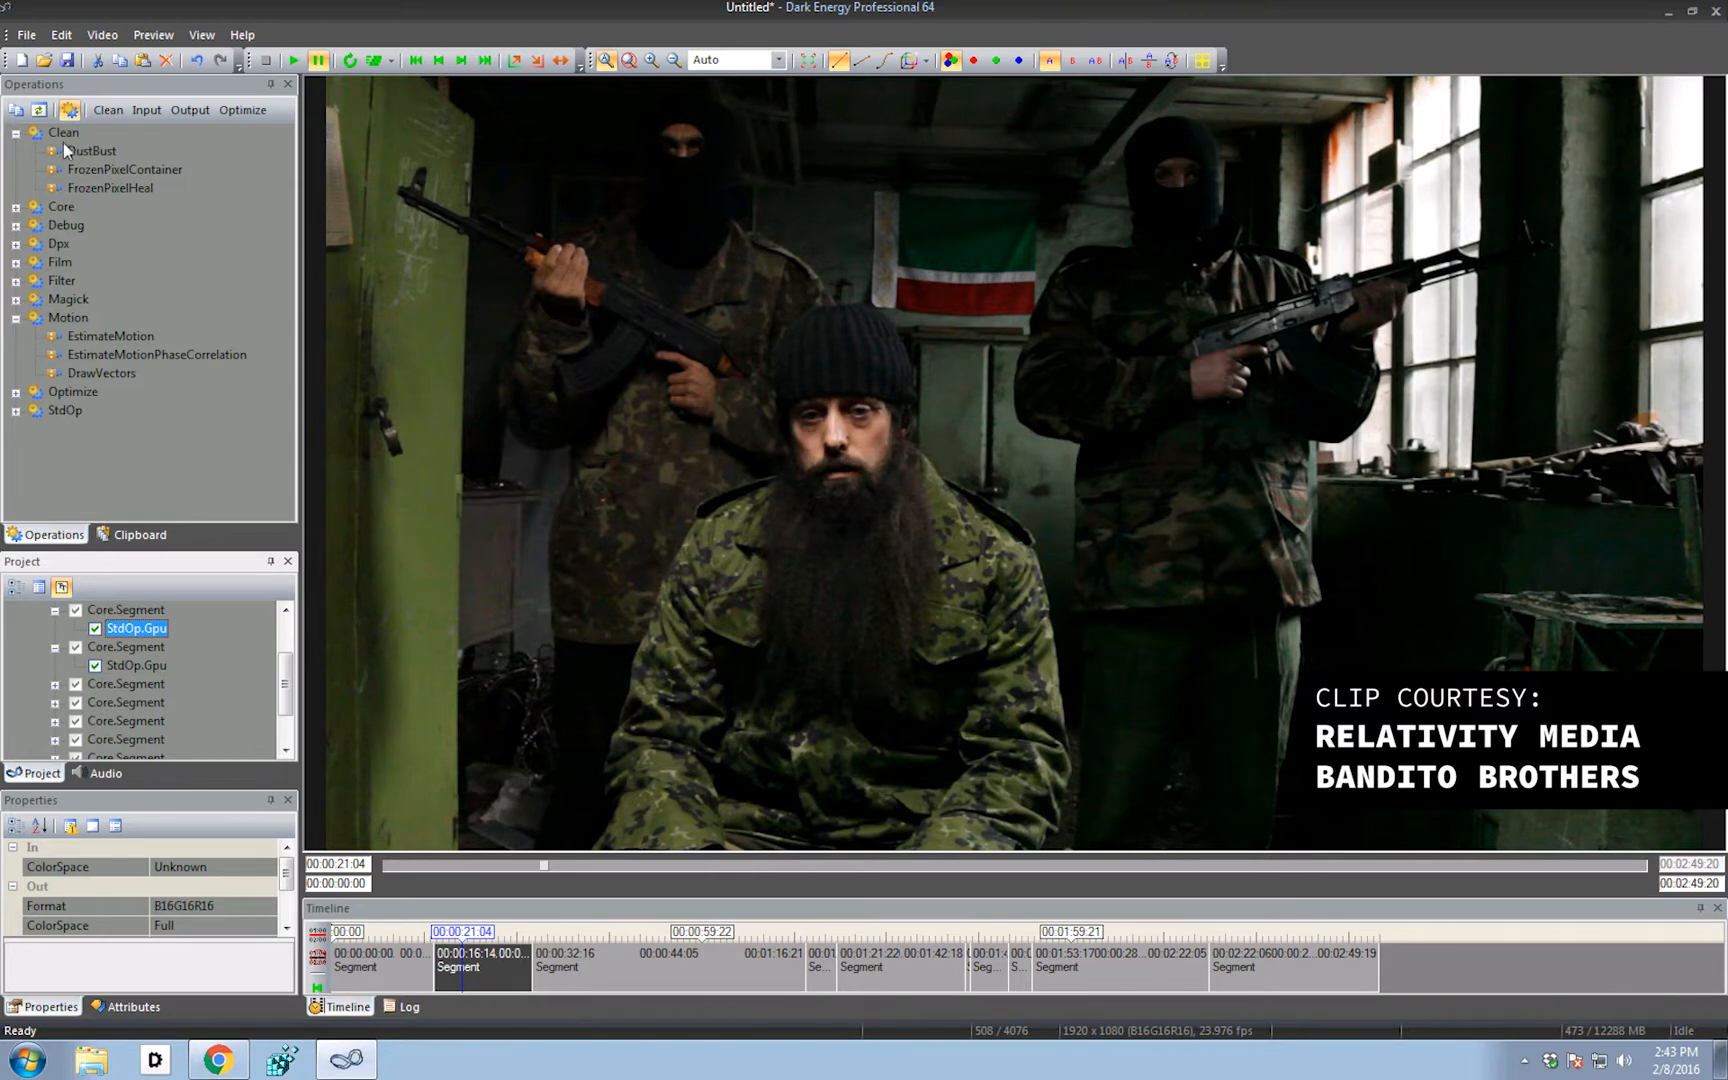
mouse_move(125, 169)
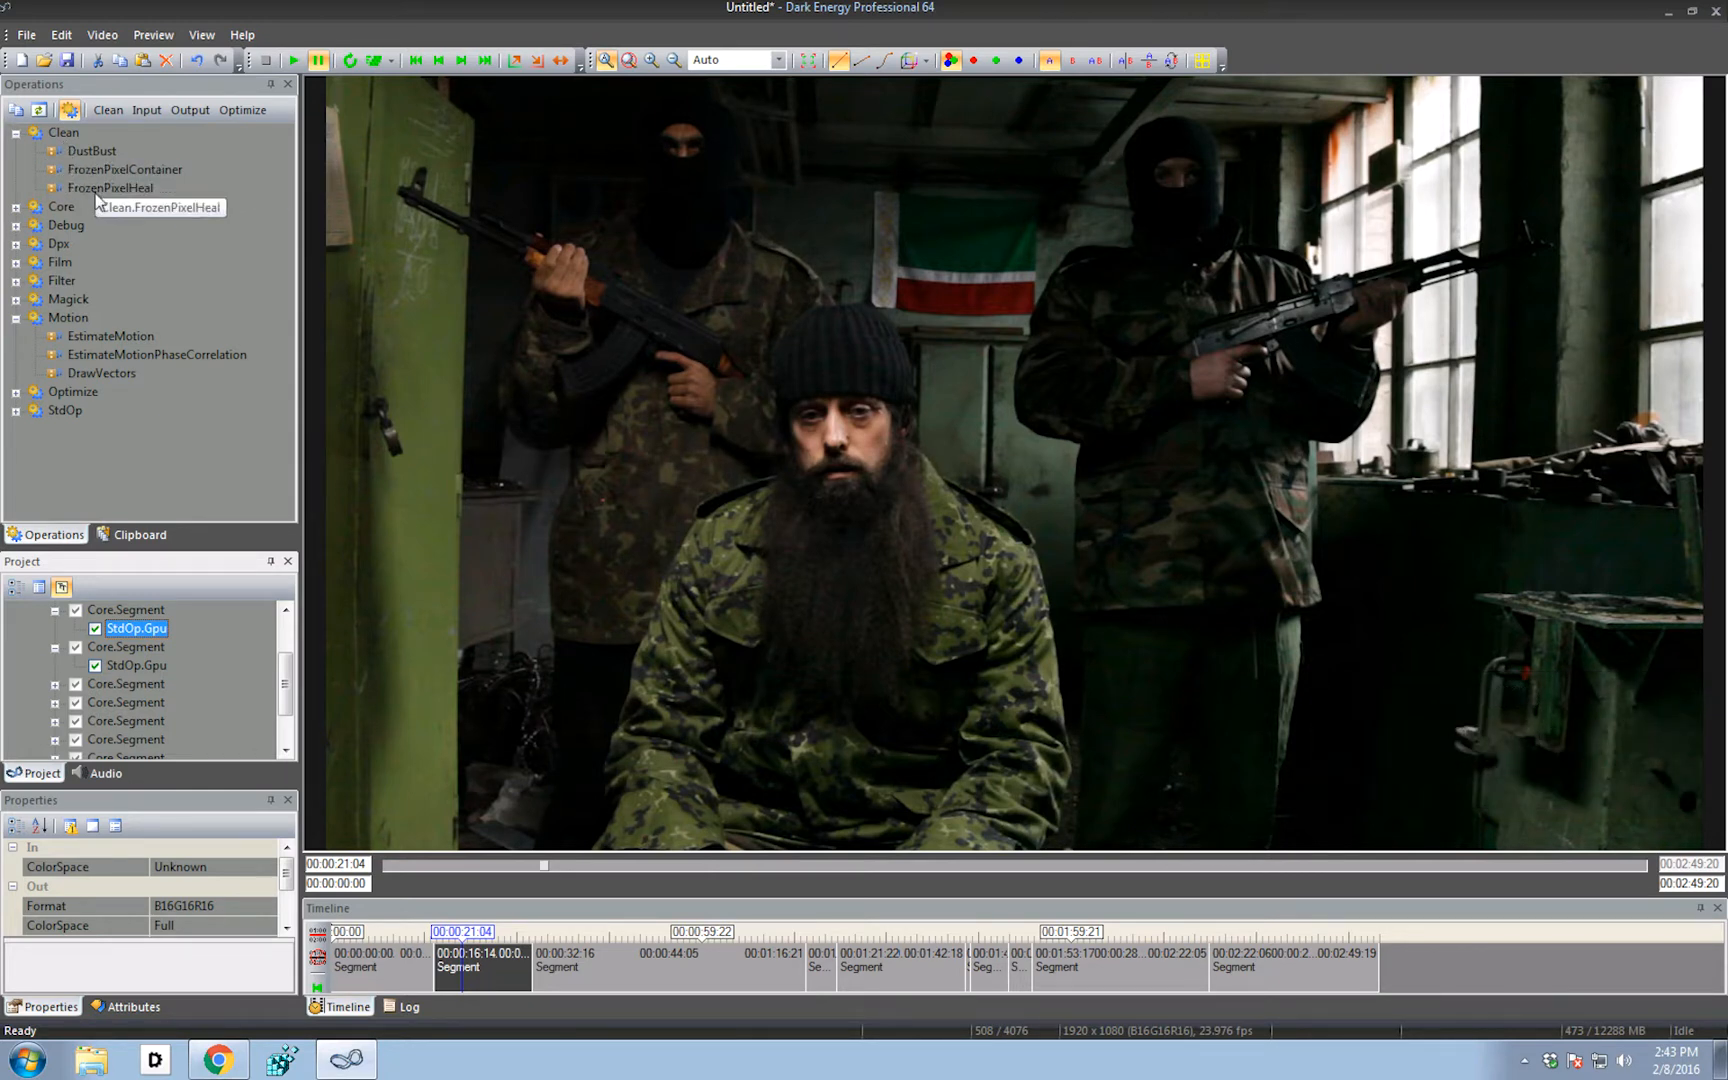
mouse_move(472, 908)
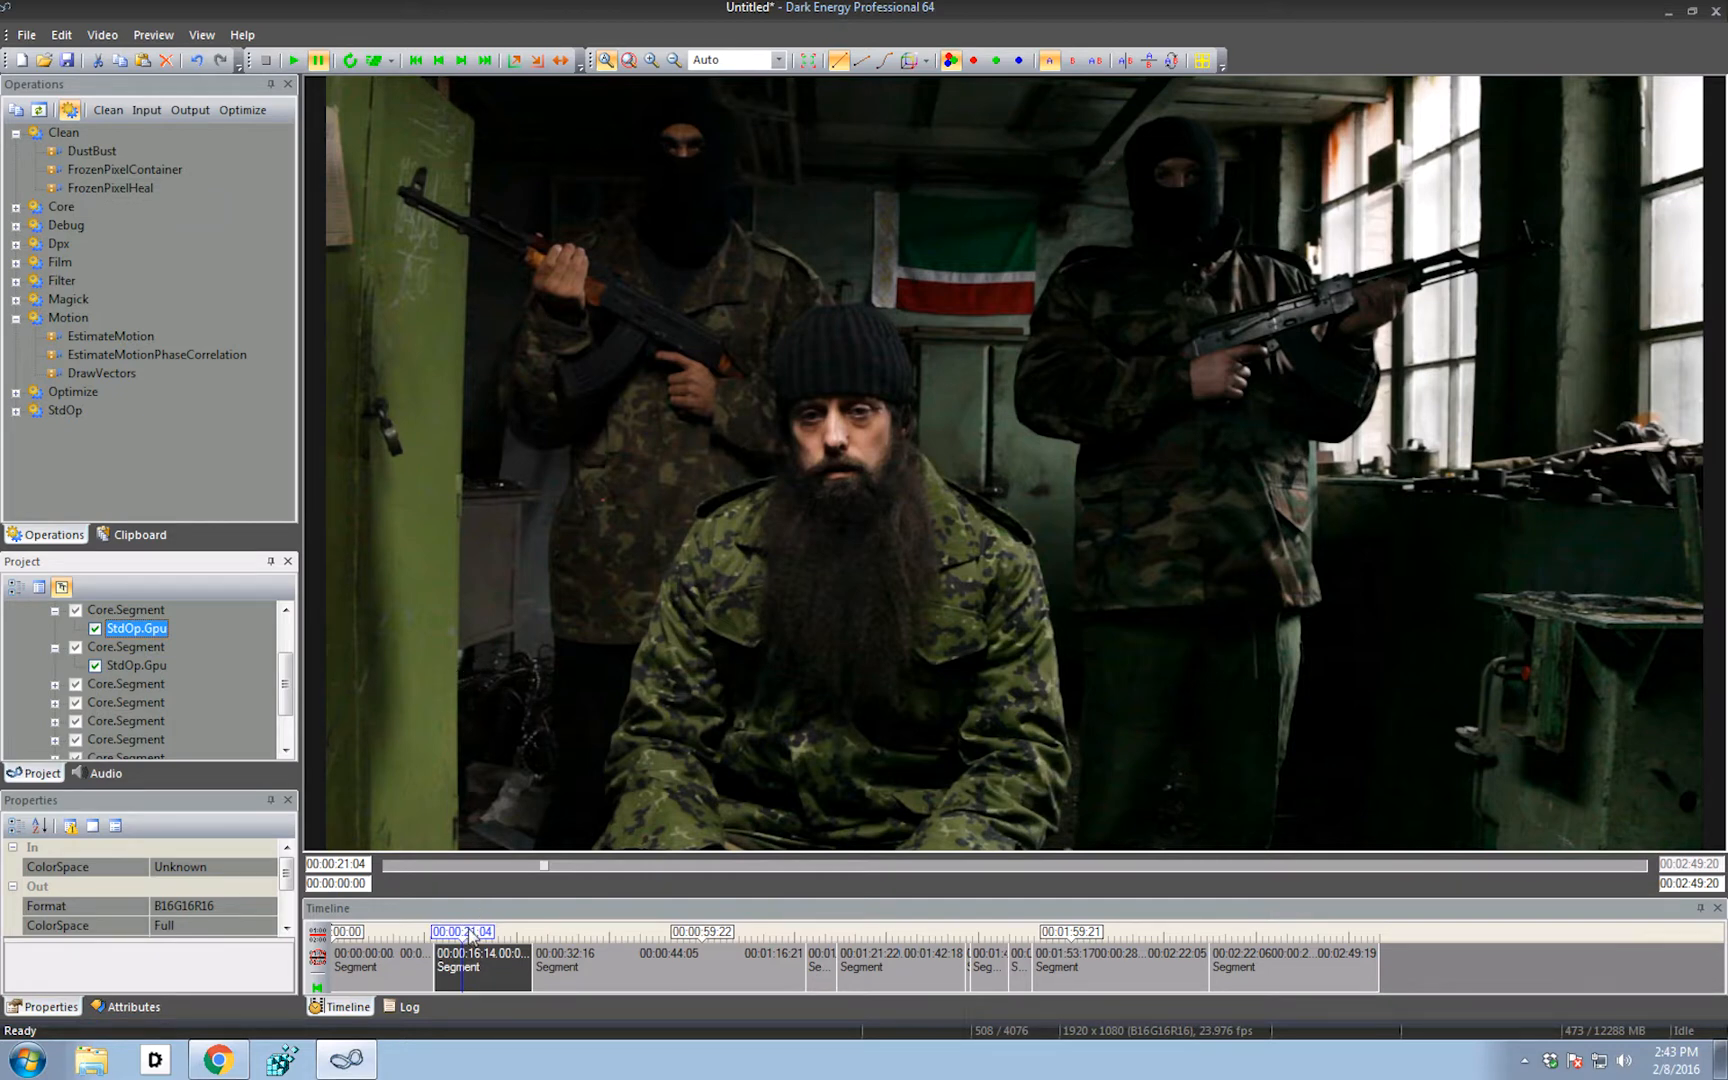
Select the night-scene bus shot segment at 00:02:06:20 on the Timeline
click(1052, 951)
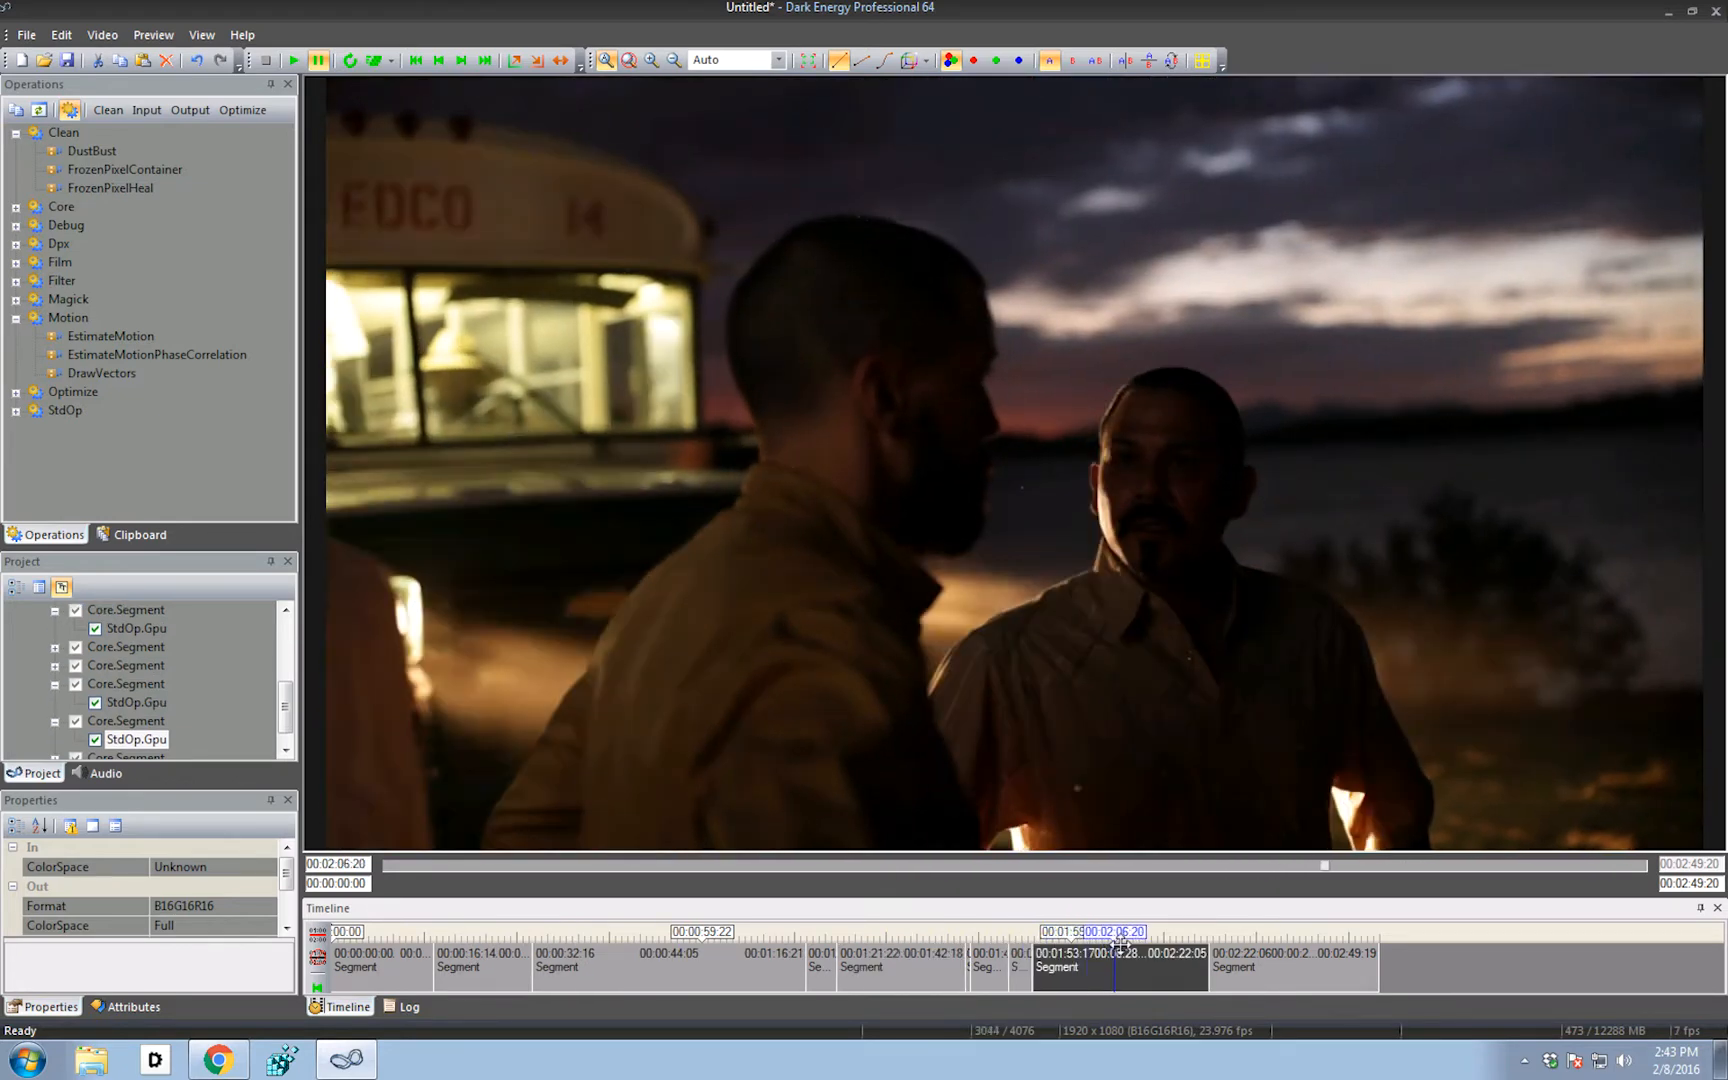
mouse_move(631, 345)
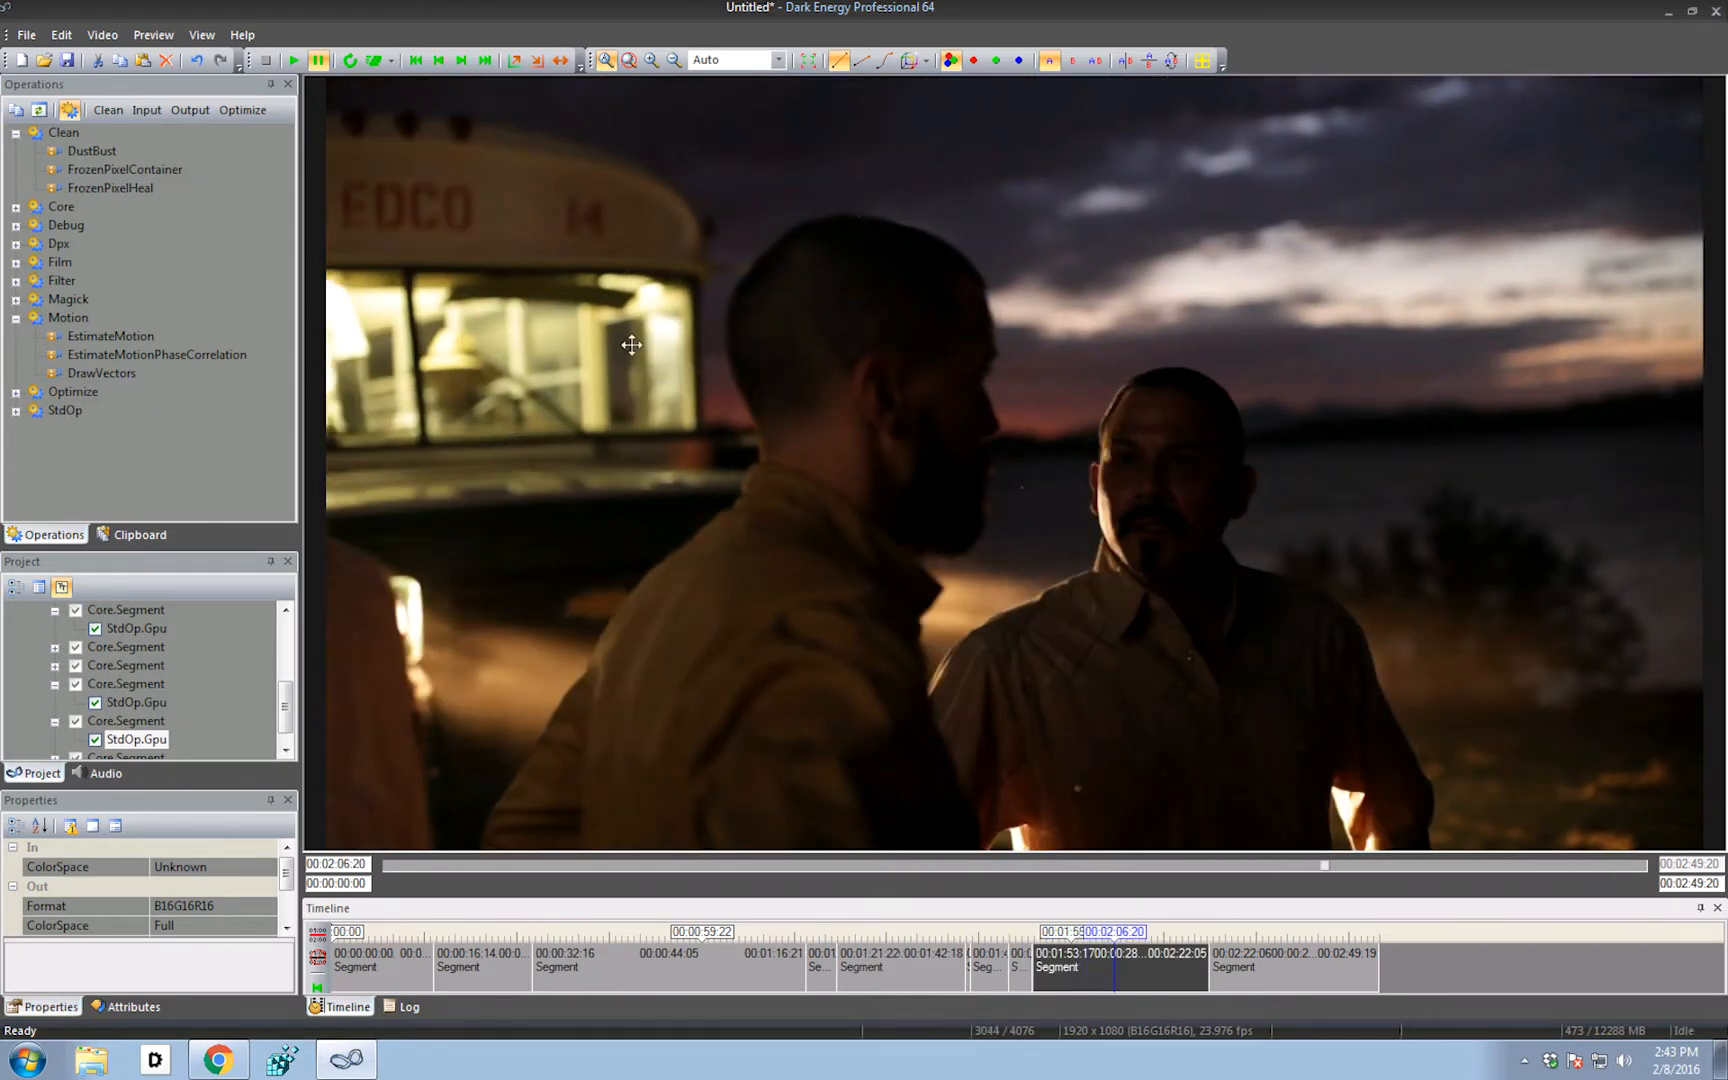
mouse_move(1025, 525)
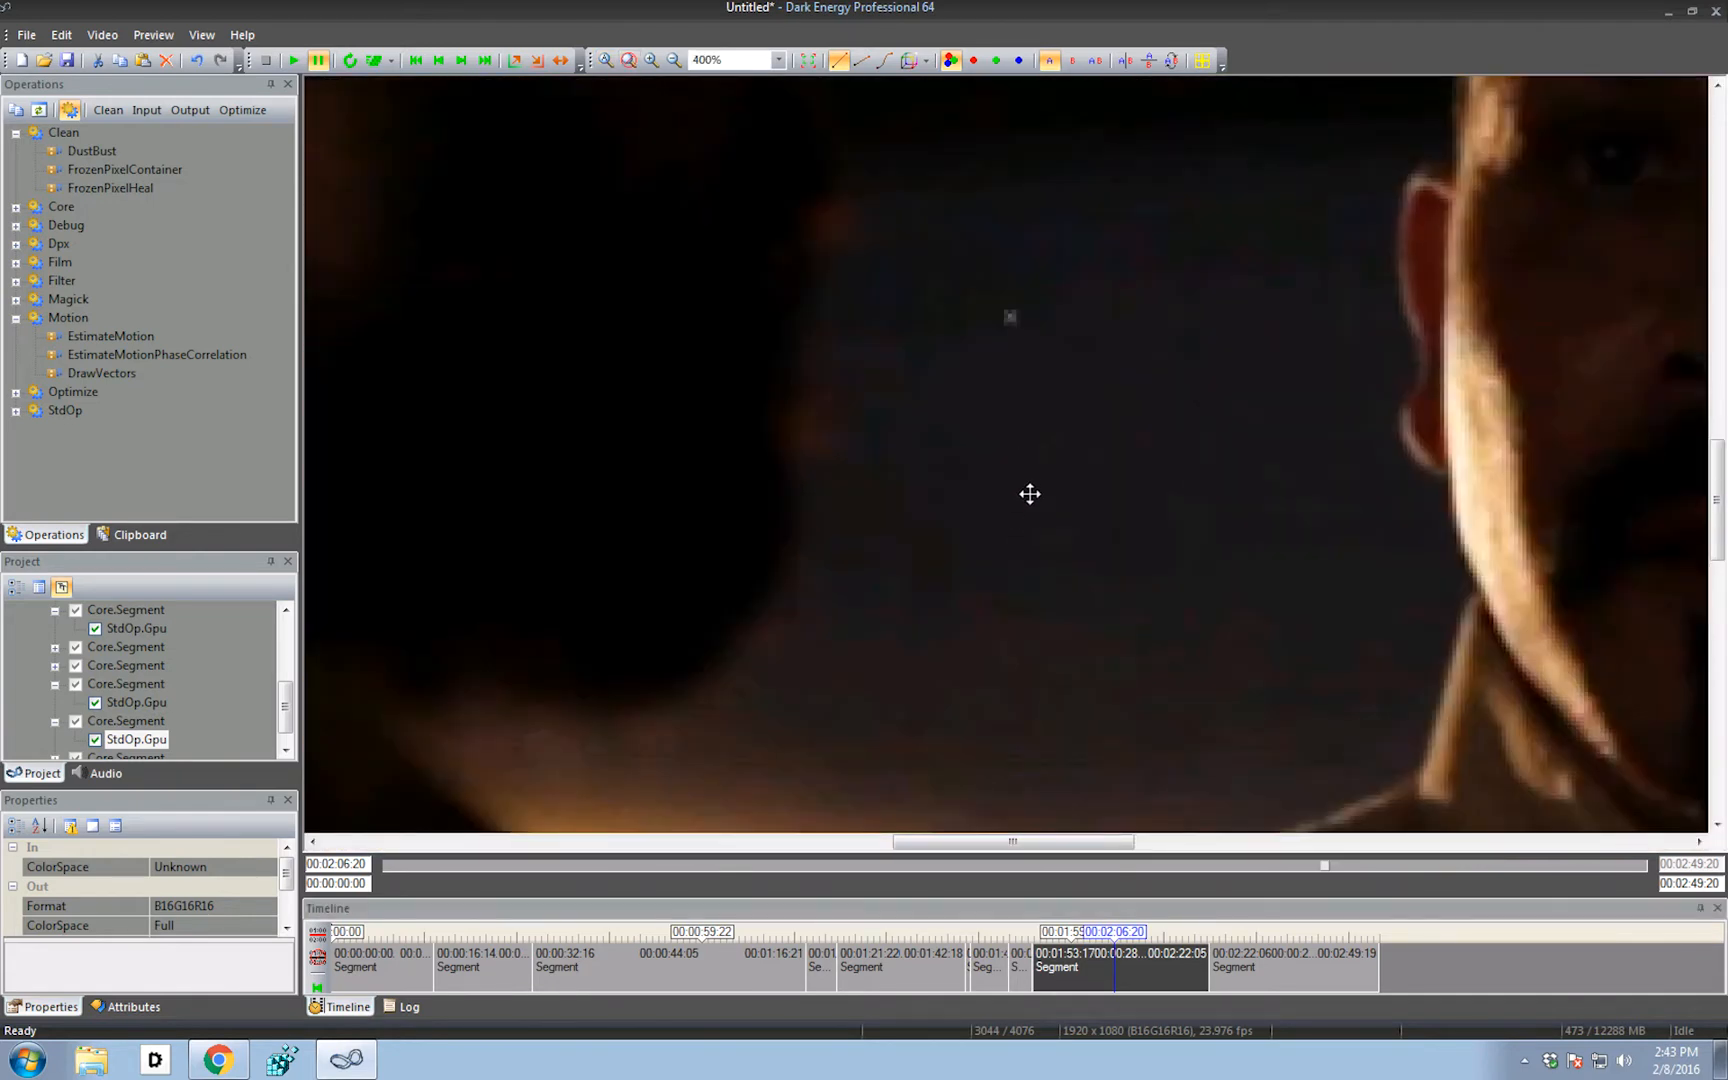
click(670, 61)
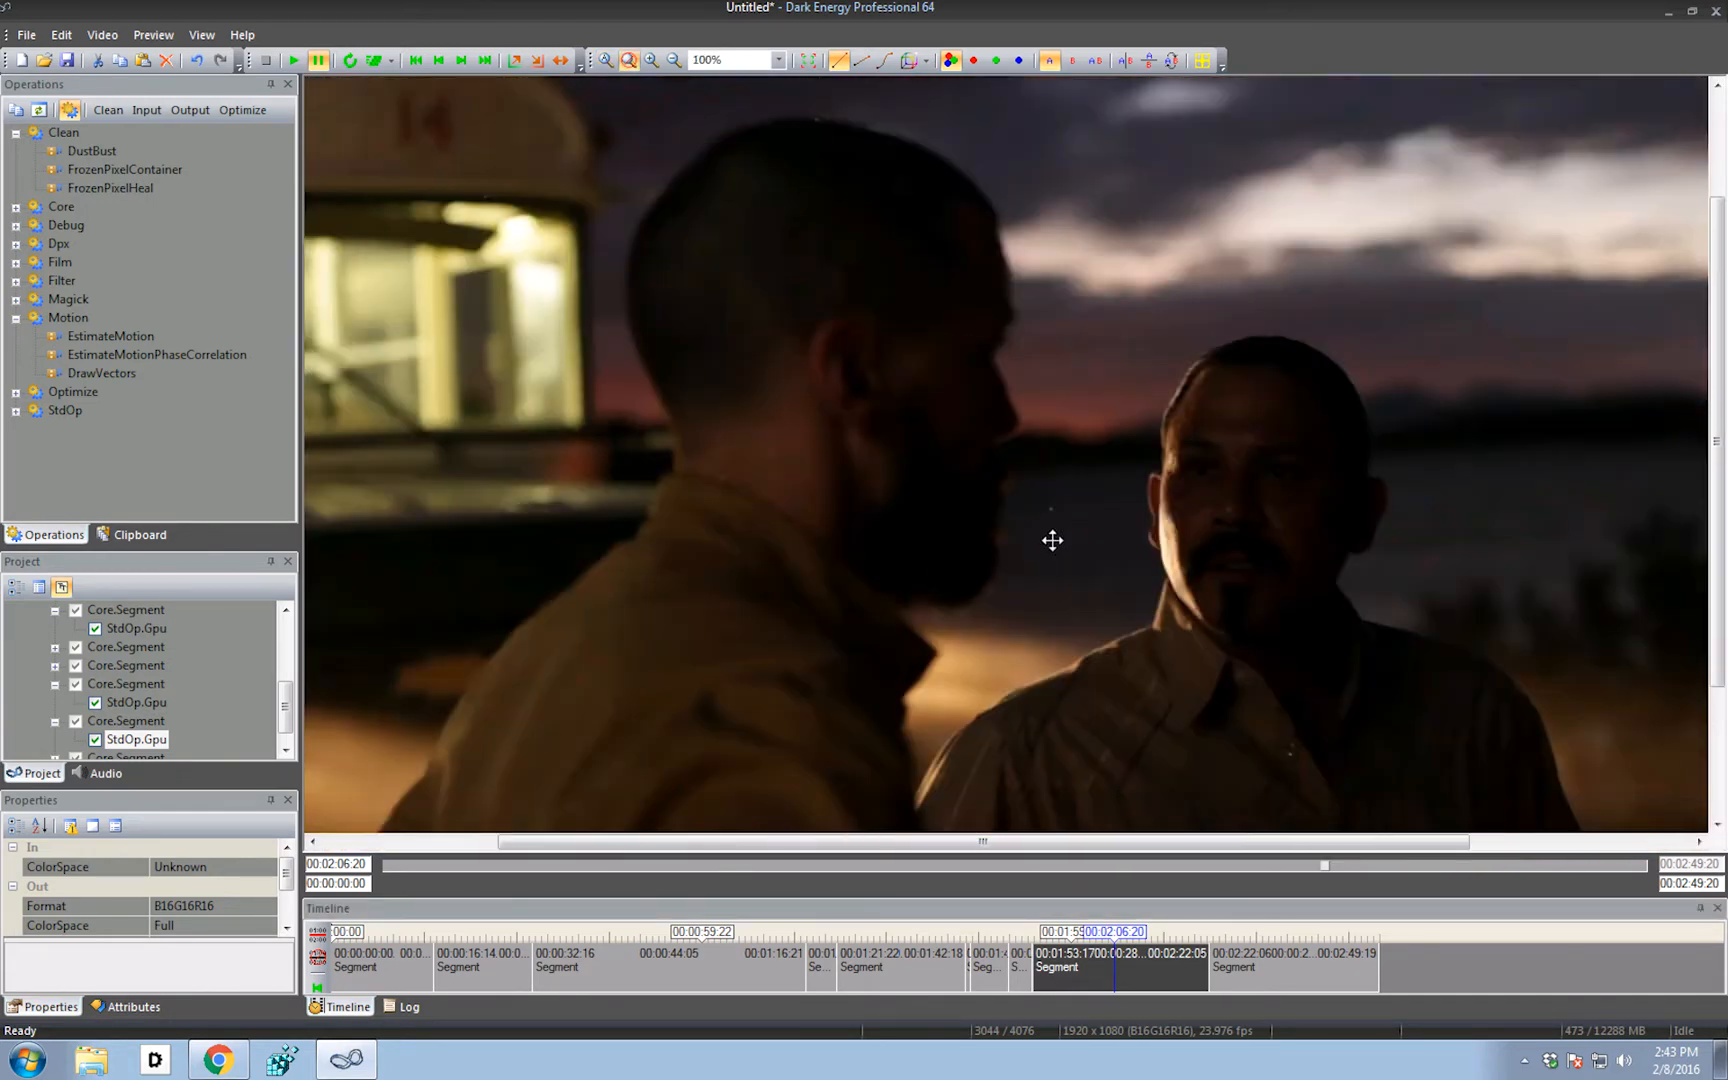
click(670, 61)
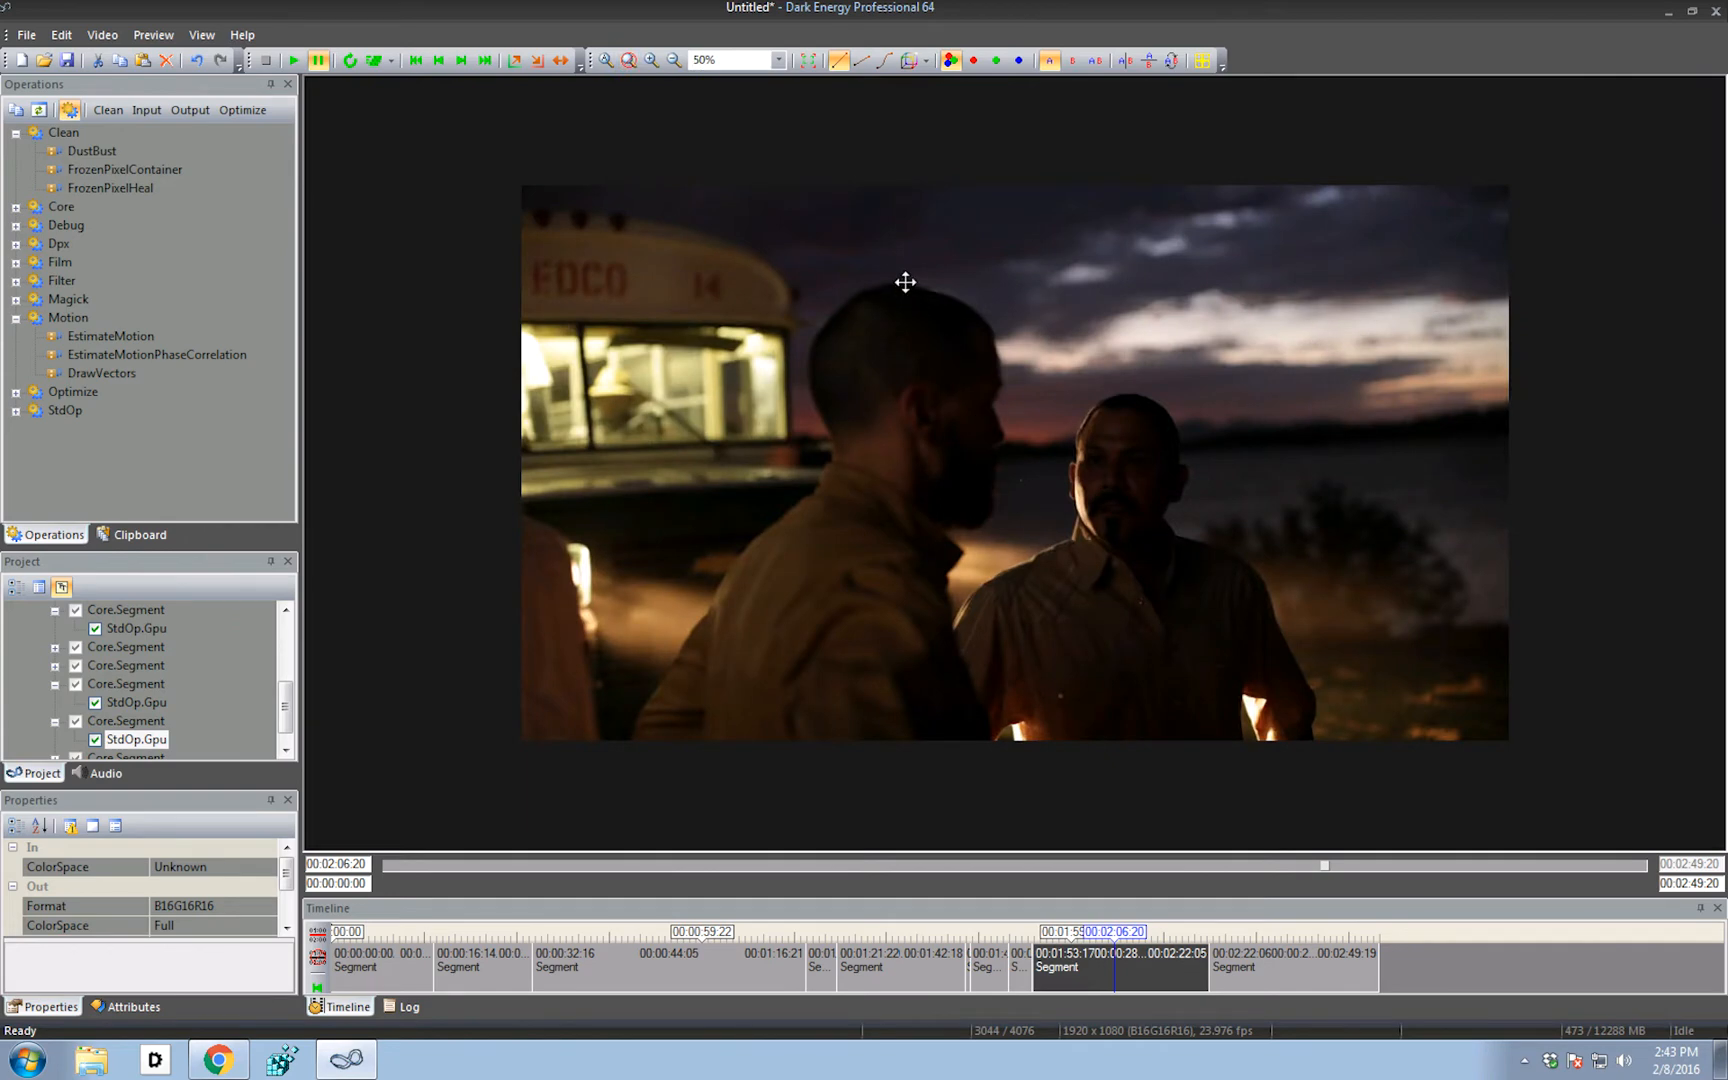
click(765, 61)
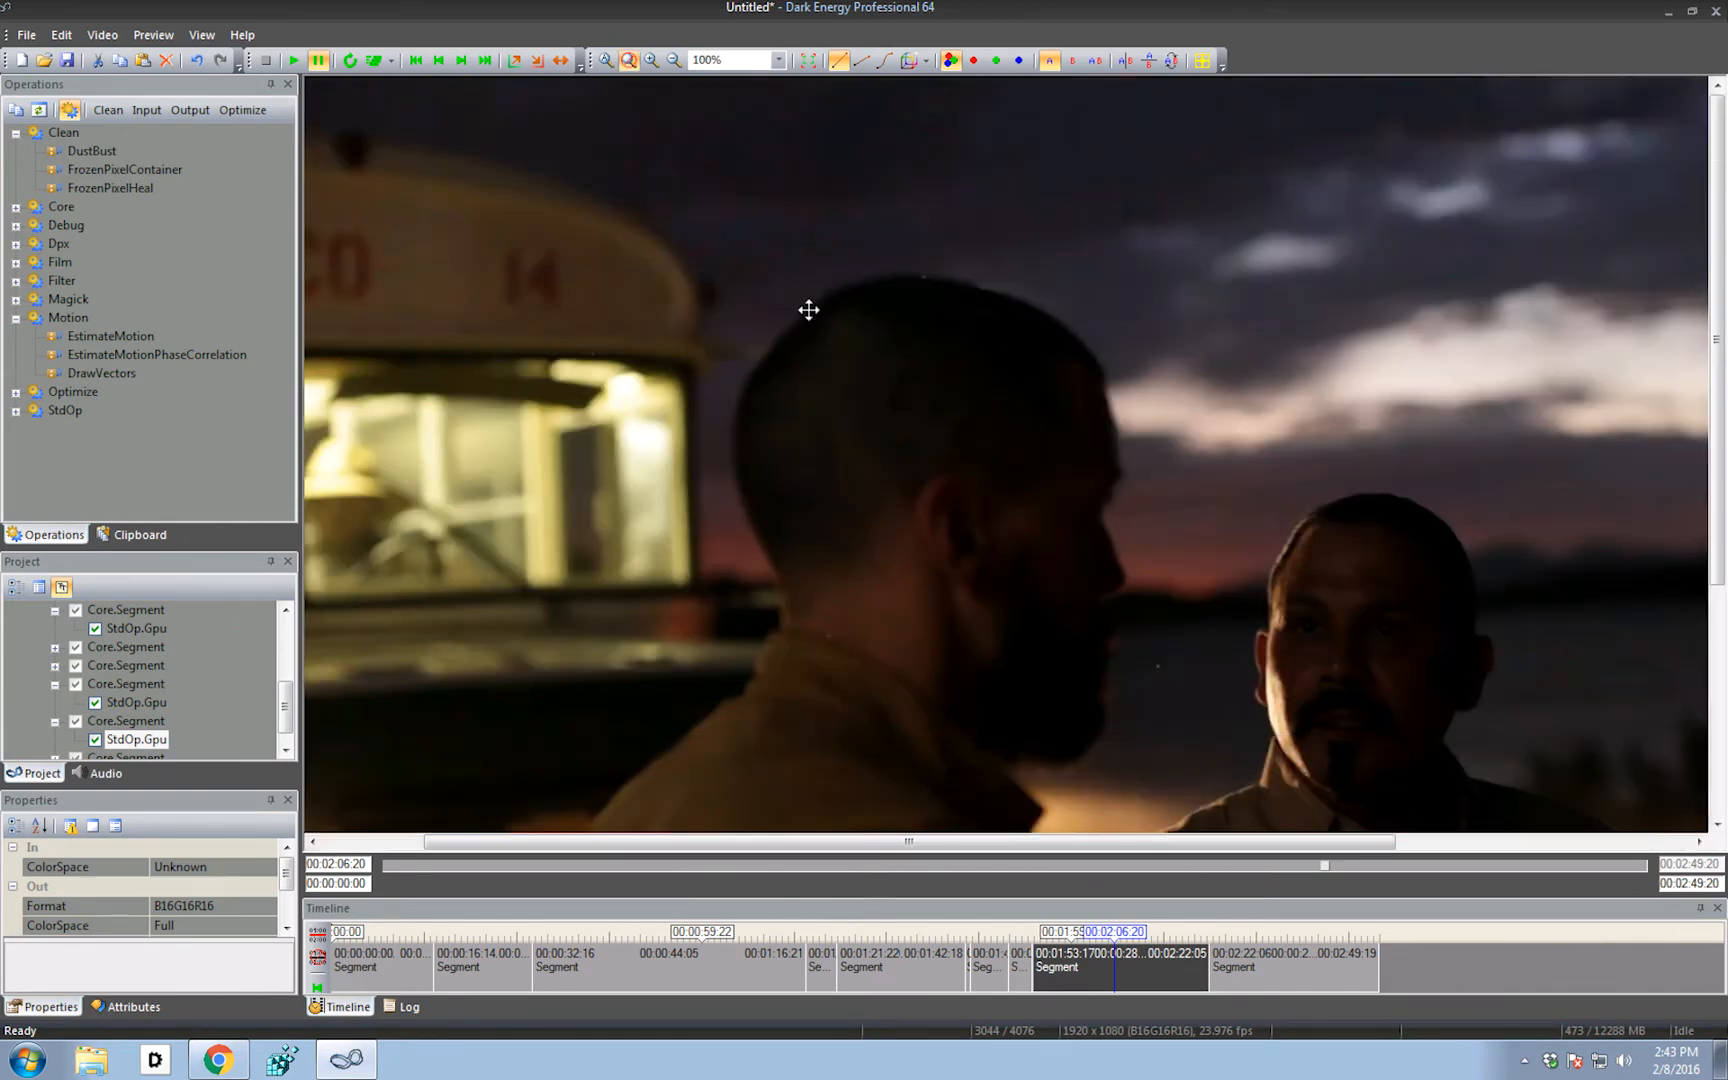
click(650, 61)
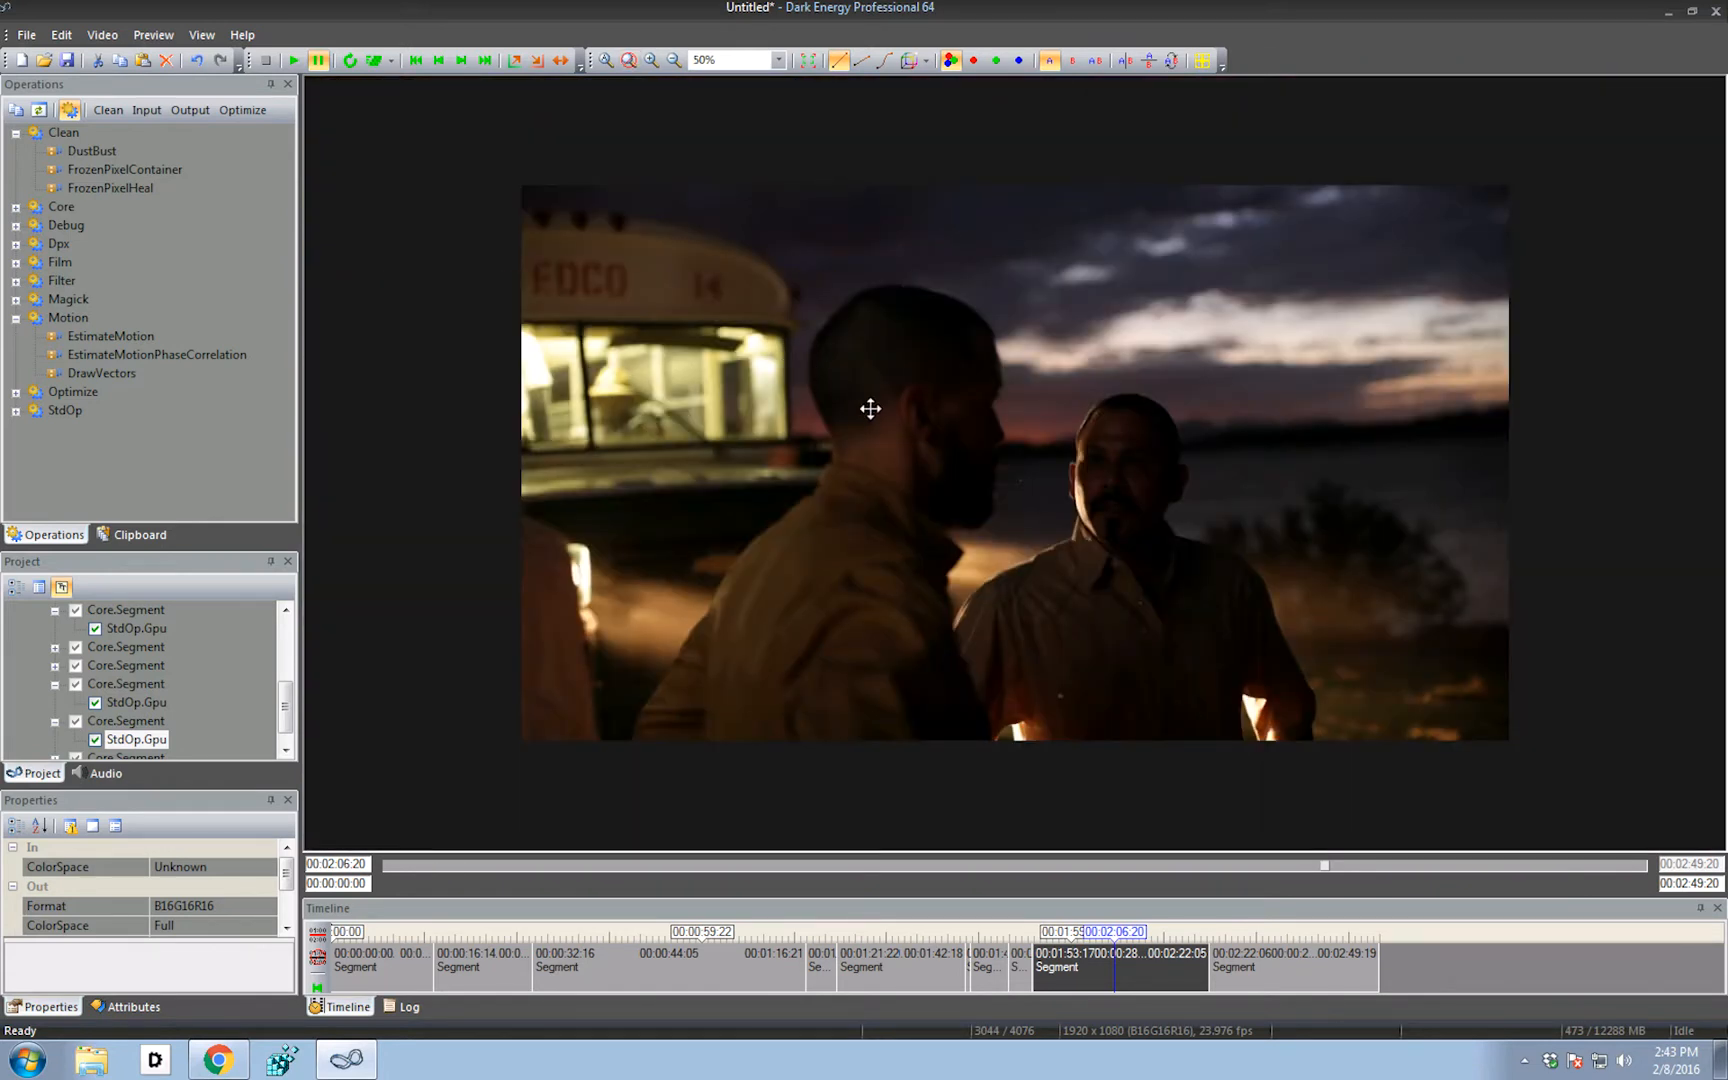
mouse_move(259, 354)
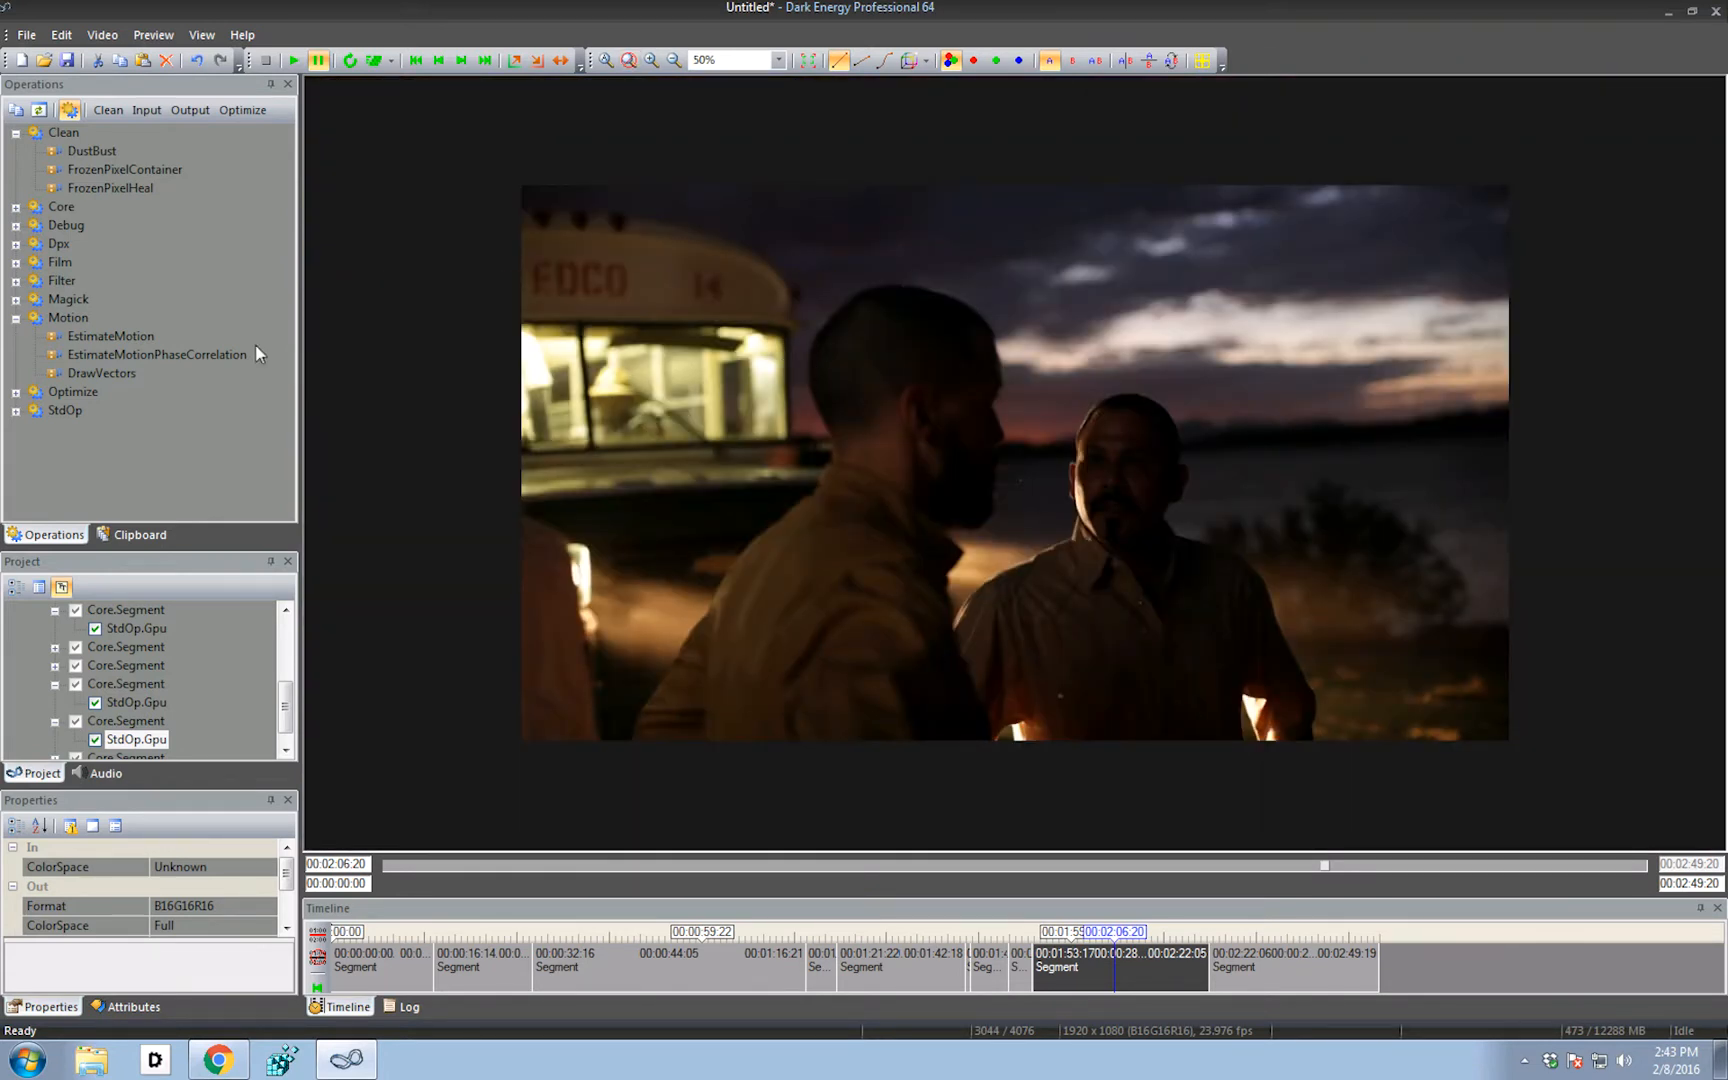
mouse_move(156, 355)
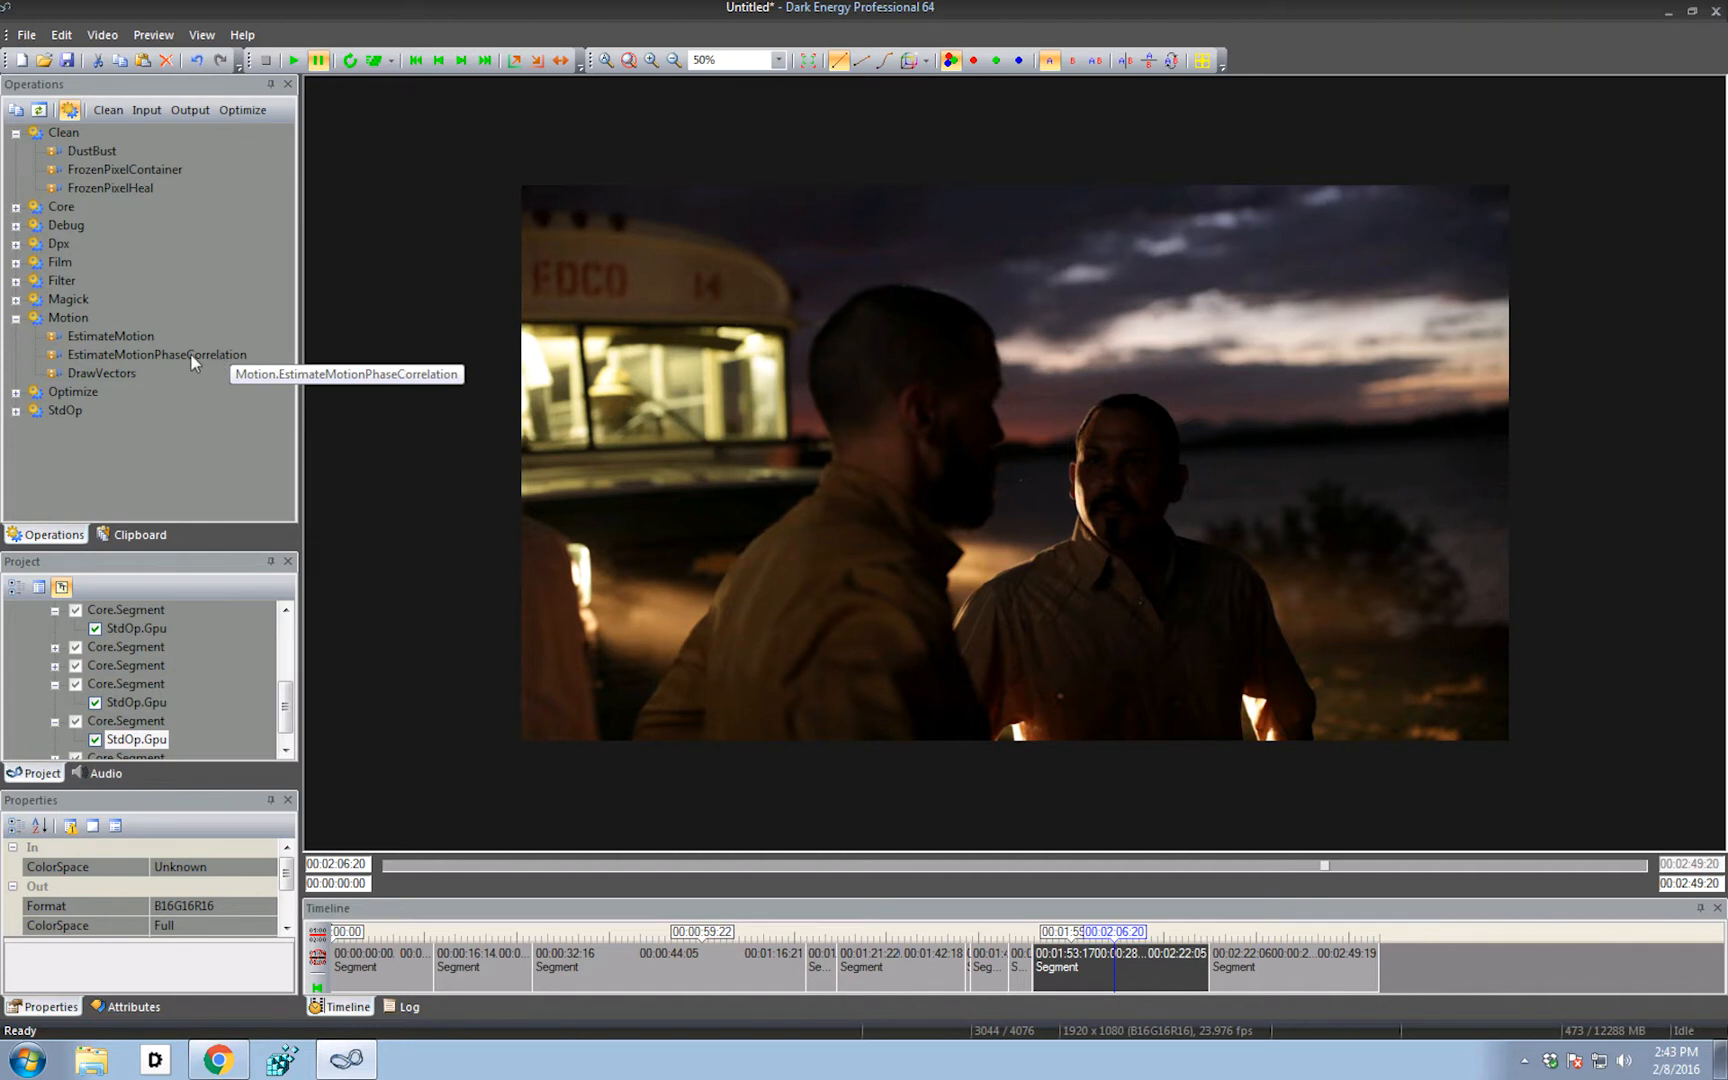
mouse_move(171, 364)
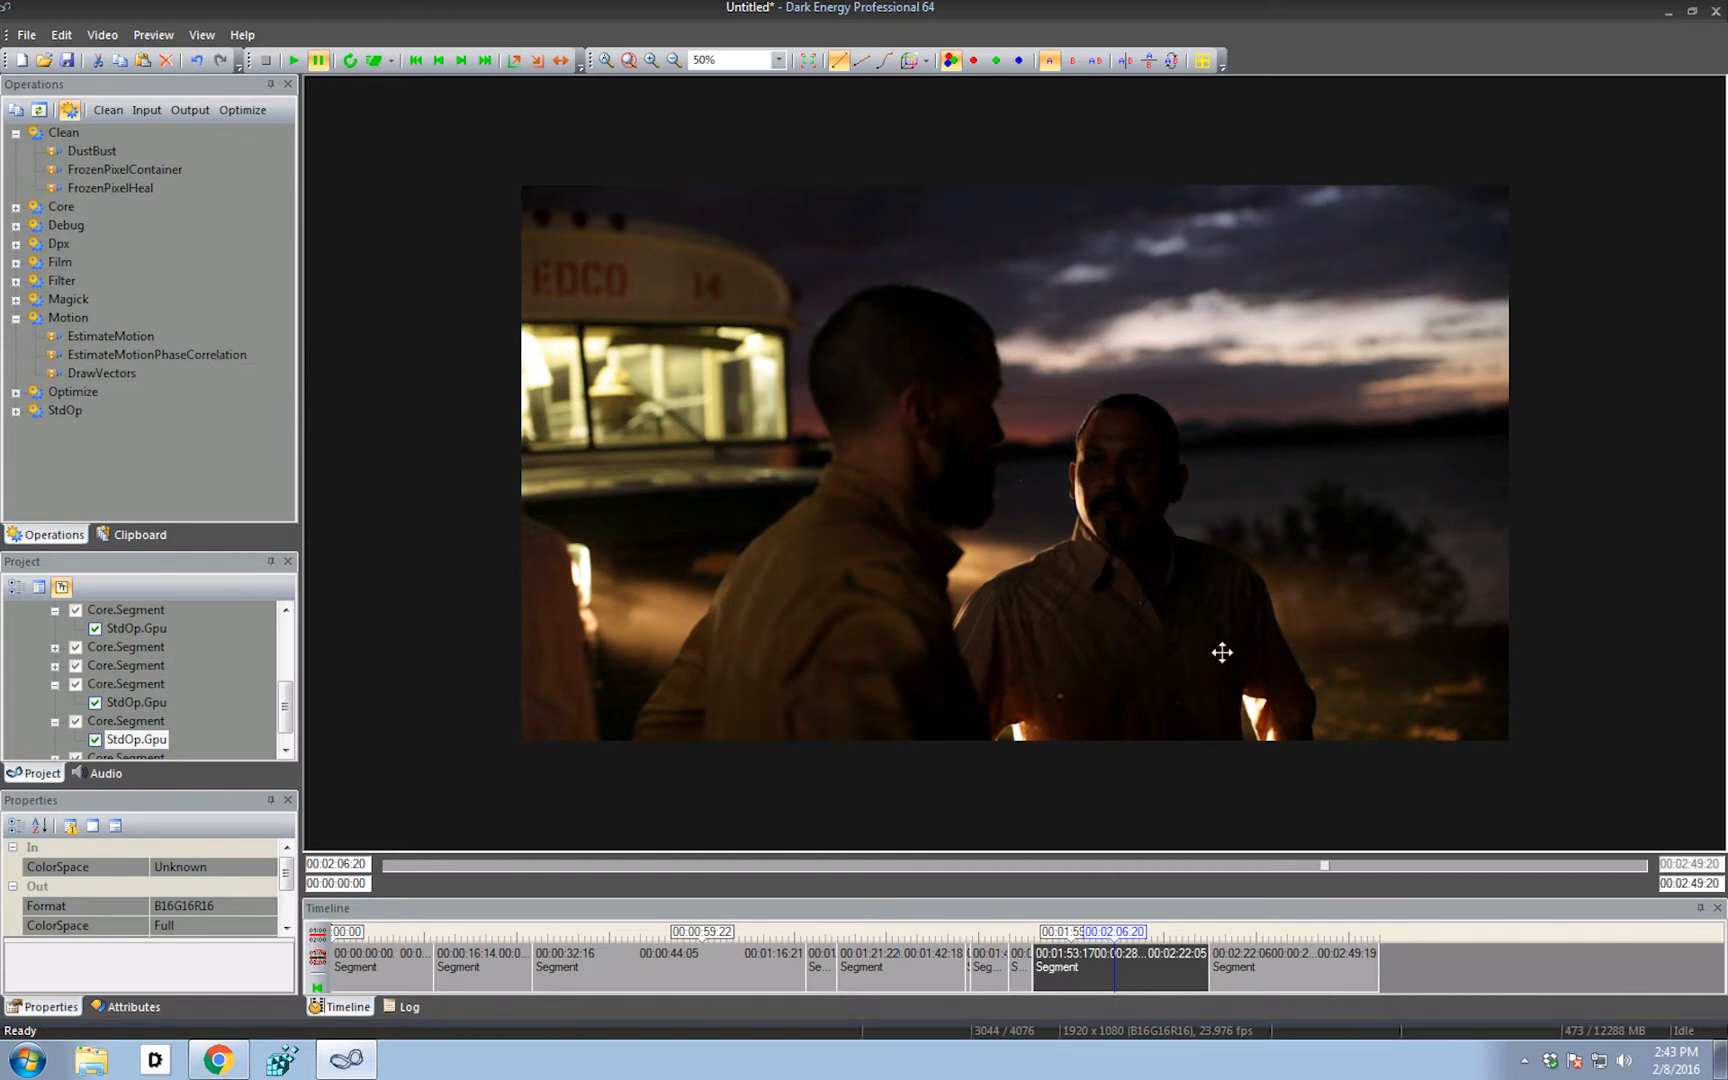
mouse_move(921, 452)
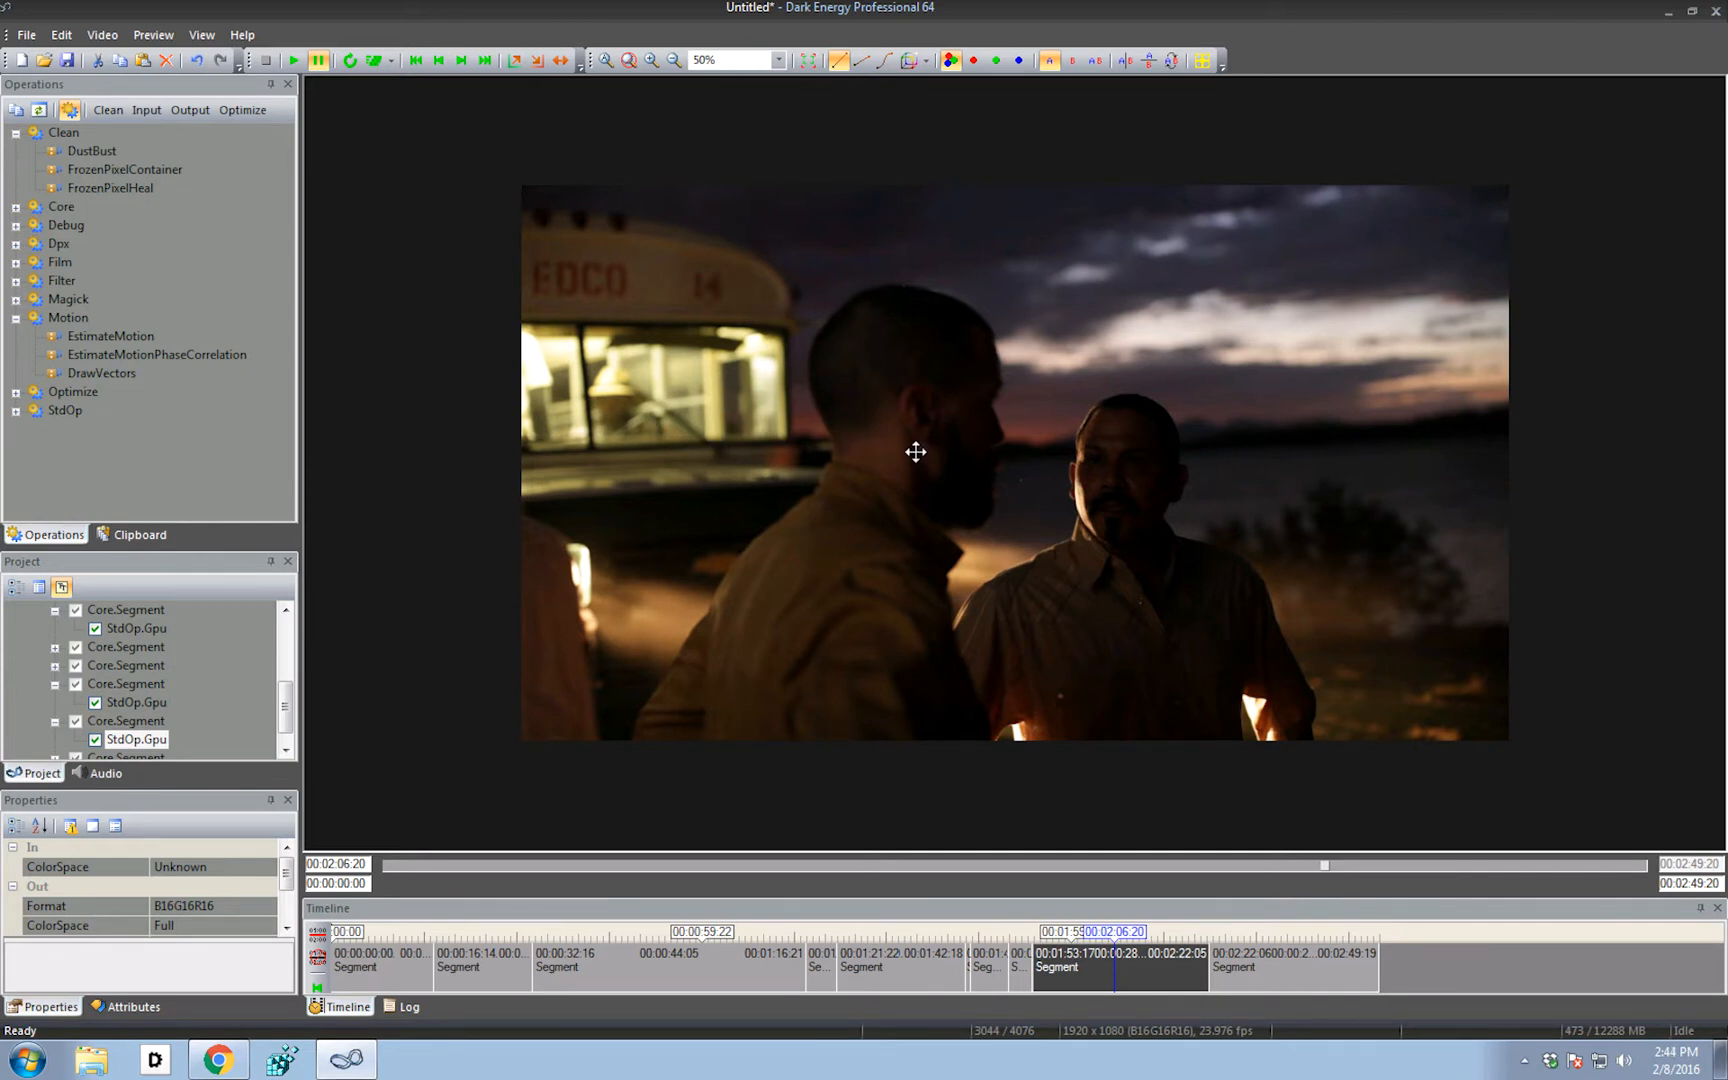
mouse_move(231, 386)
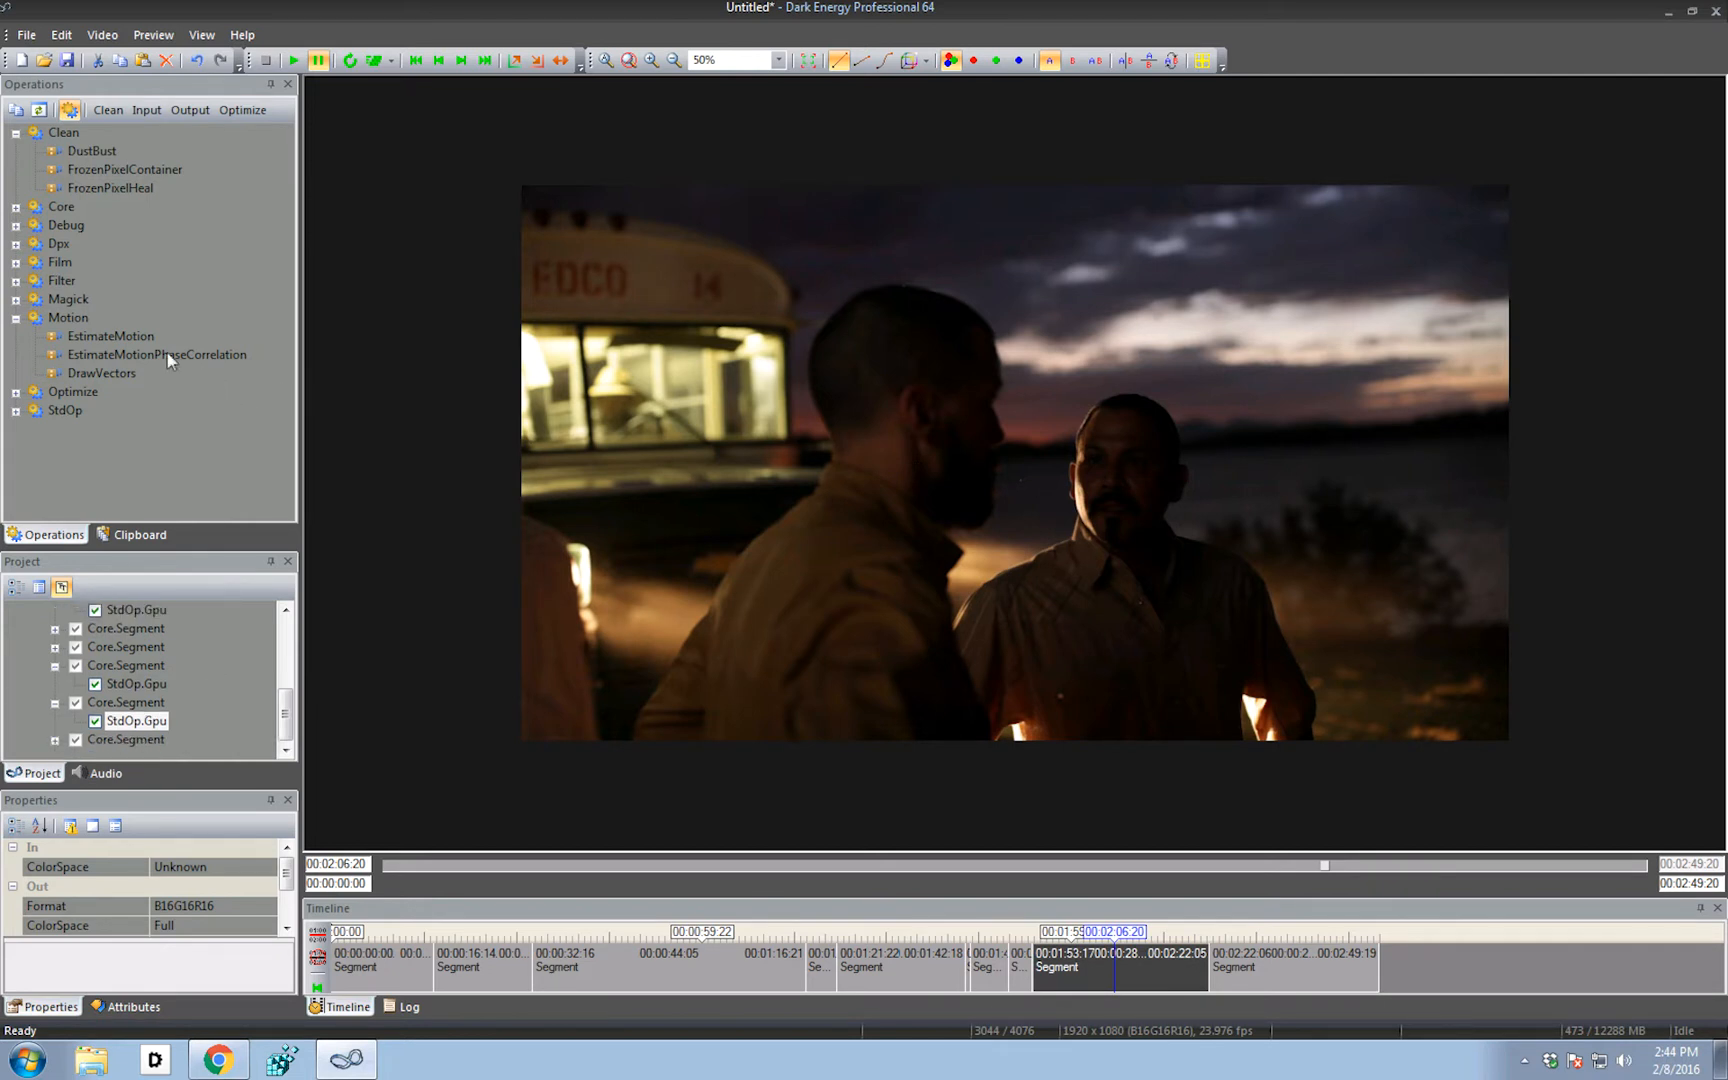
mouse_move(156, 354)
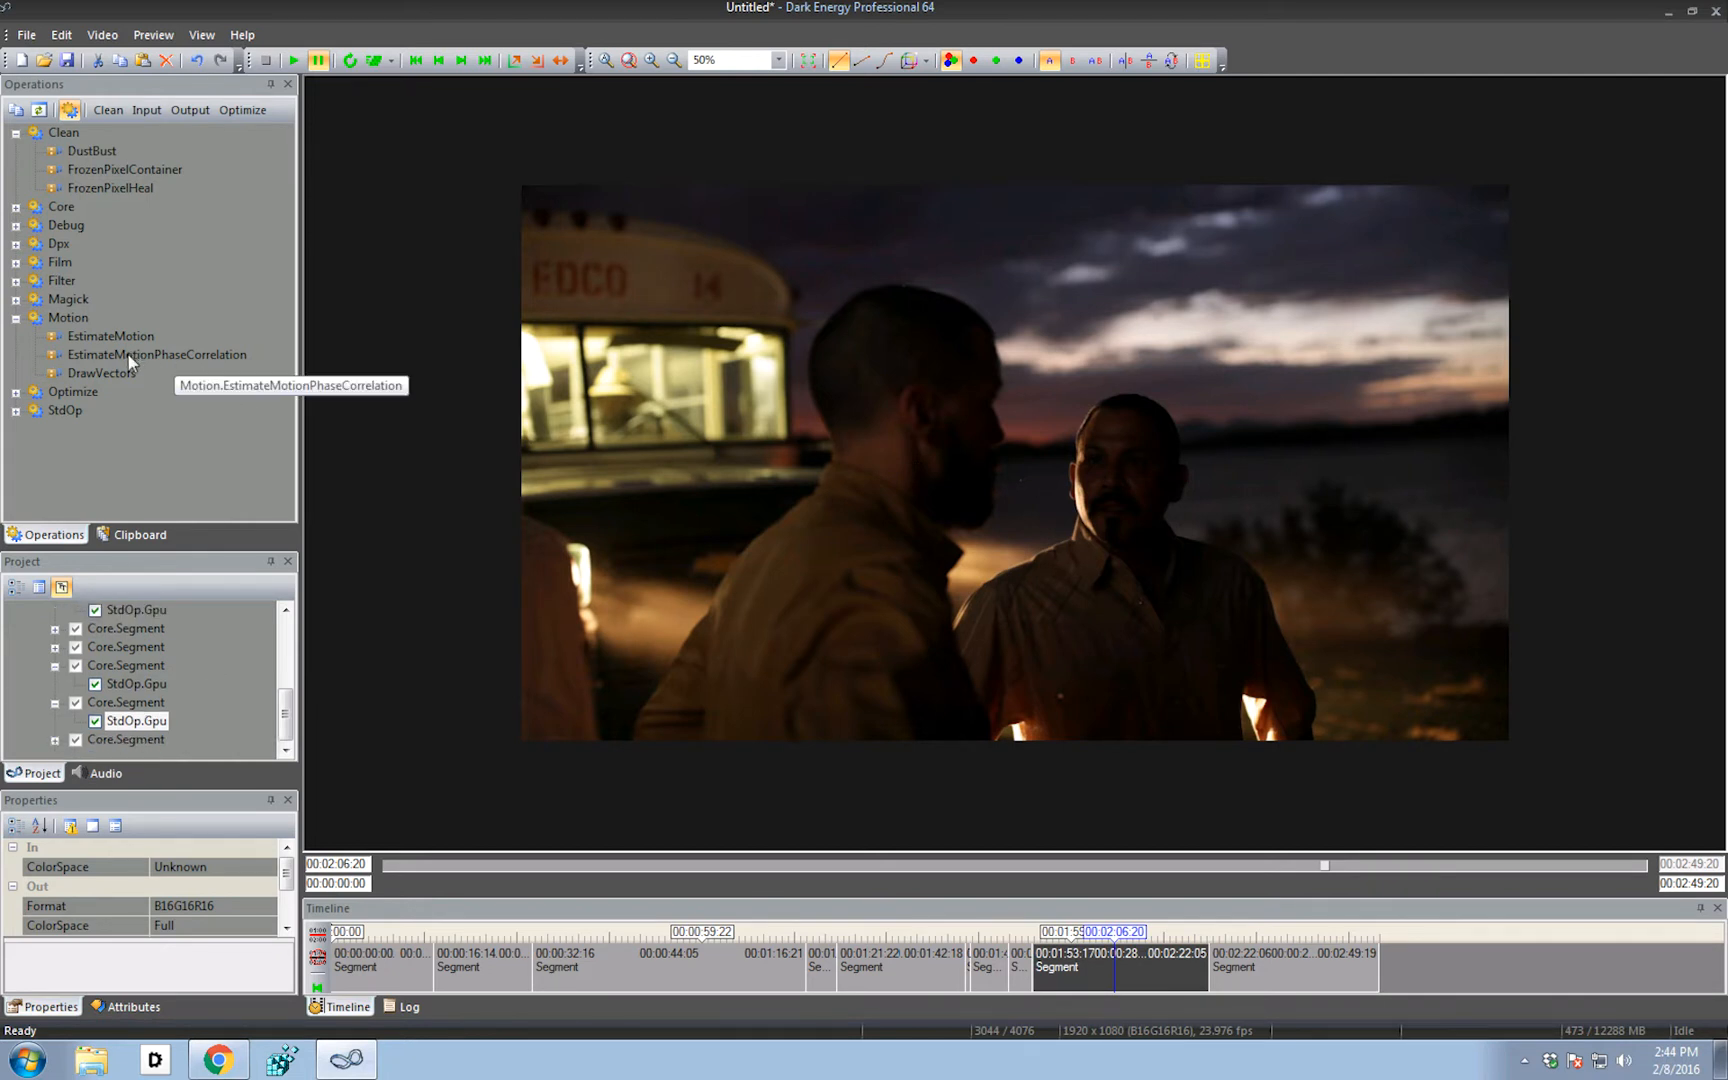
Add Motion.EstimateMotionPhaseCorrelation with block size 16 to the night scene's StdOp.Gpu node
click(137, 720)
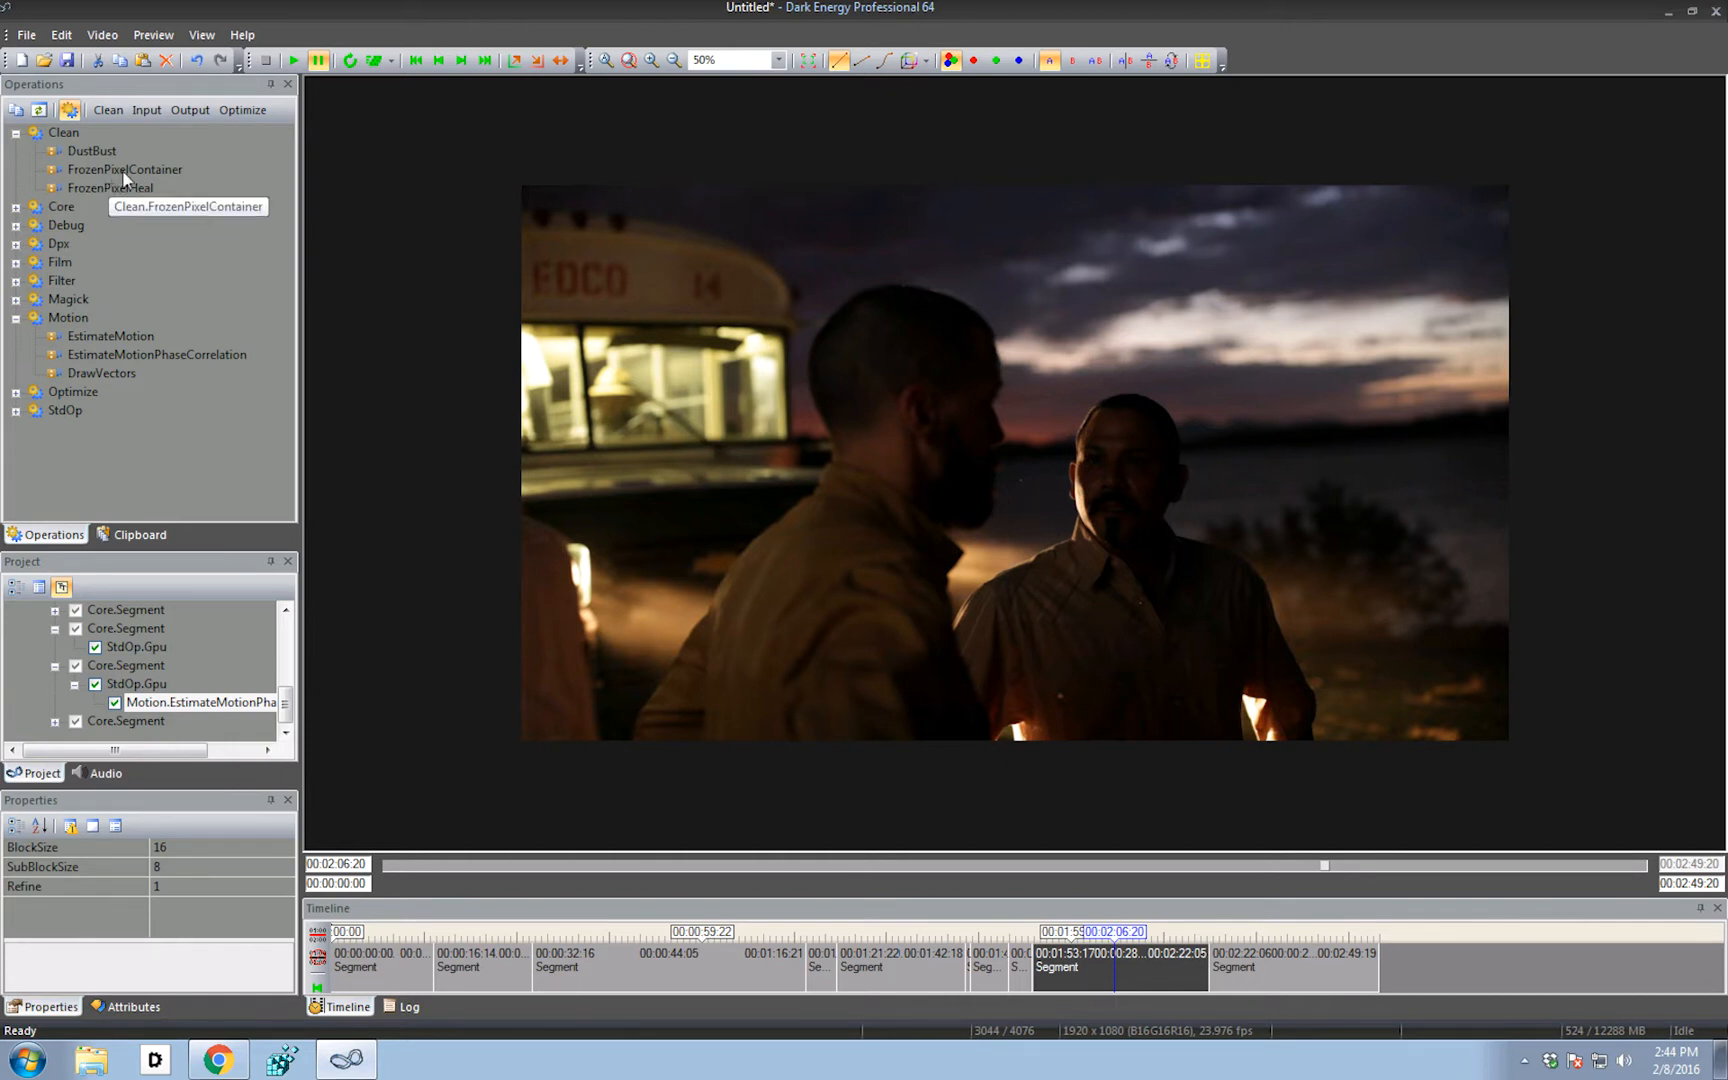
Add Clean.FrozenPixelContainer with threshold 0.2 below the motion estimation operation
click(125, 169)
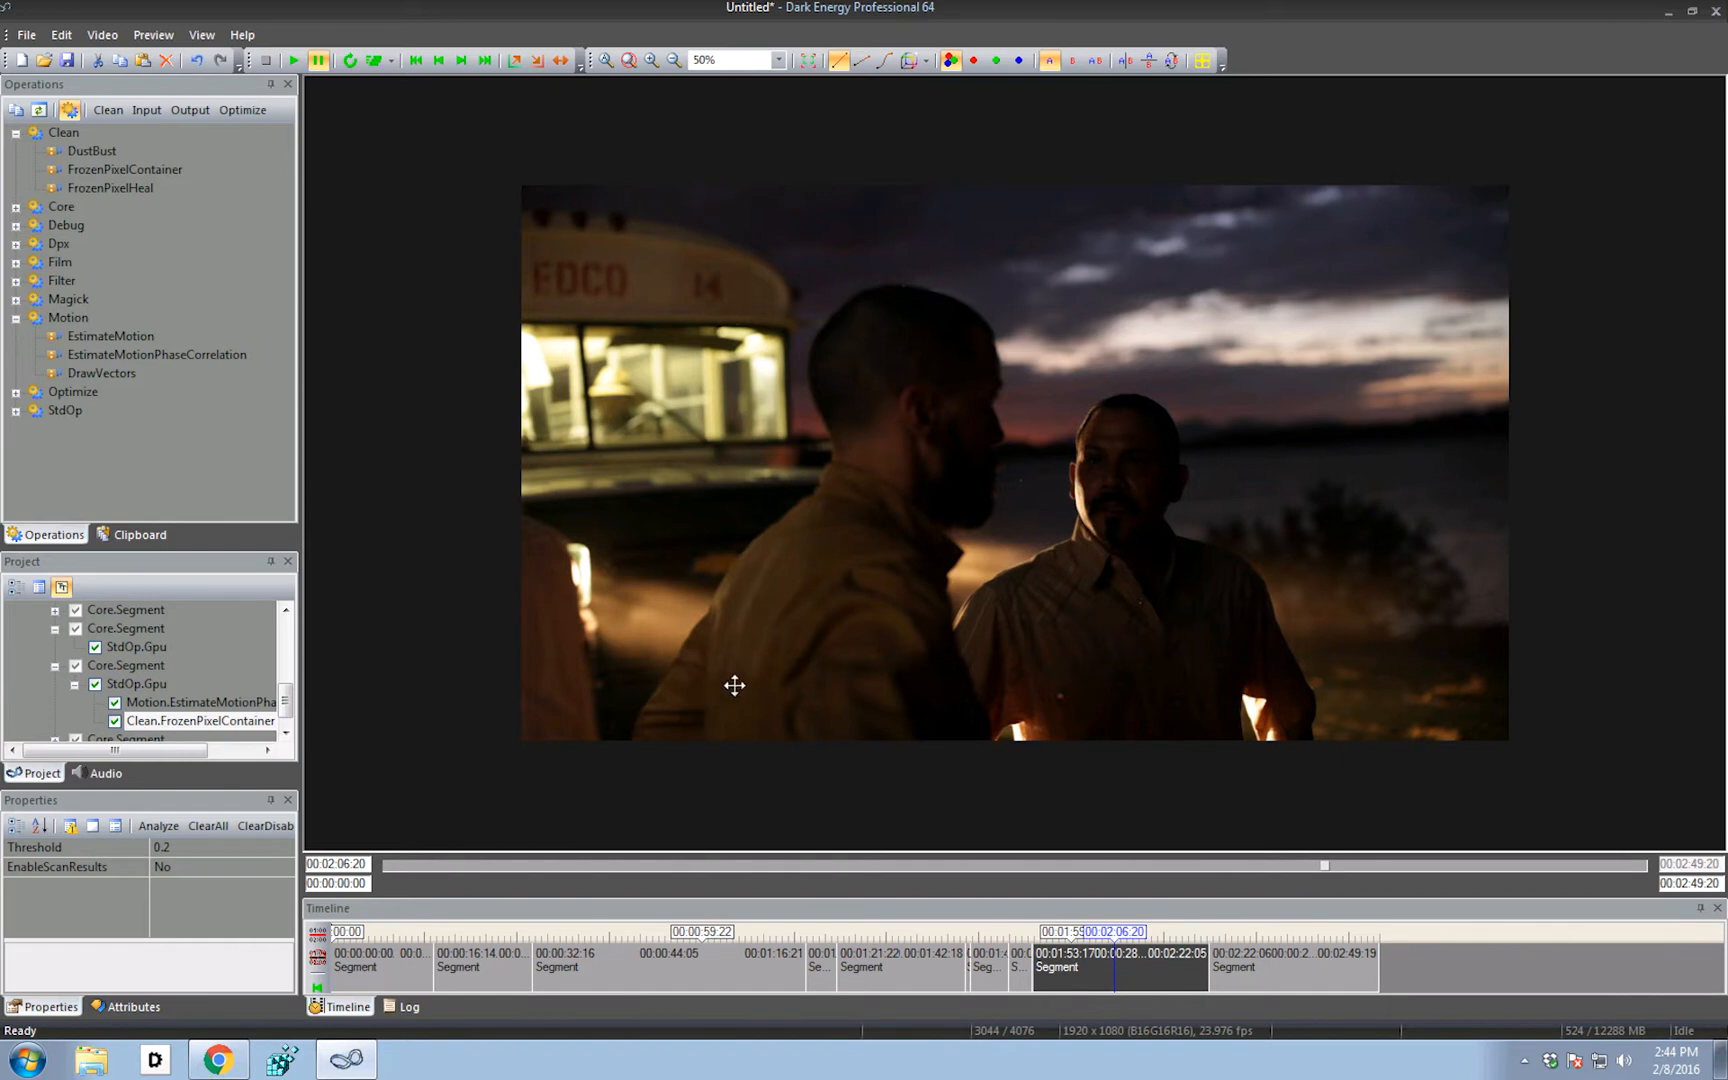
mouse_move(568, 651)
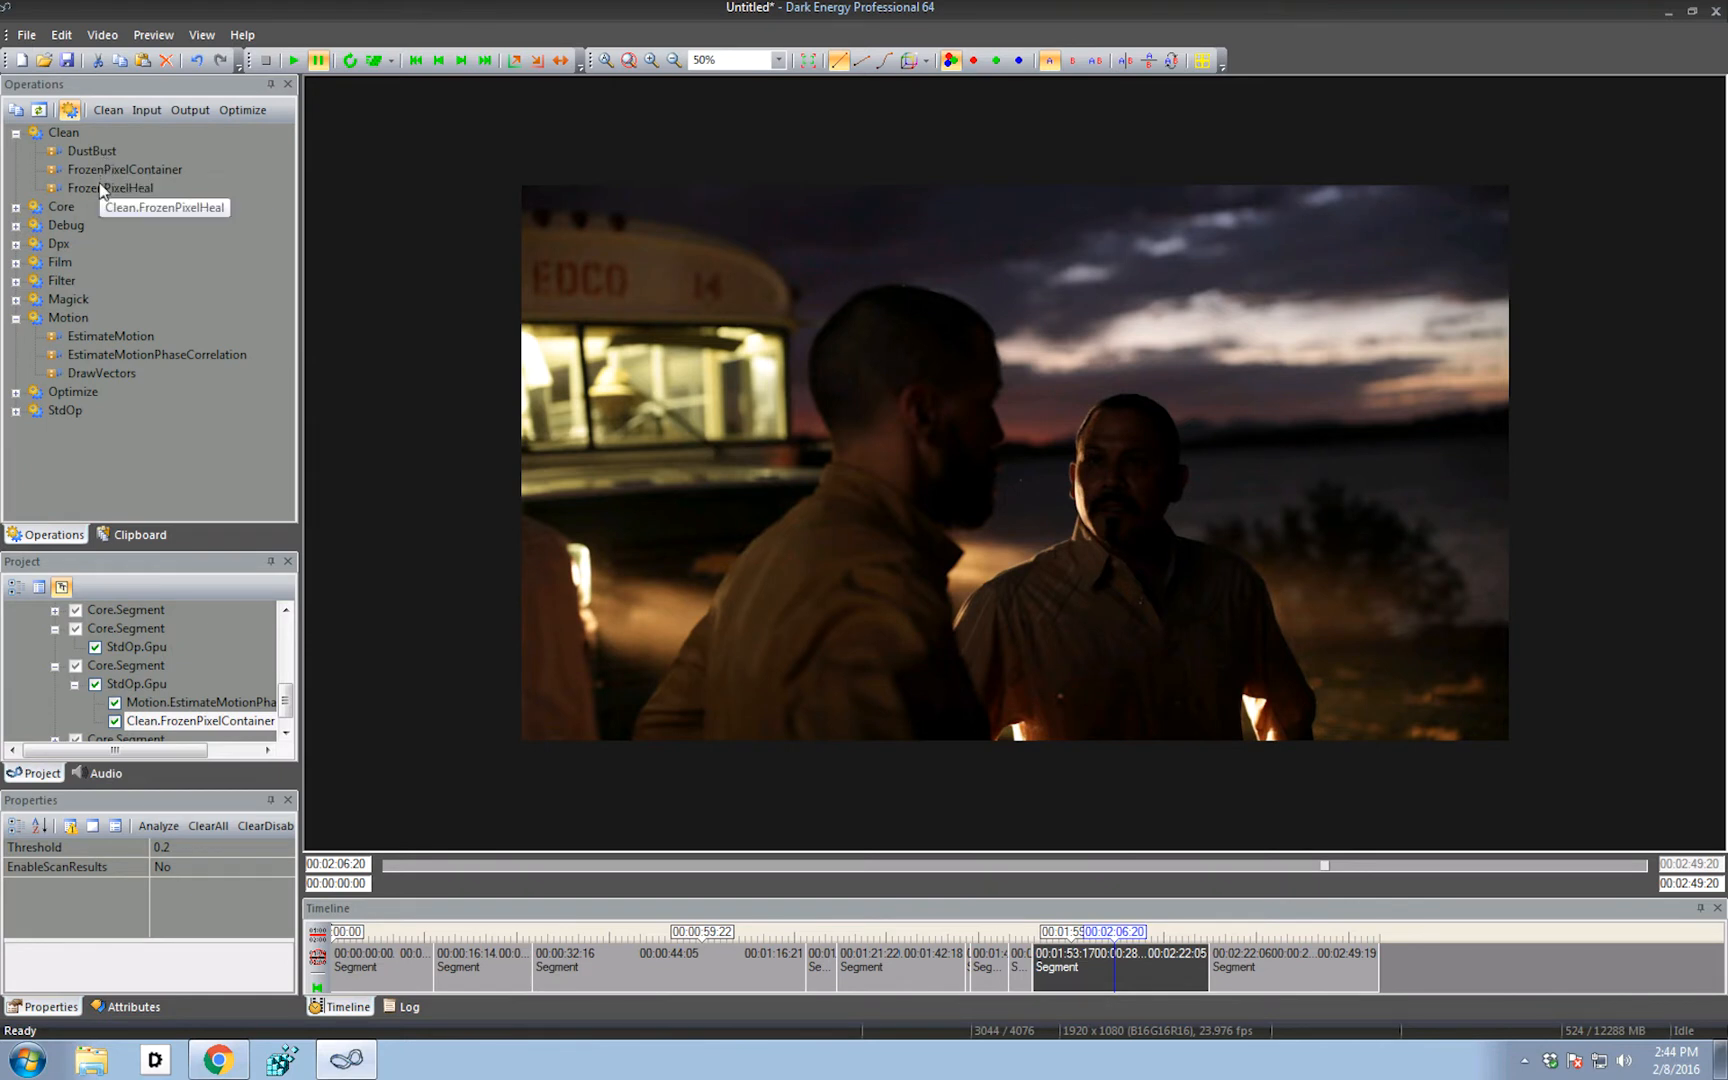
mouse_move(217, 737)
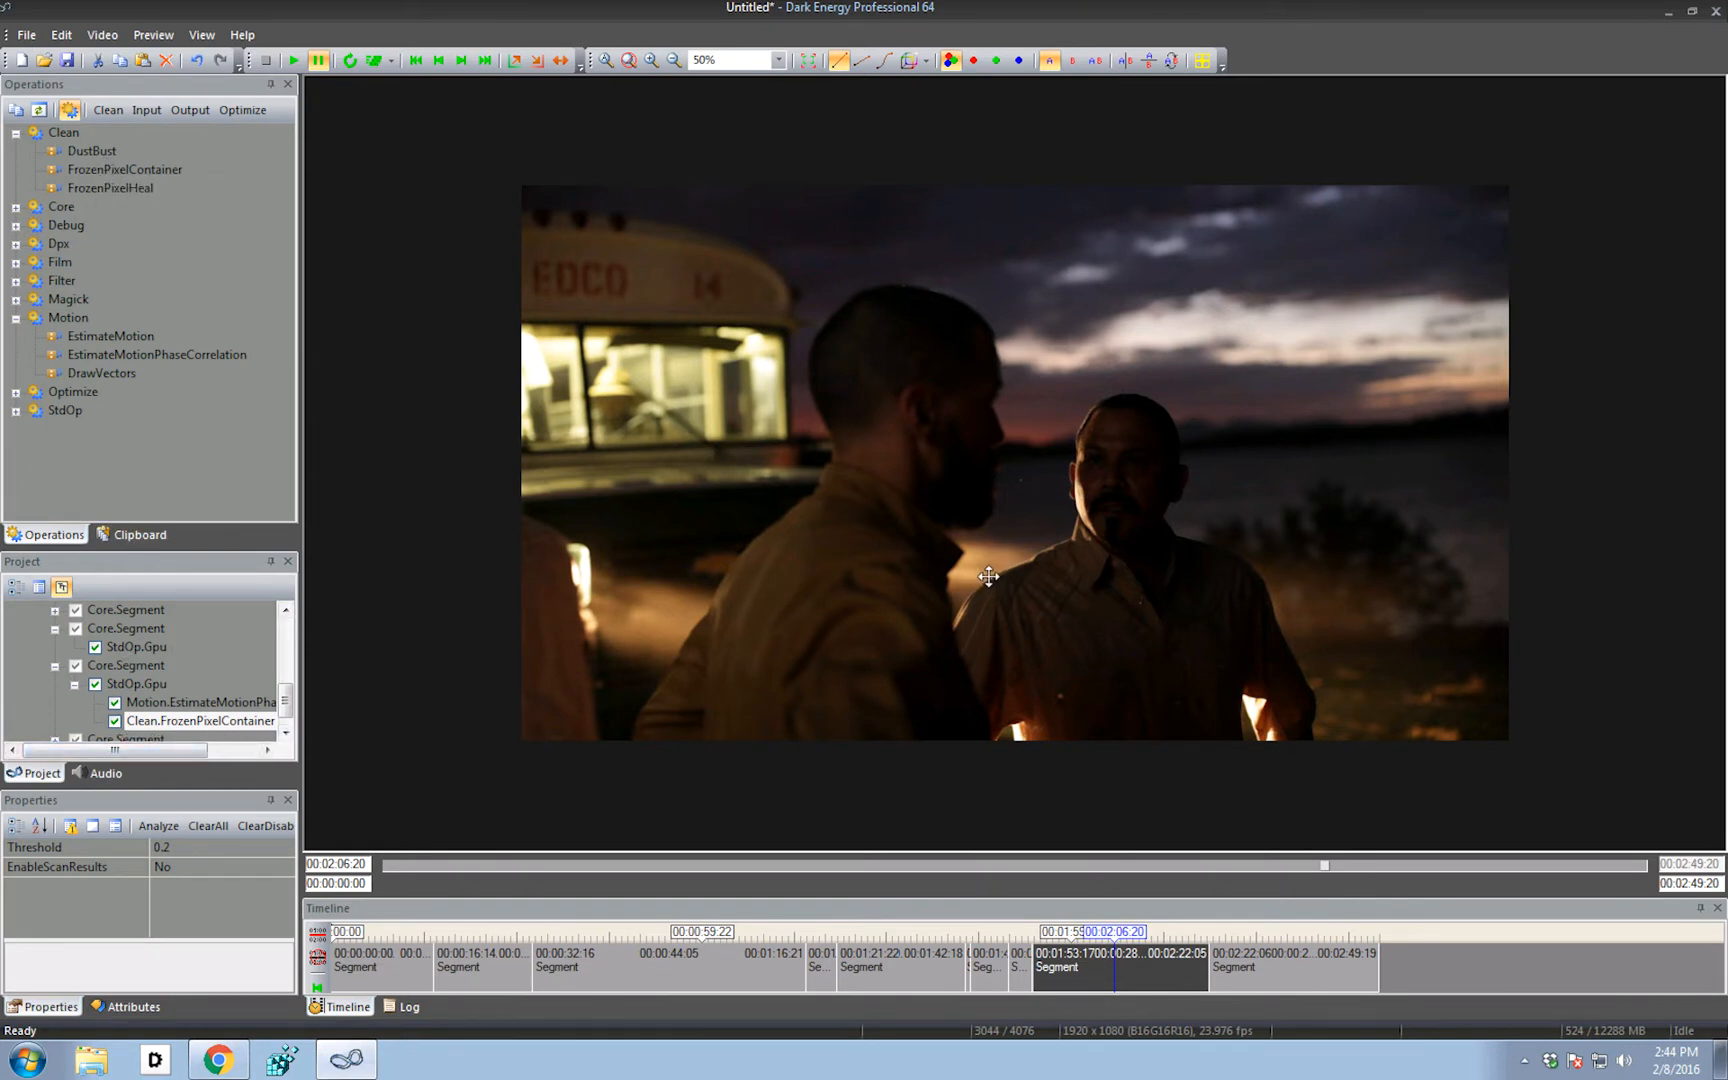
mouse_move(995, 519)
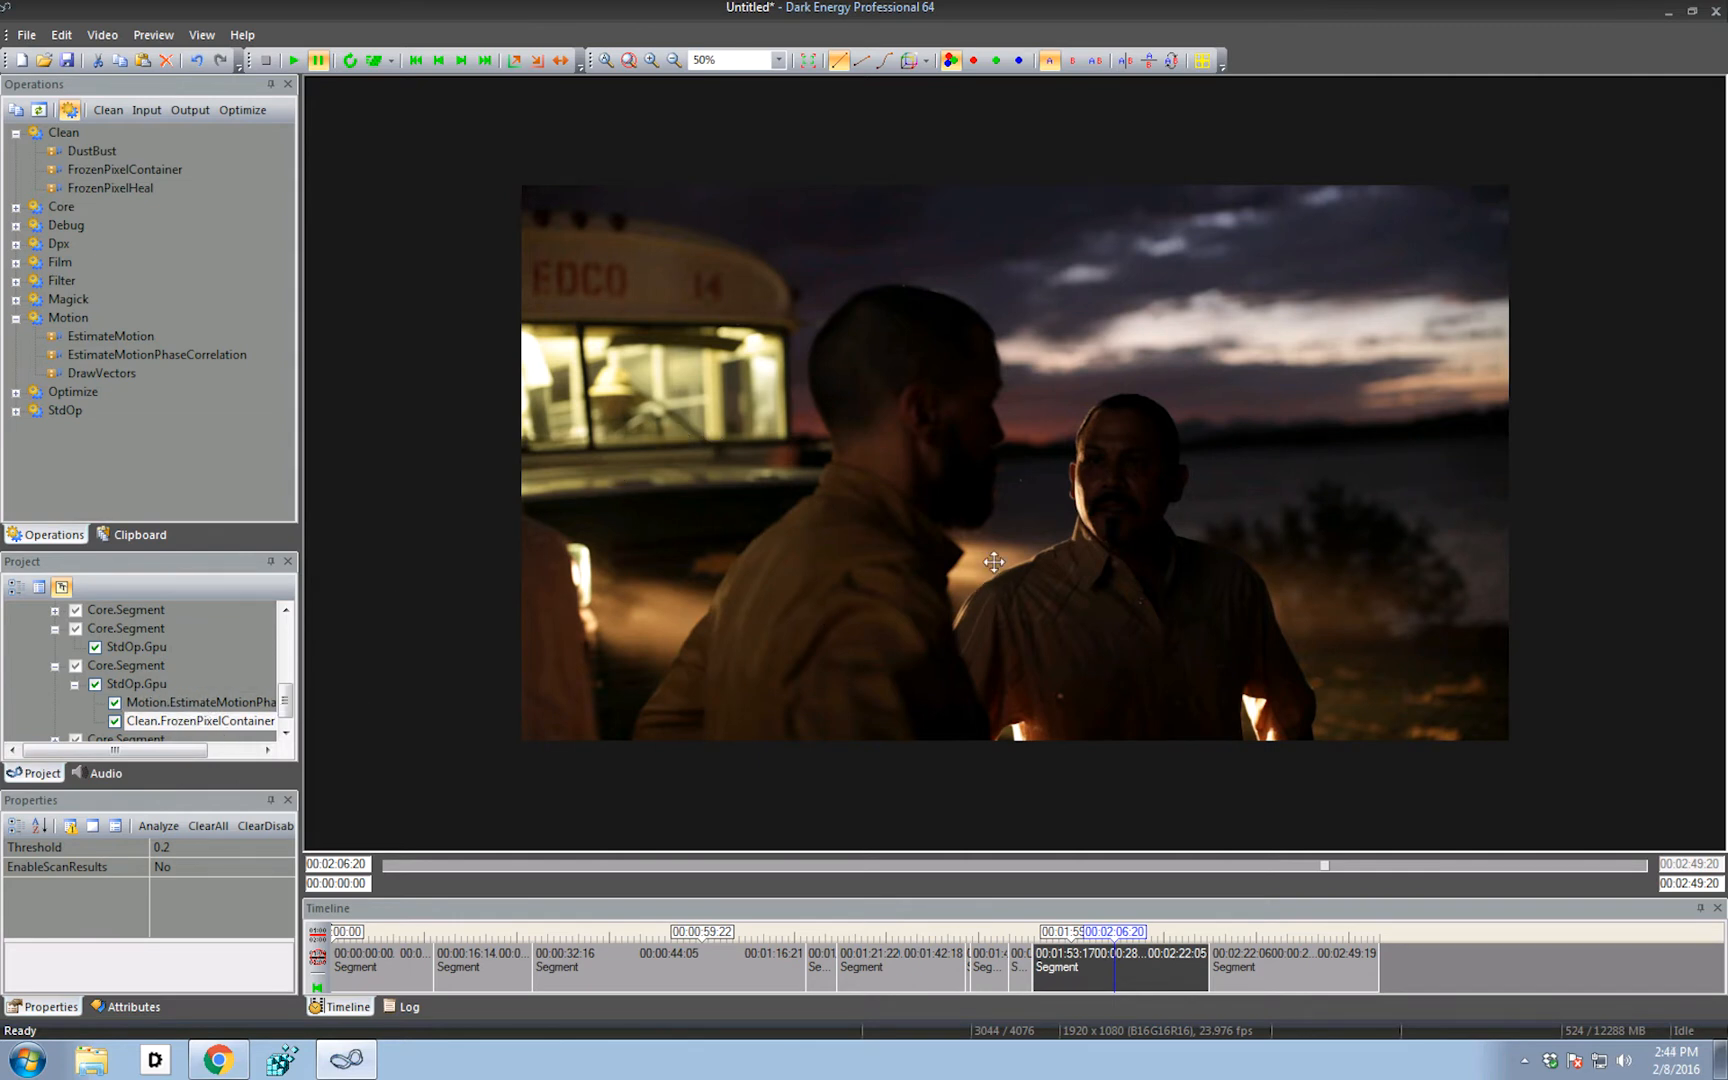
mouse_move(995, 519)
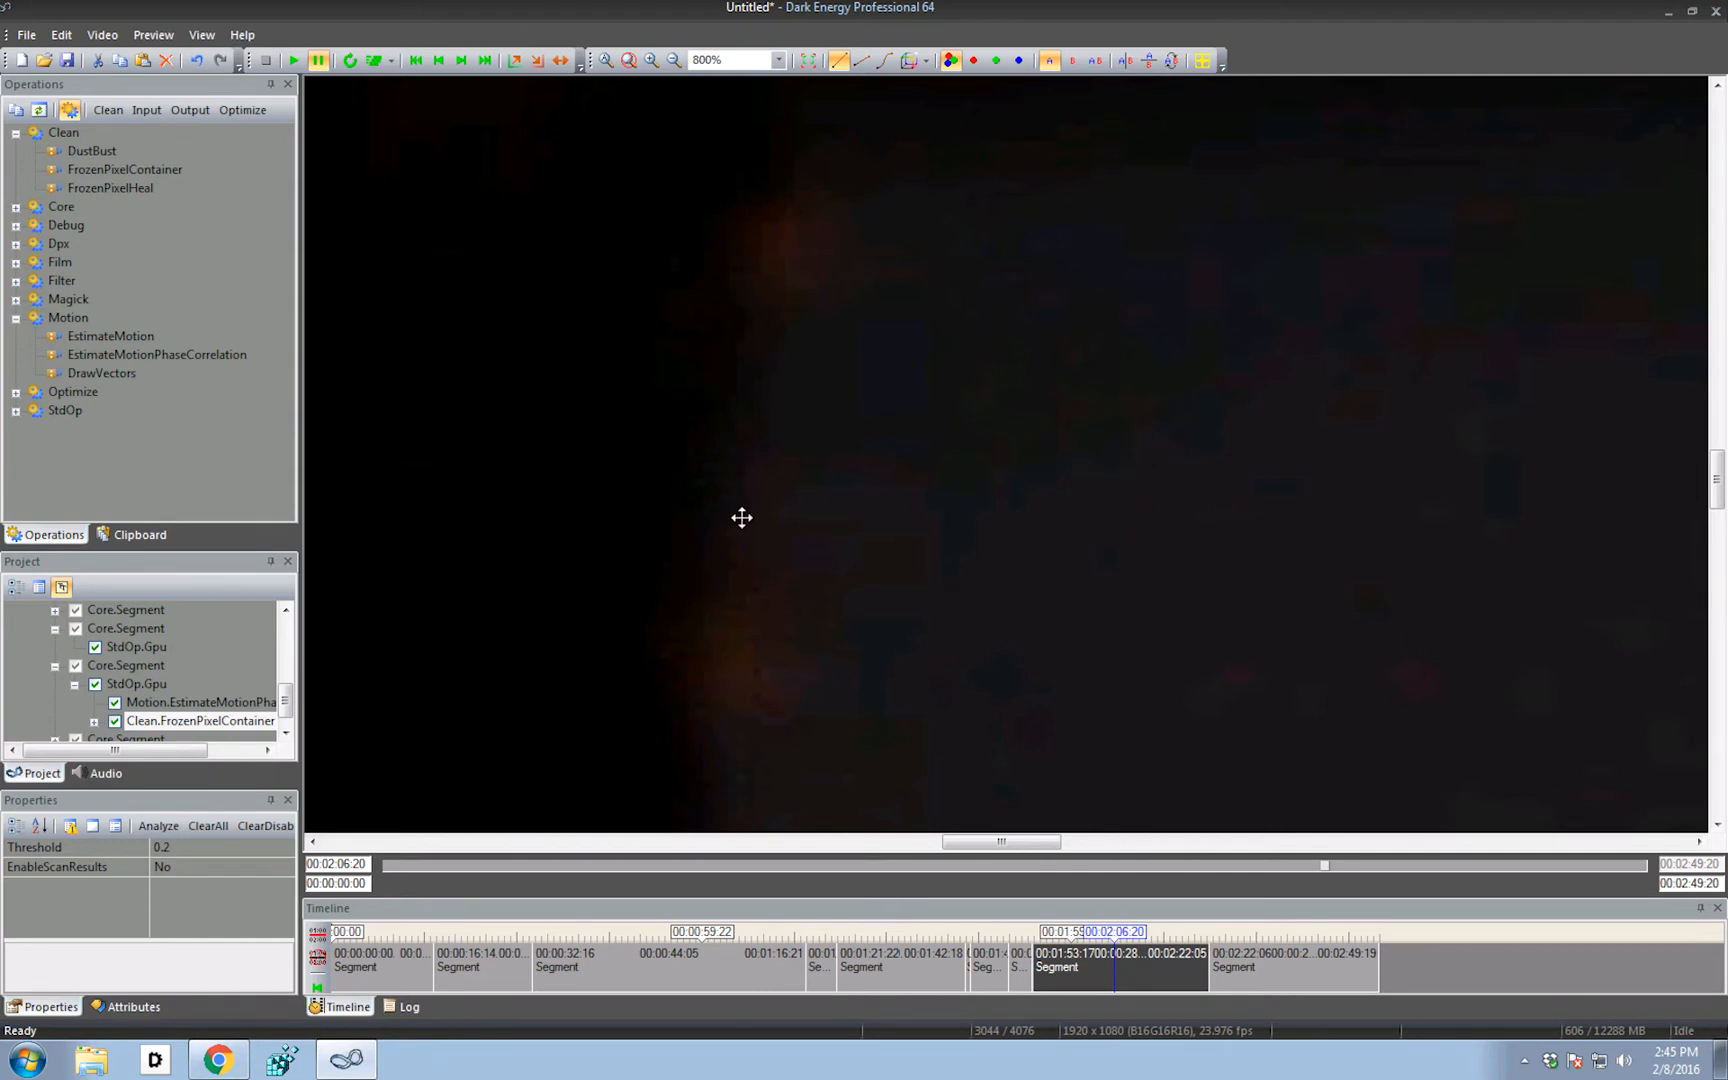
mouse_move(727, 519)
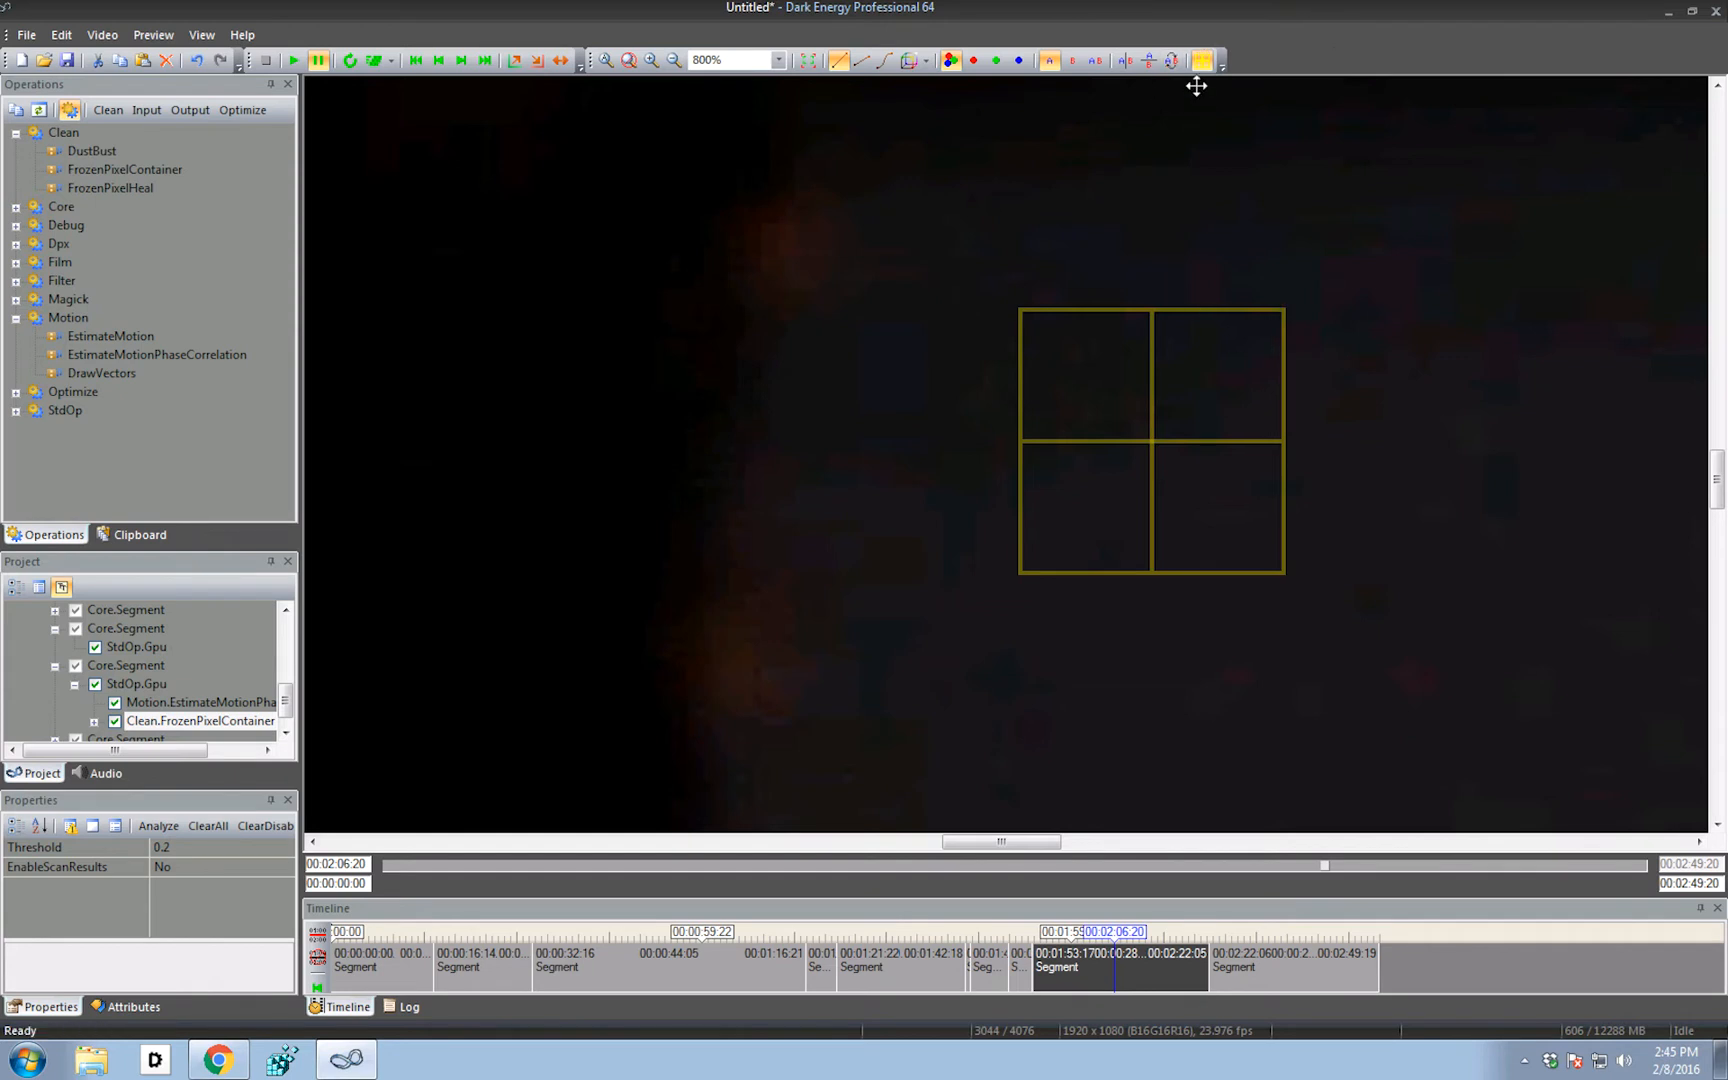
mouse_move(1187, 184)
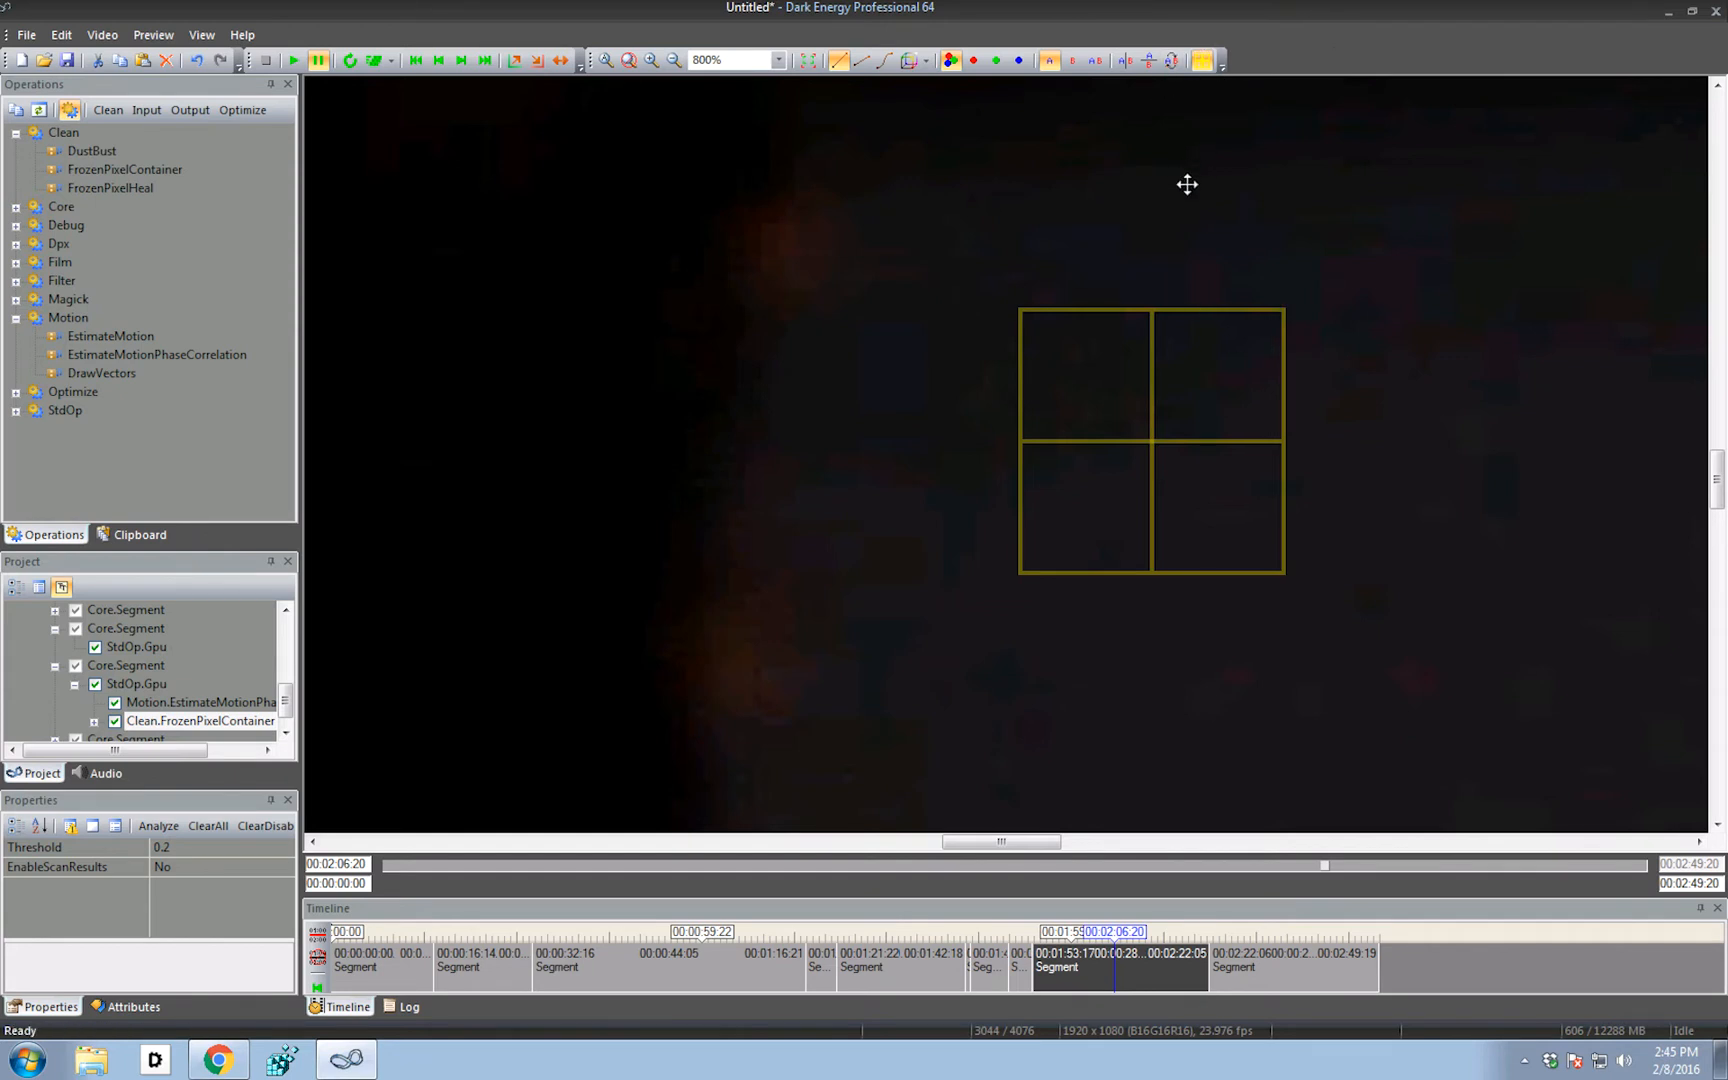
mouse_move(1302, 250)
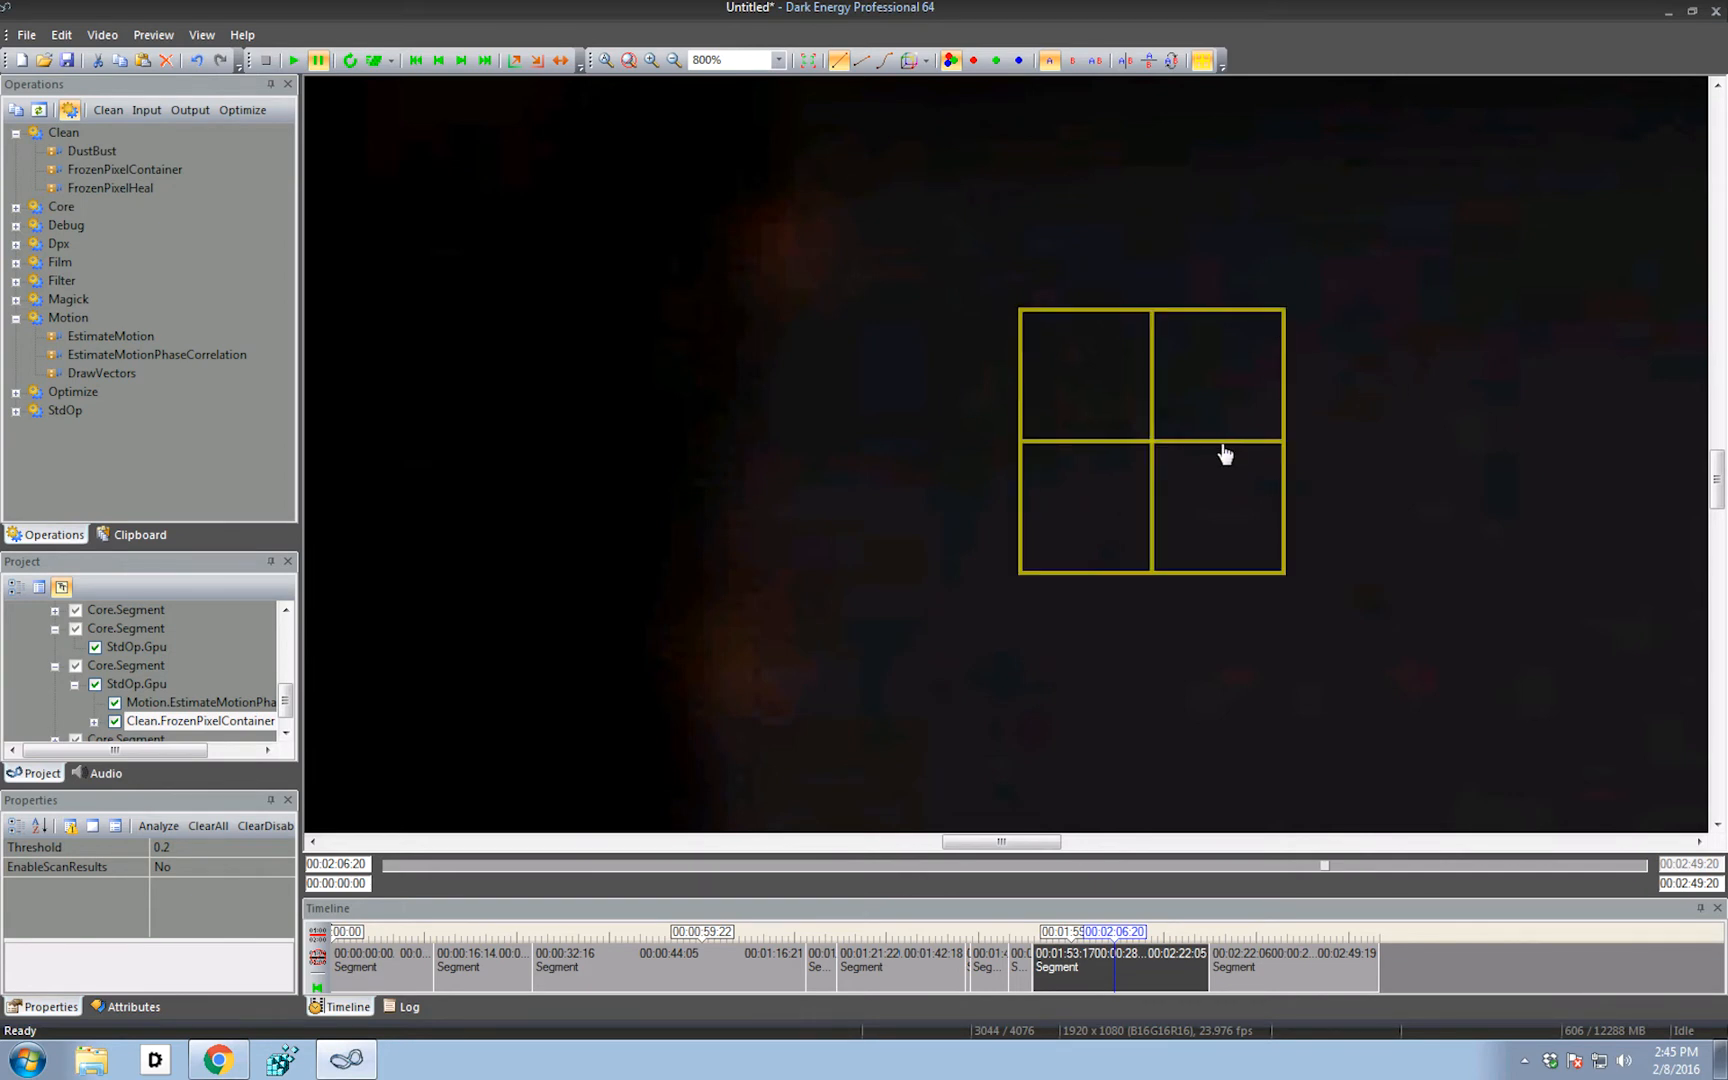
Add a FrozenPixelHeal node for a marked frozen pixel and drag its marker into place
click(671, 60)
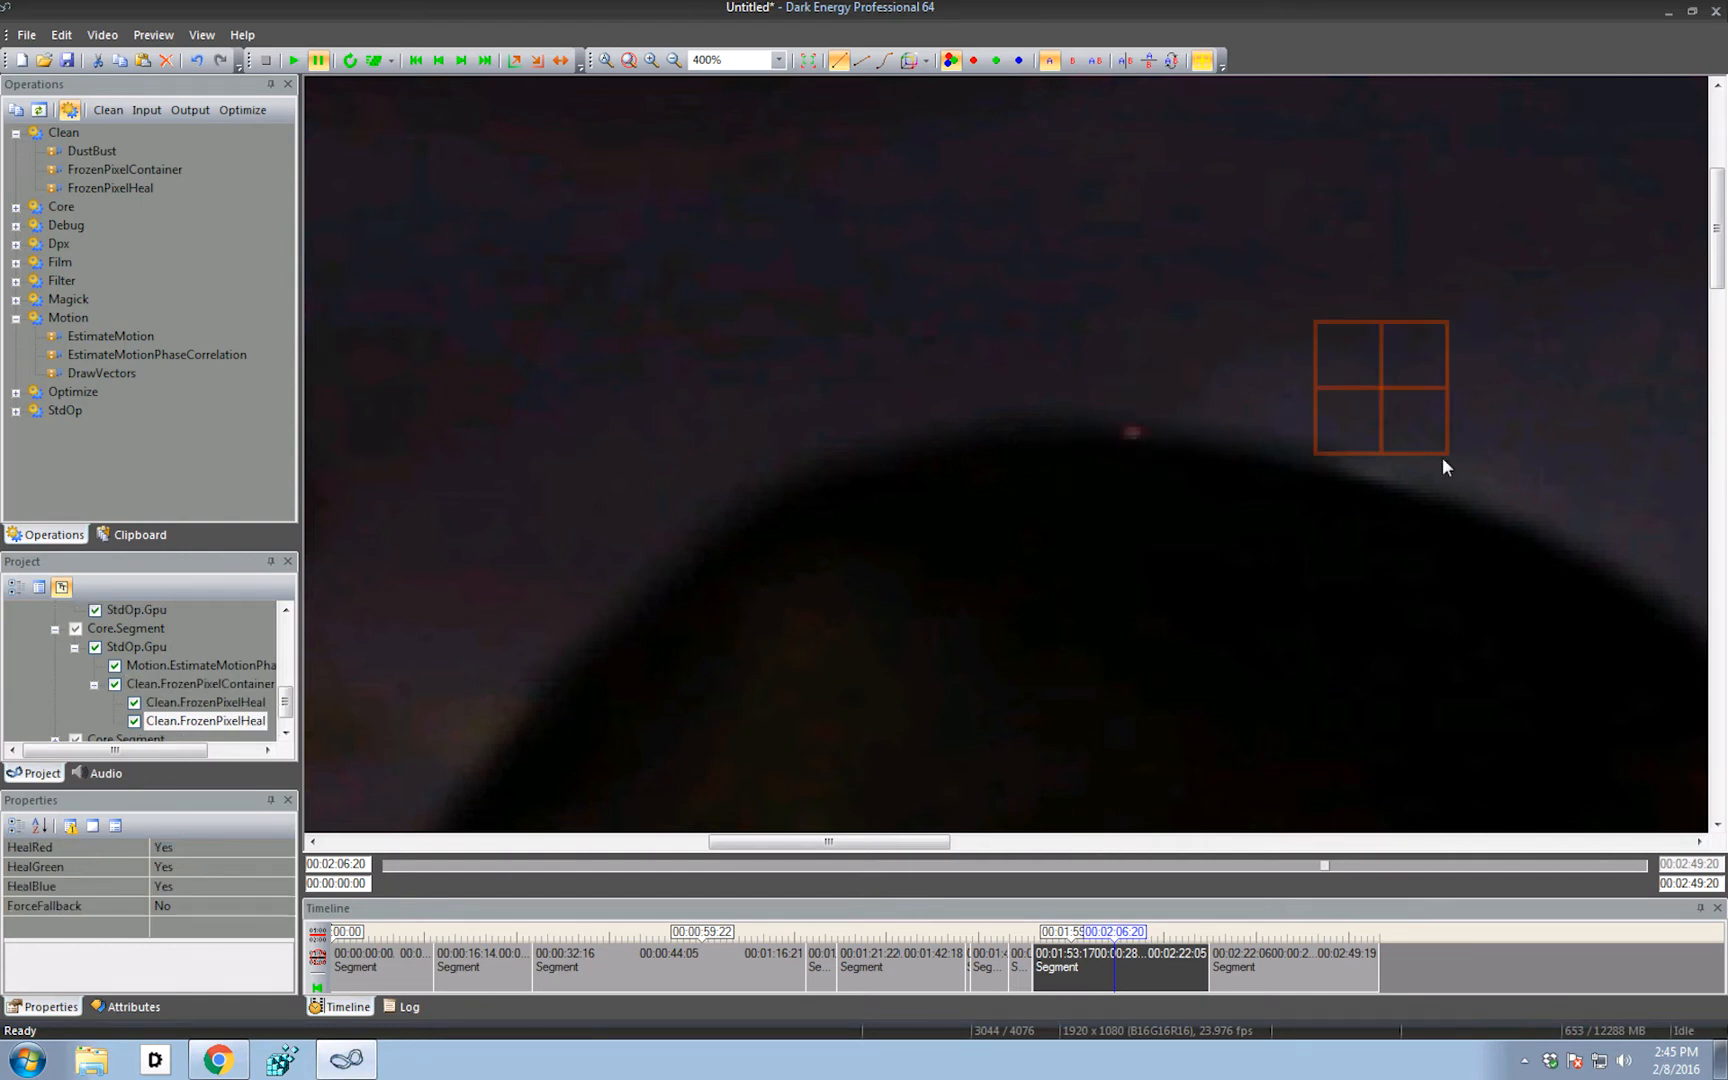
drag(1381, 386, 1210, 415)
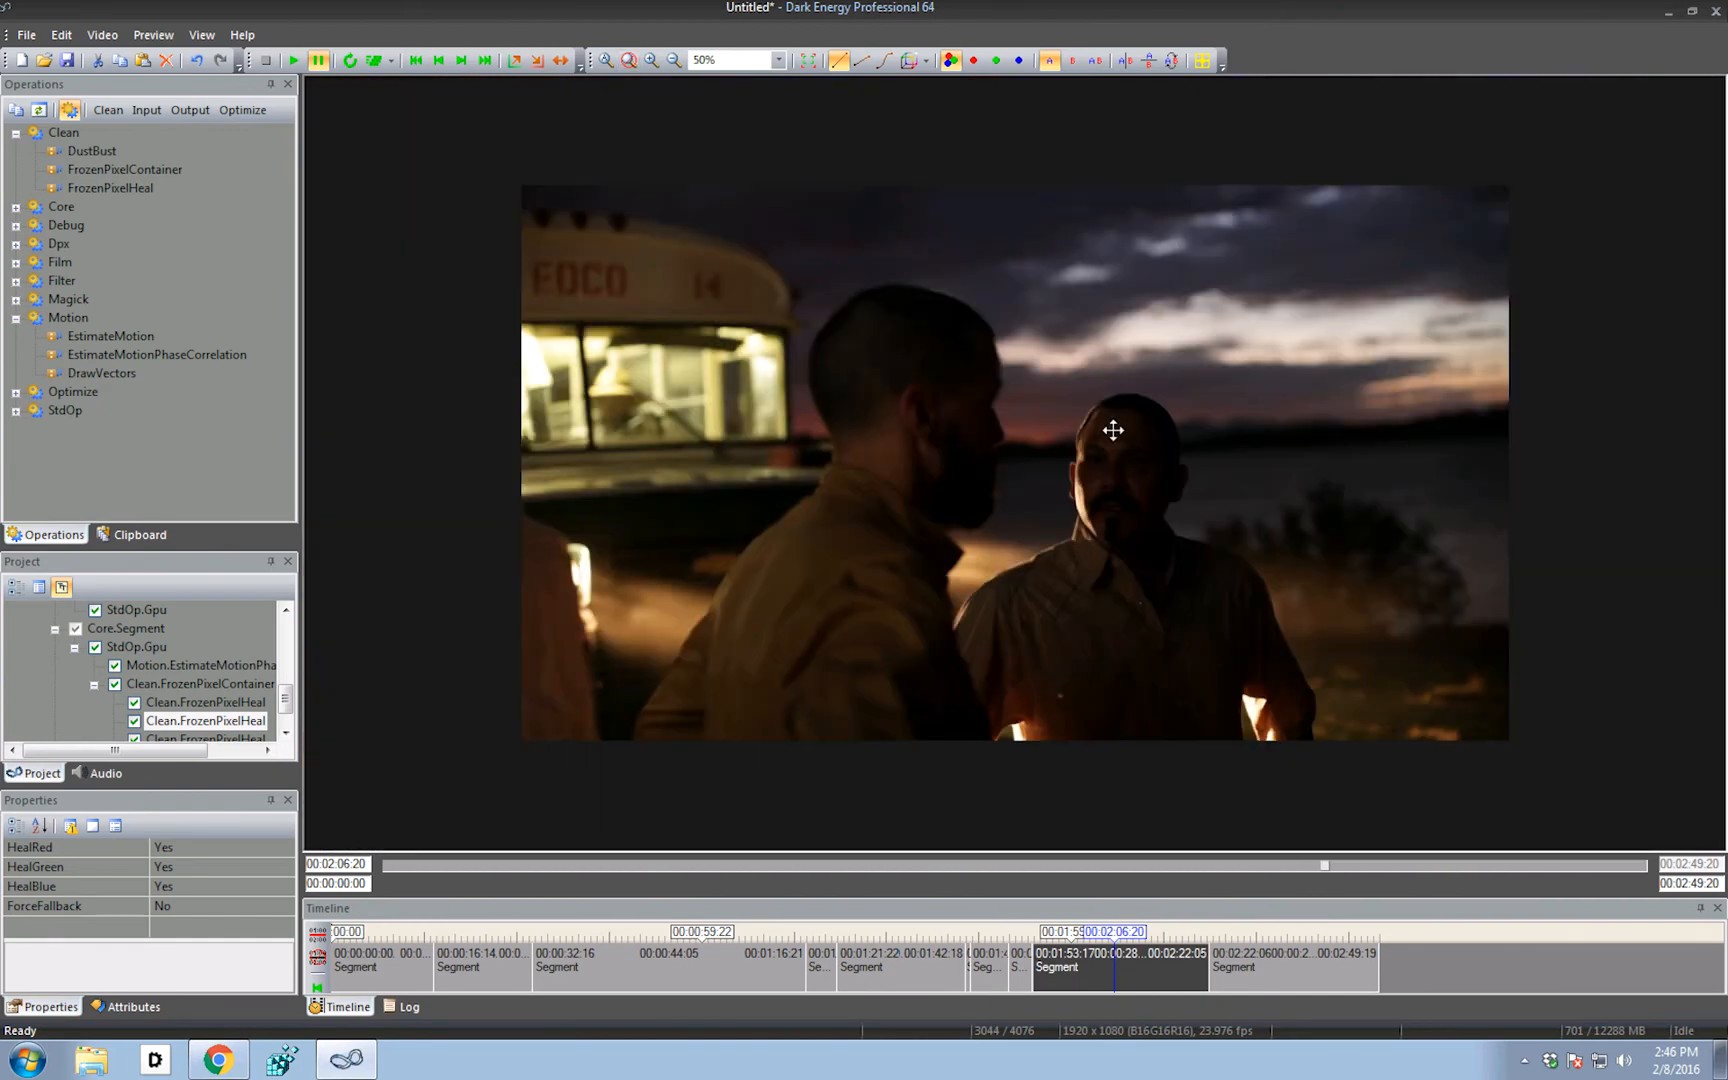
mouse_move(1205, 85)
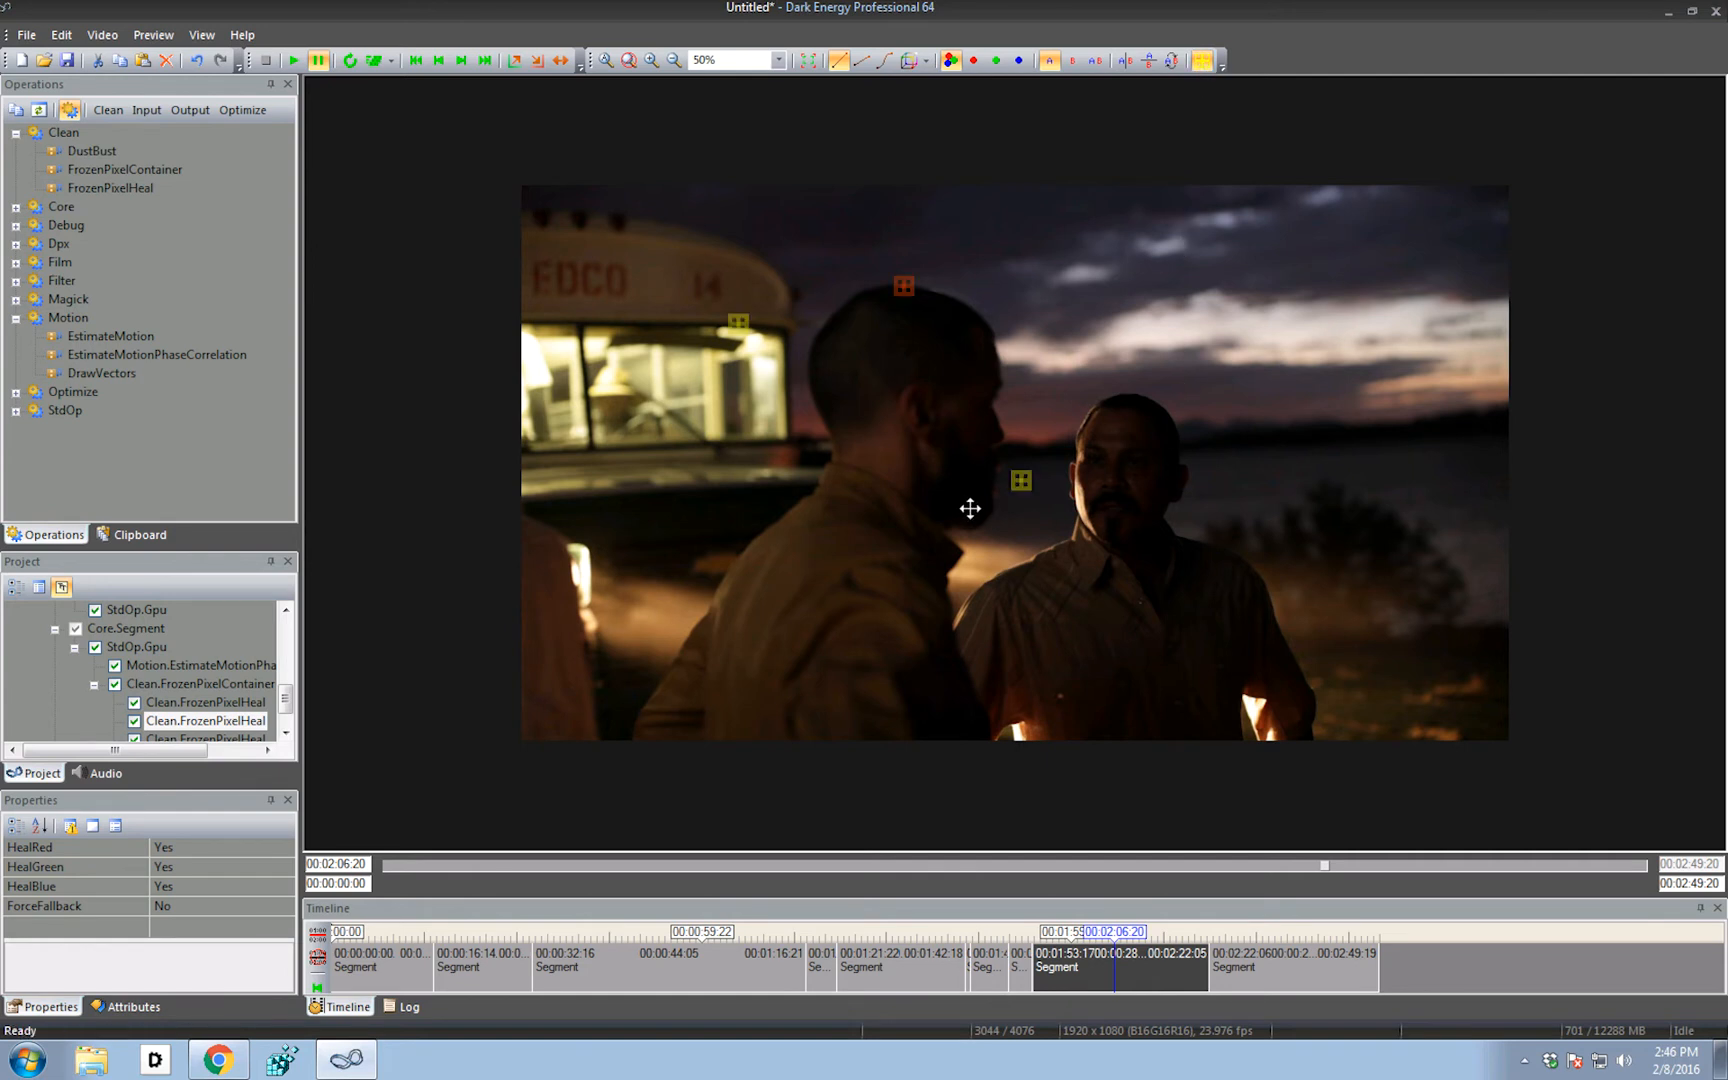
mouse_move(1207, 79)
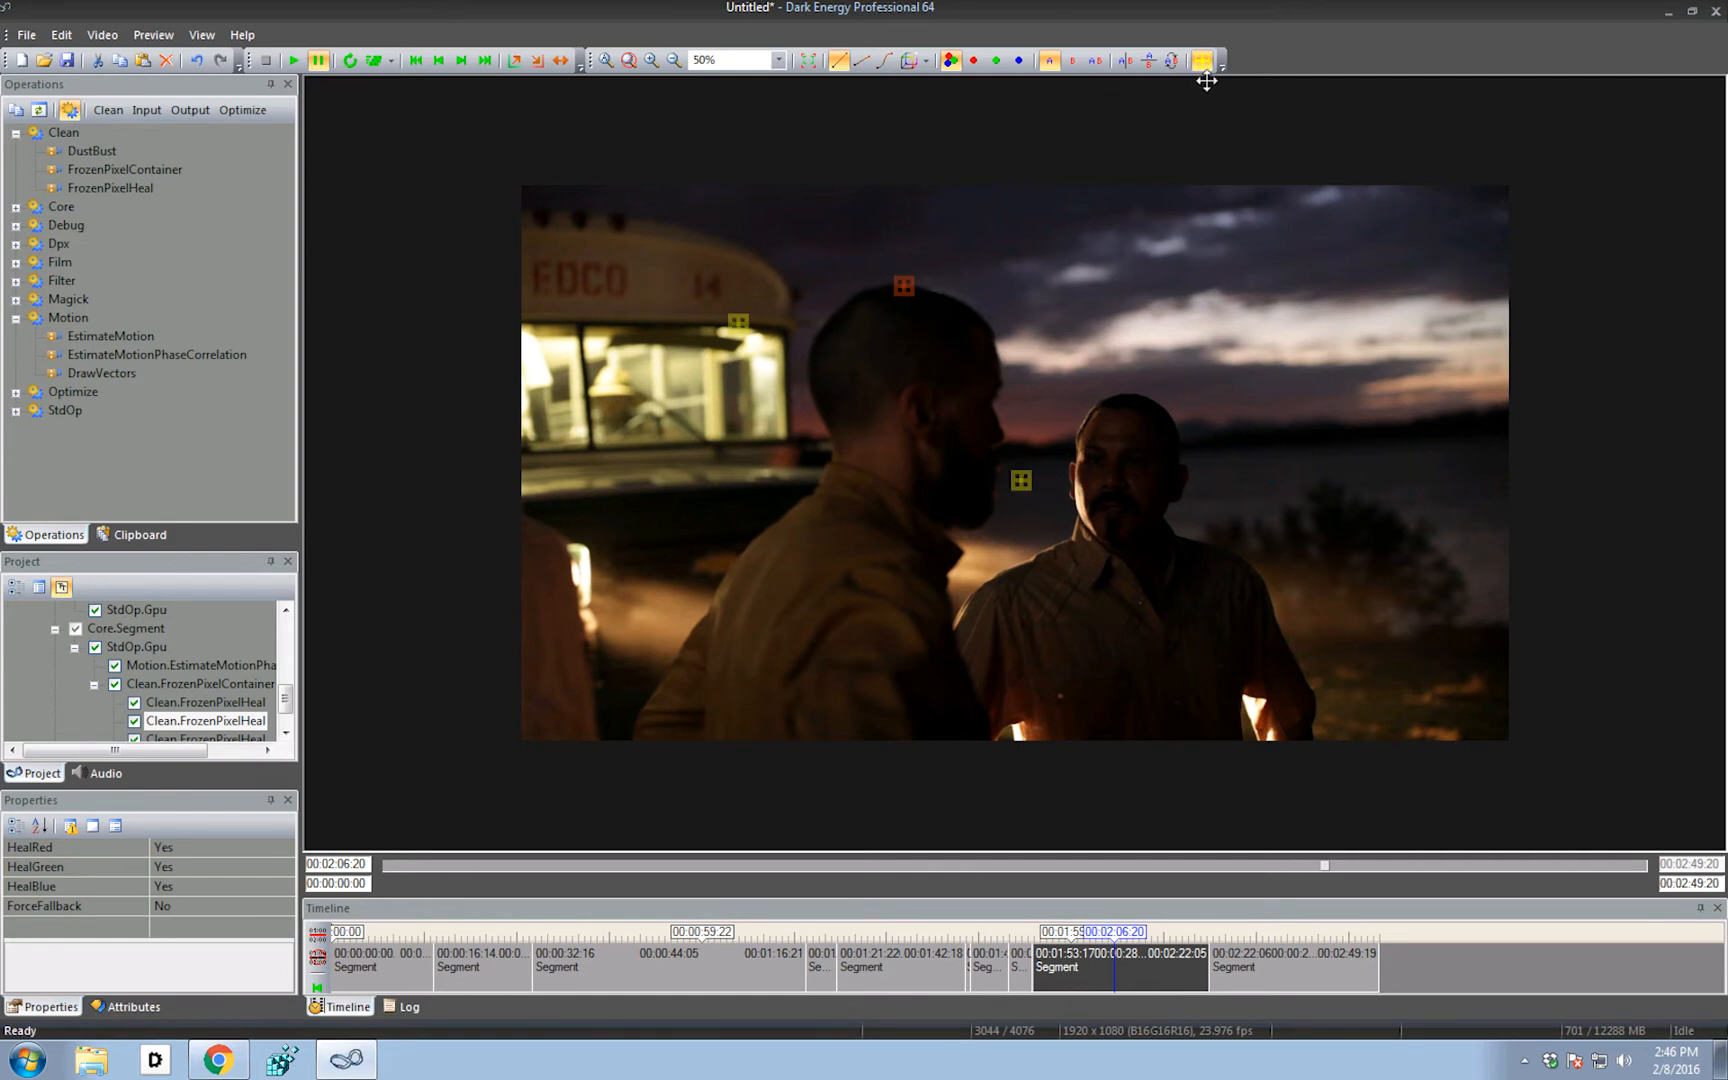
mouse_move(251, 446)
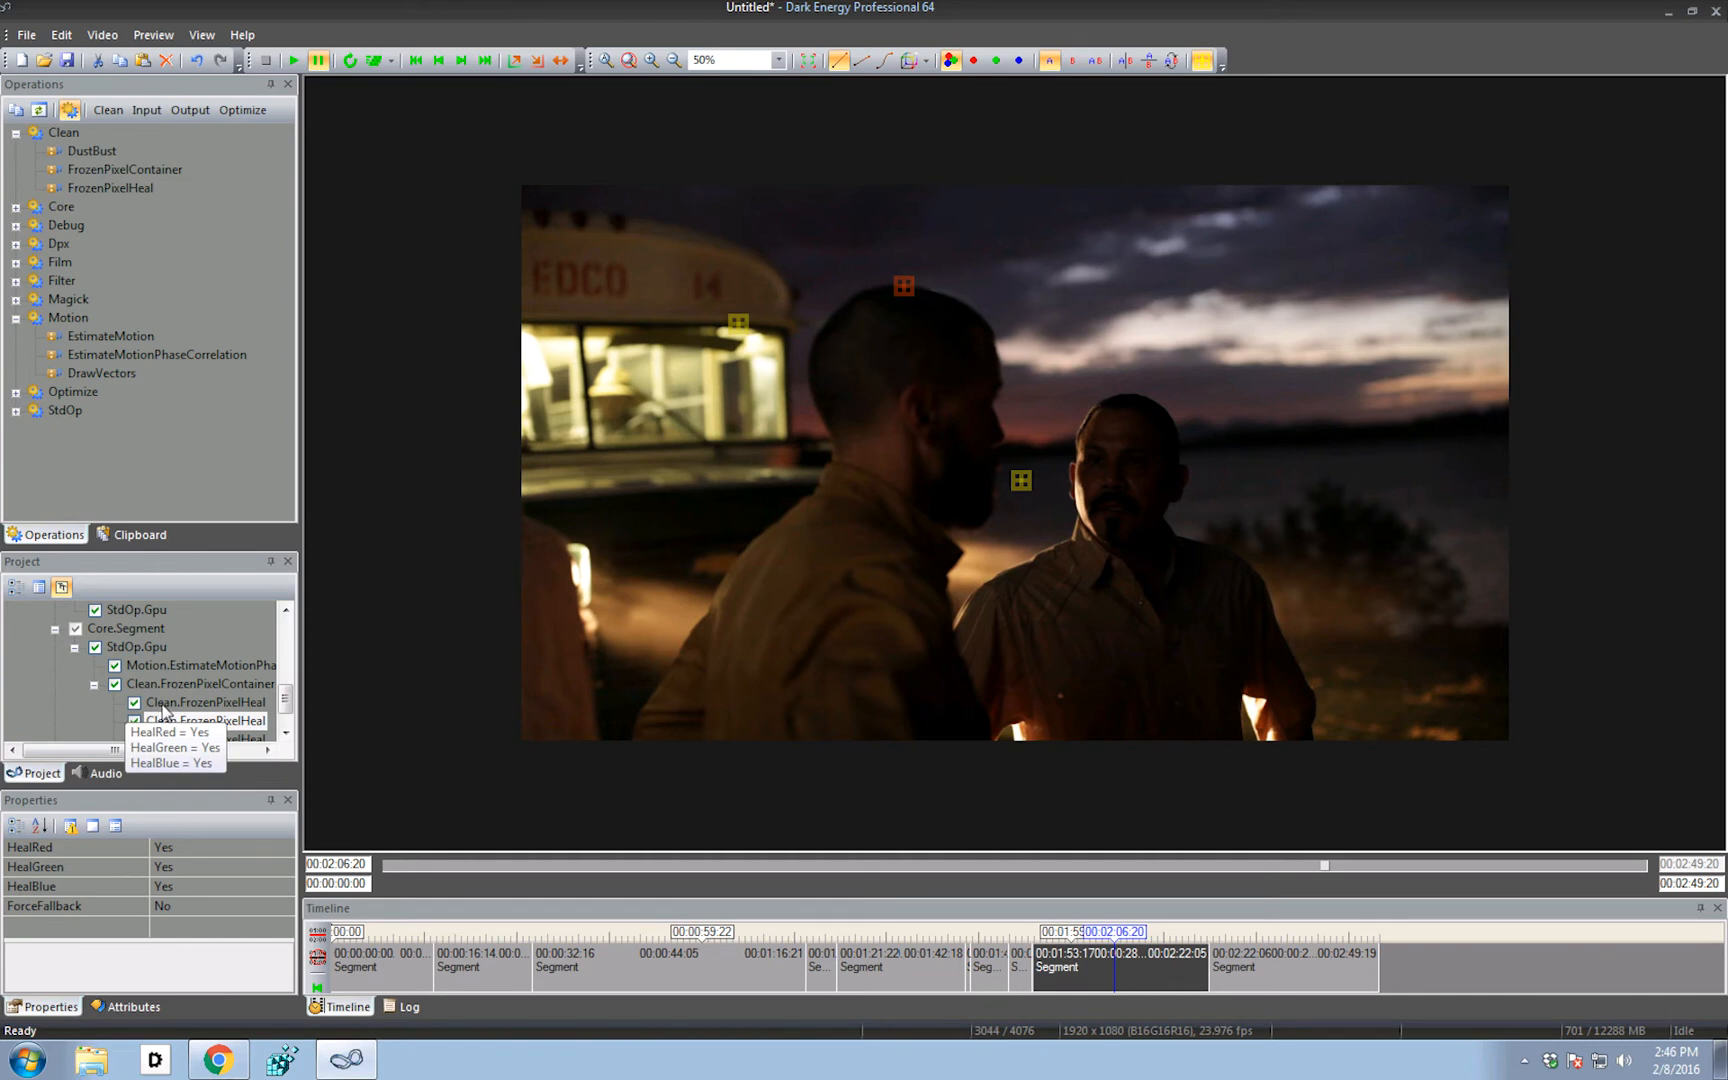
Toggle a FrozenPixelHeal node off and back on, then select the FrozenPixelContainer
click(206, 703)
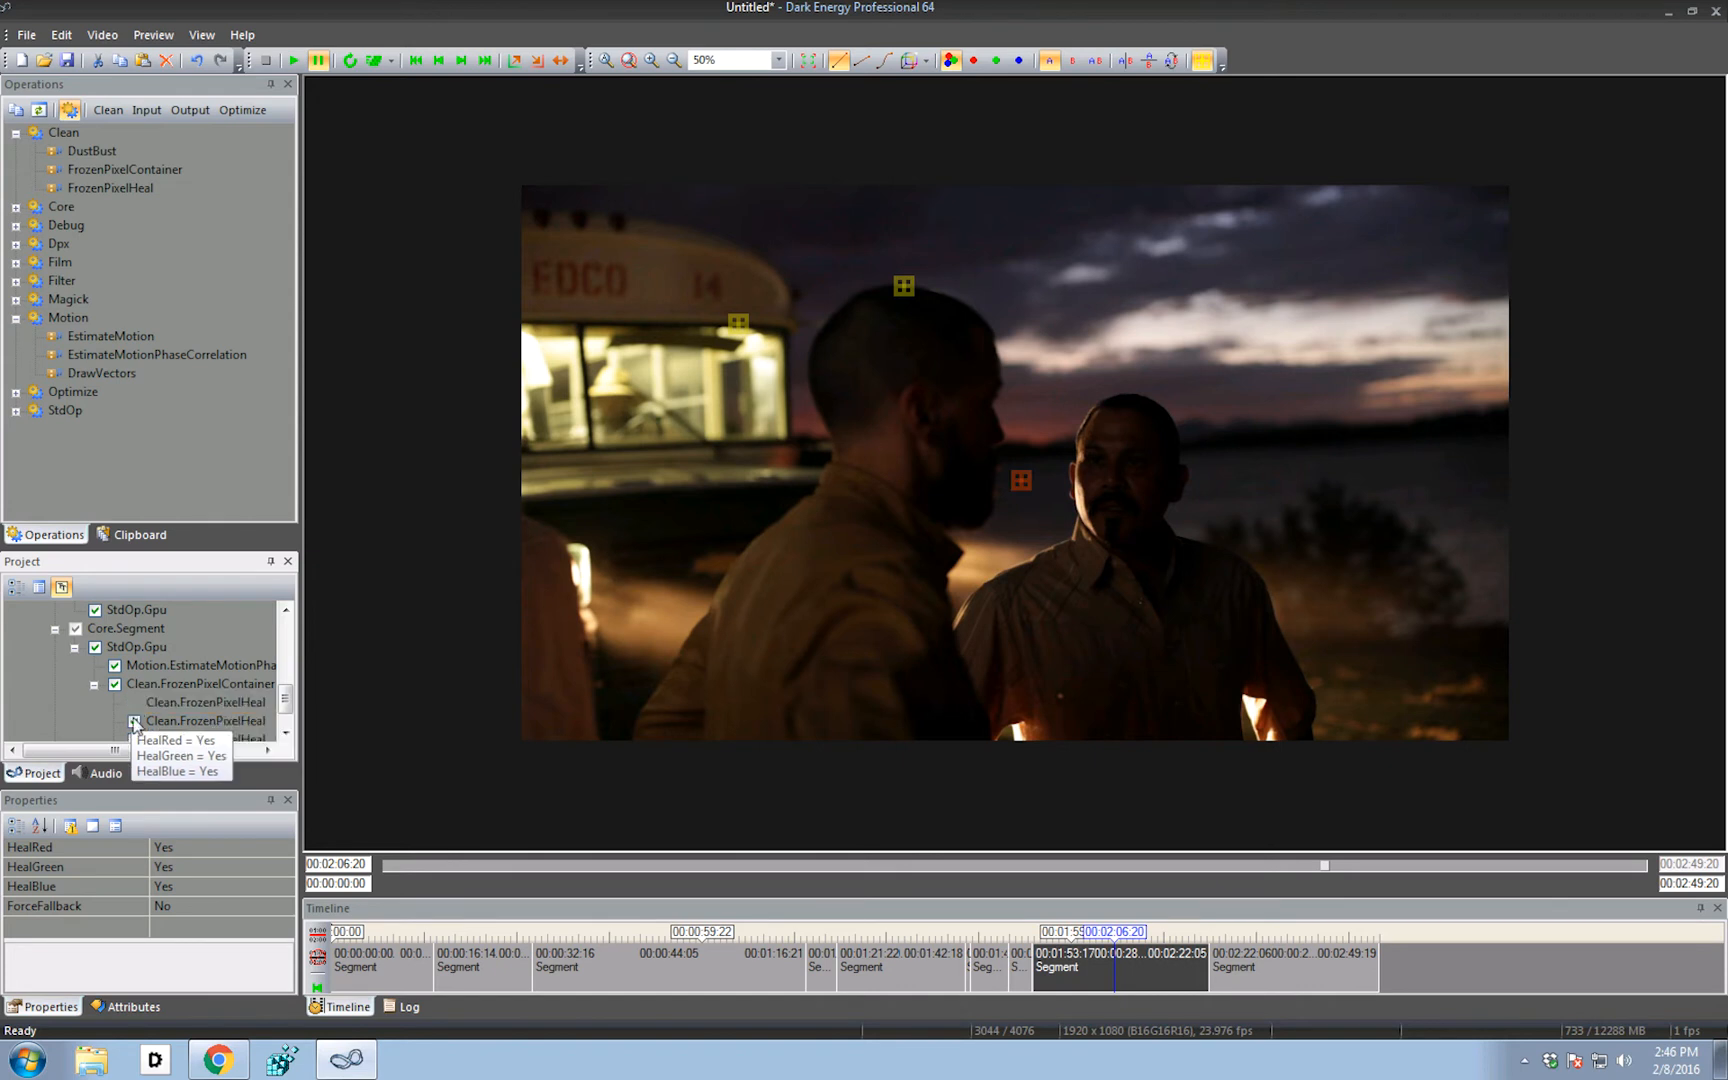
click(207, 720)
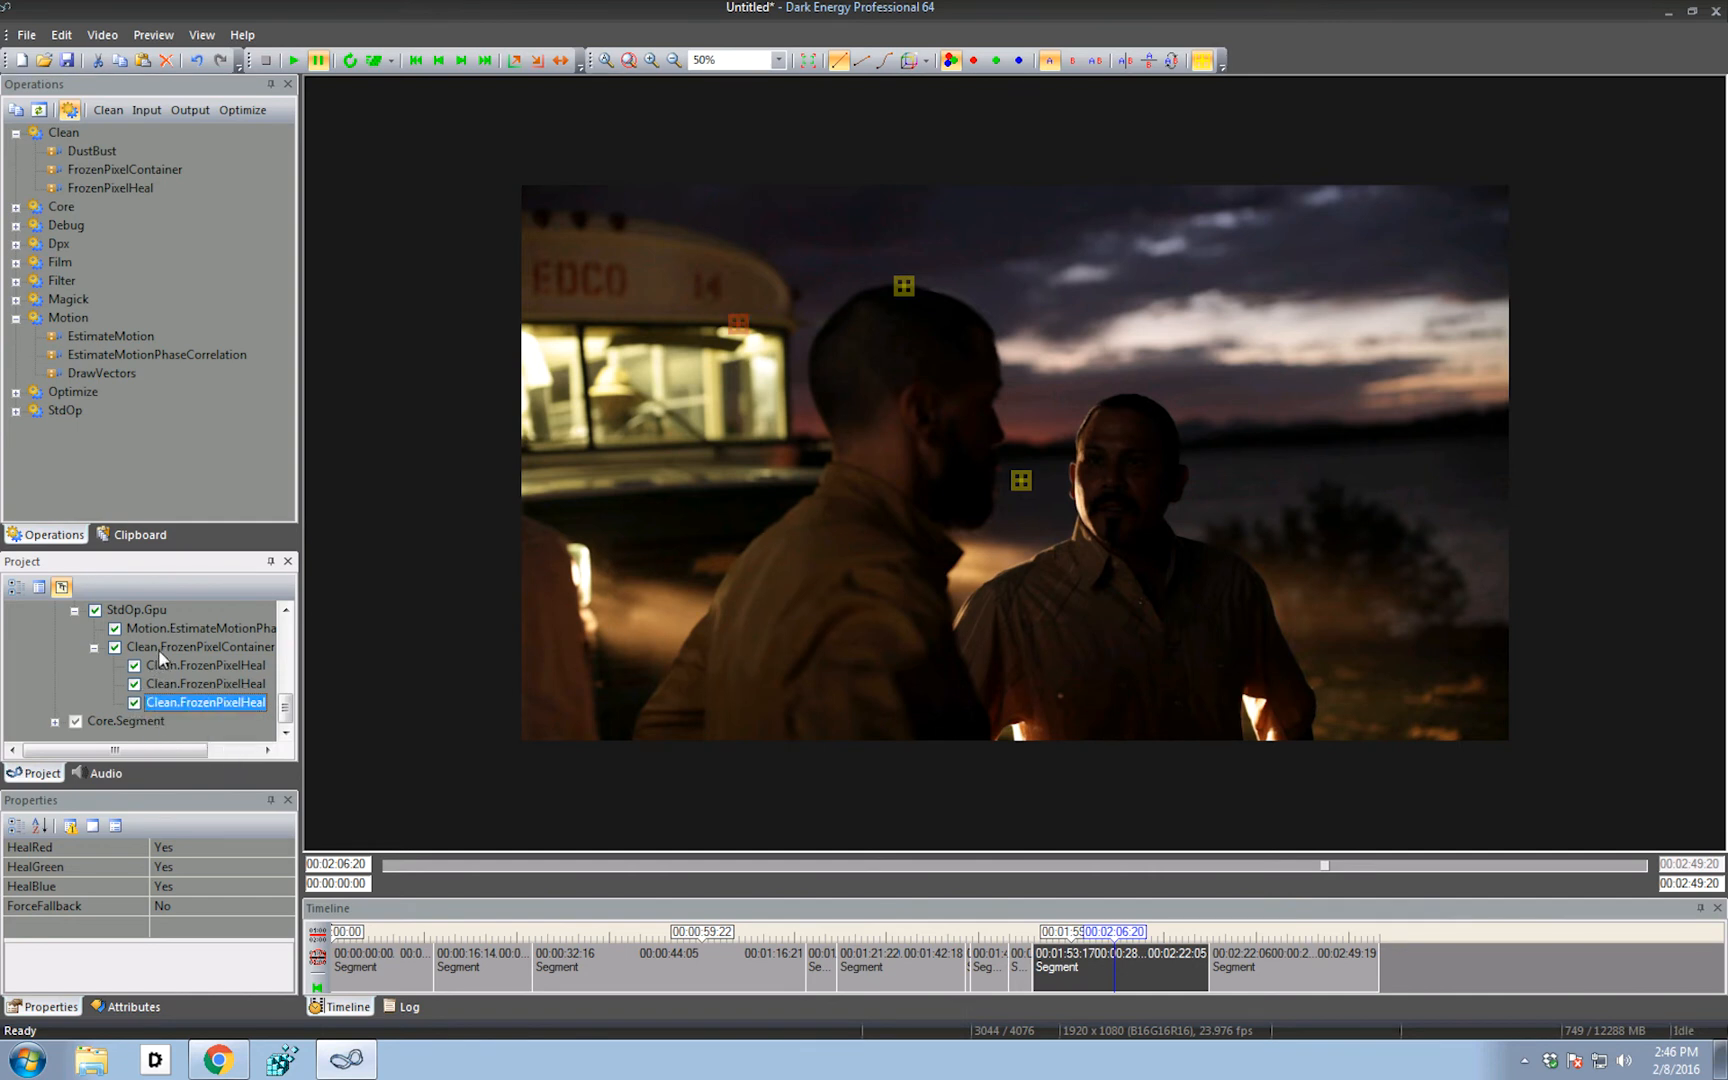
click(202, 647)
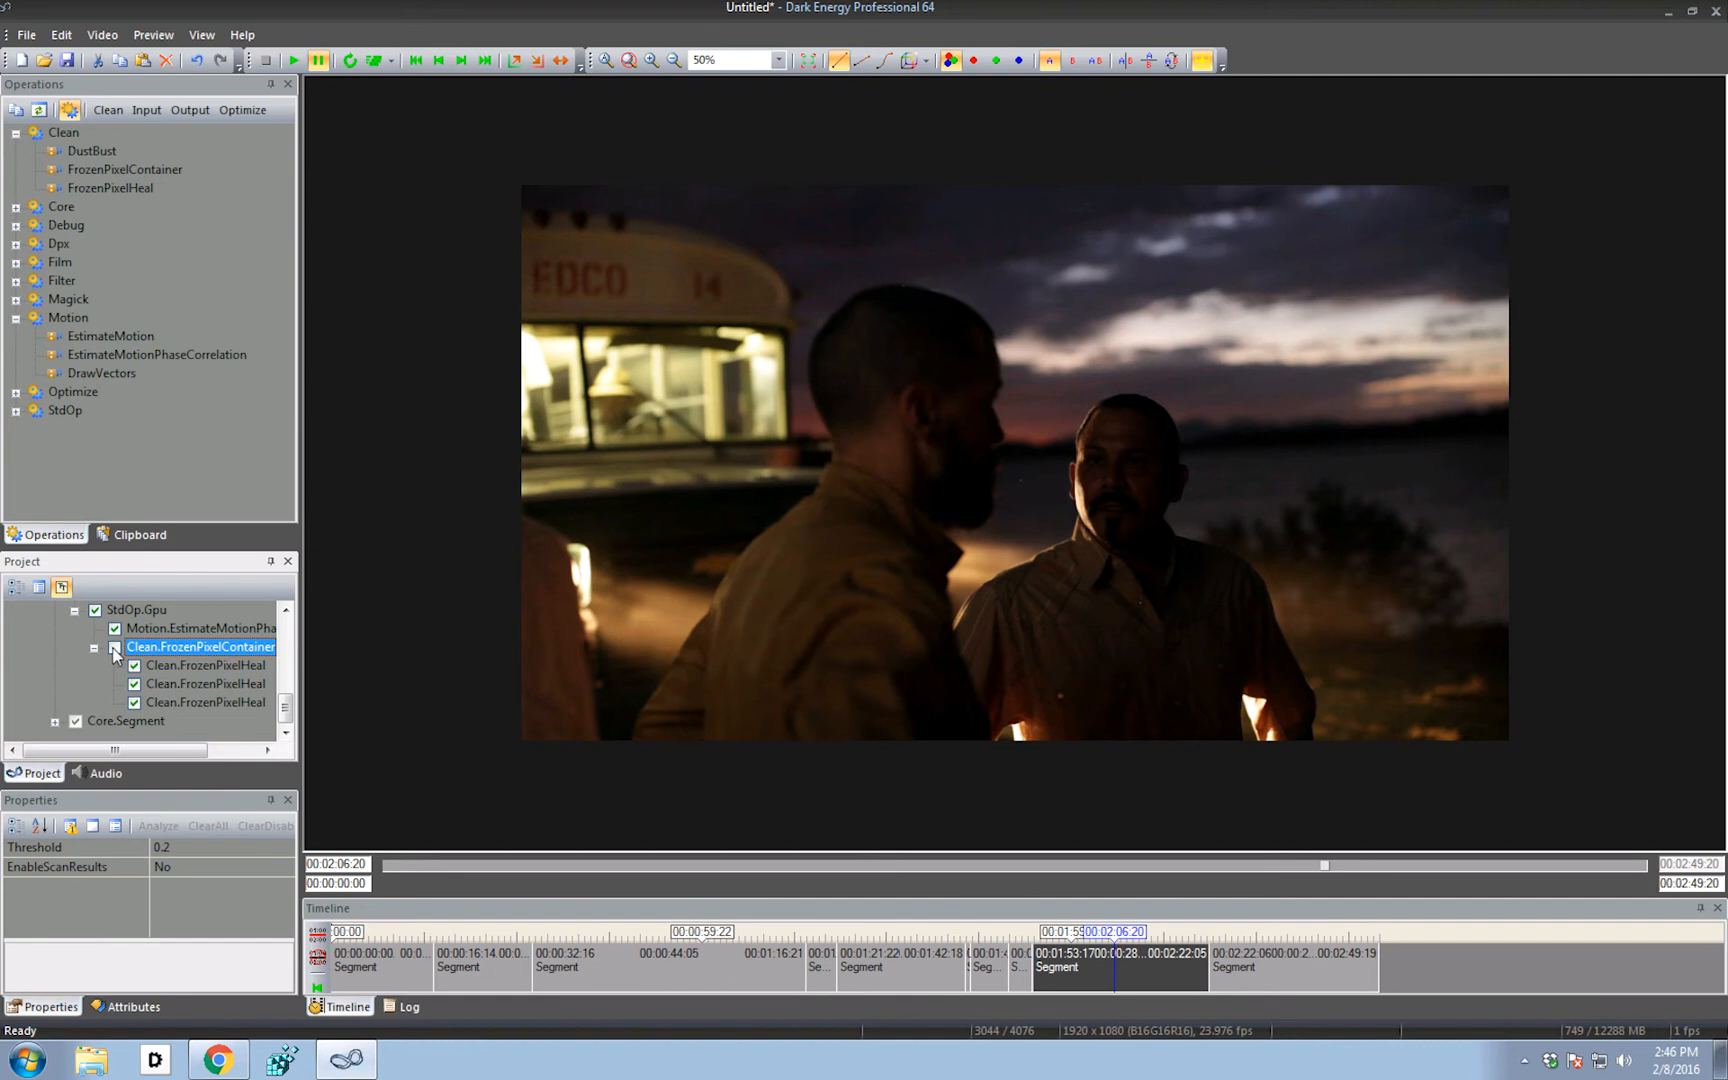
click(115, 647)
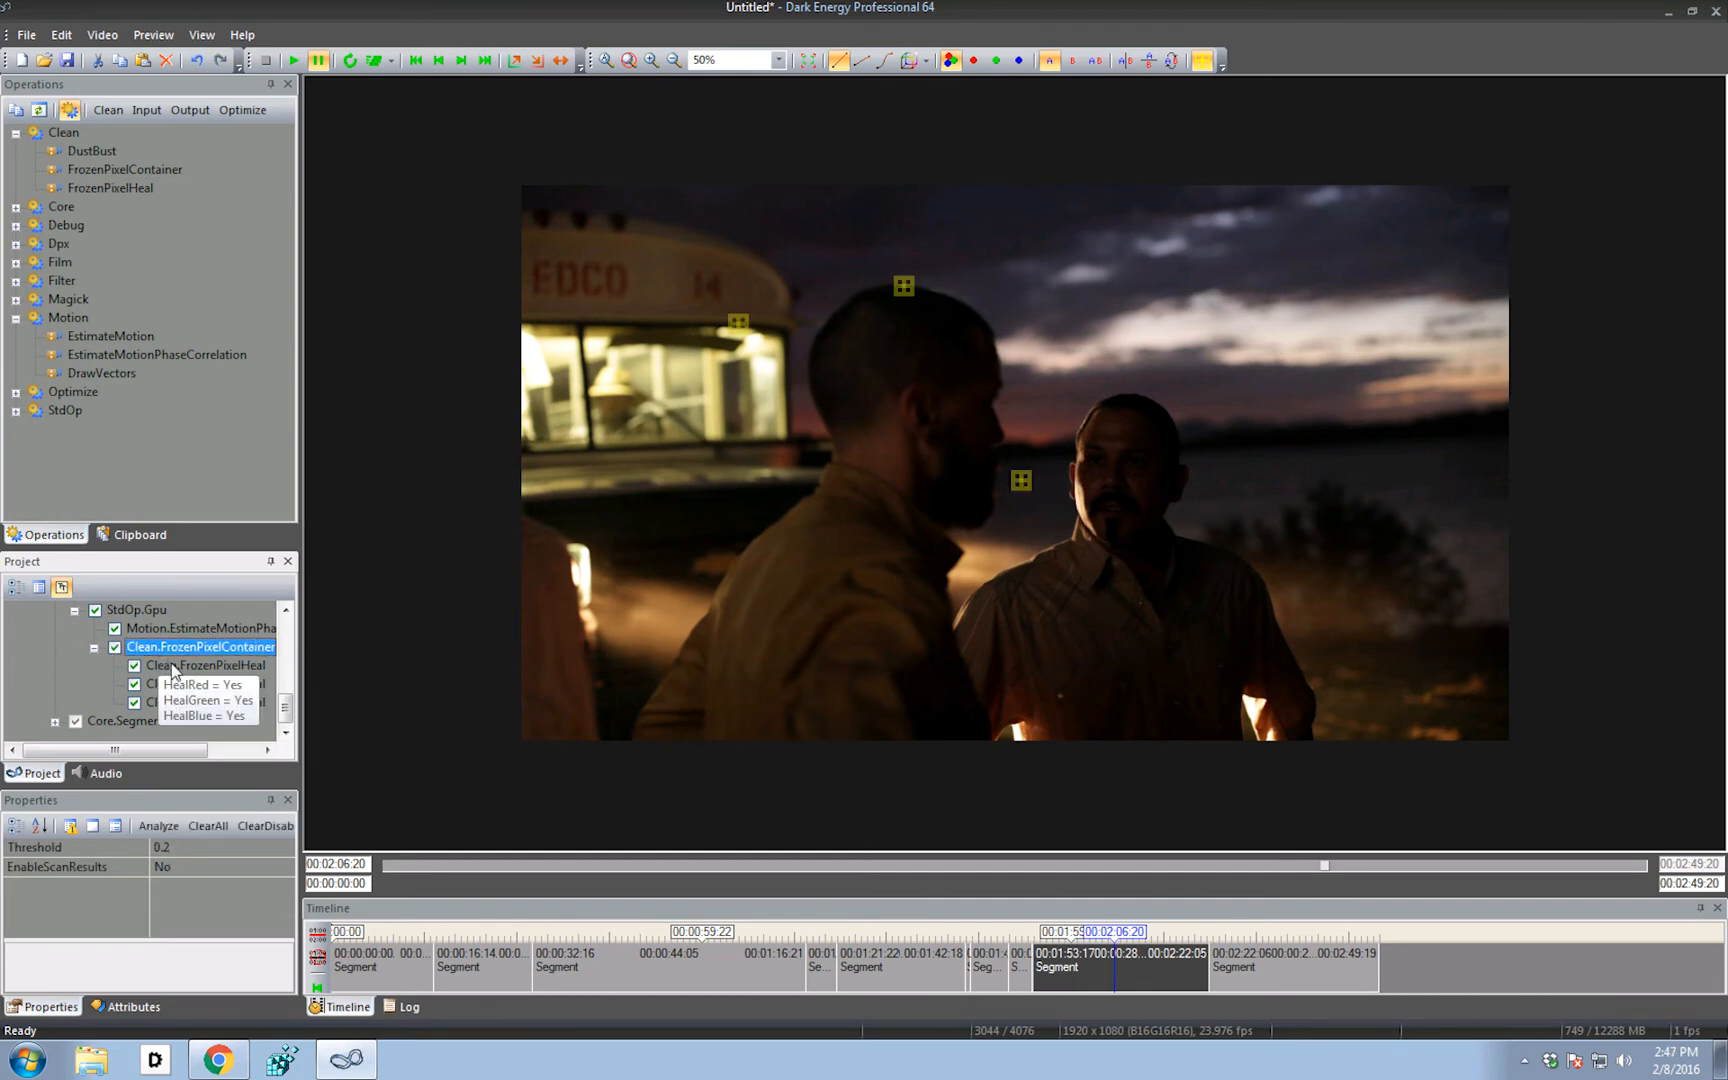
Right-click a FrozenPixelHeal node to collapse the FrozenPixelContainer and hide its heal nodes
right_click(199, 647)
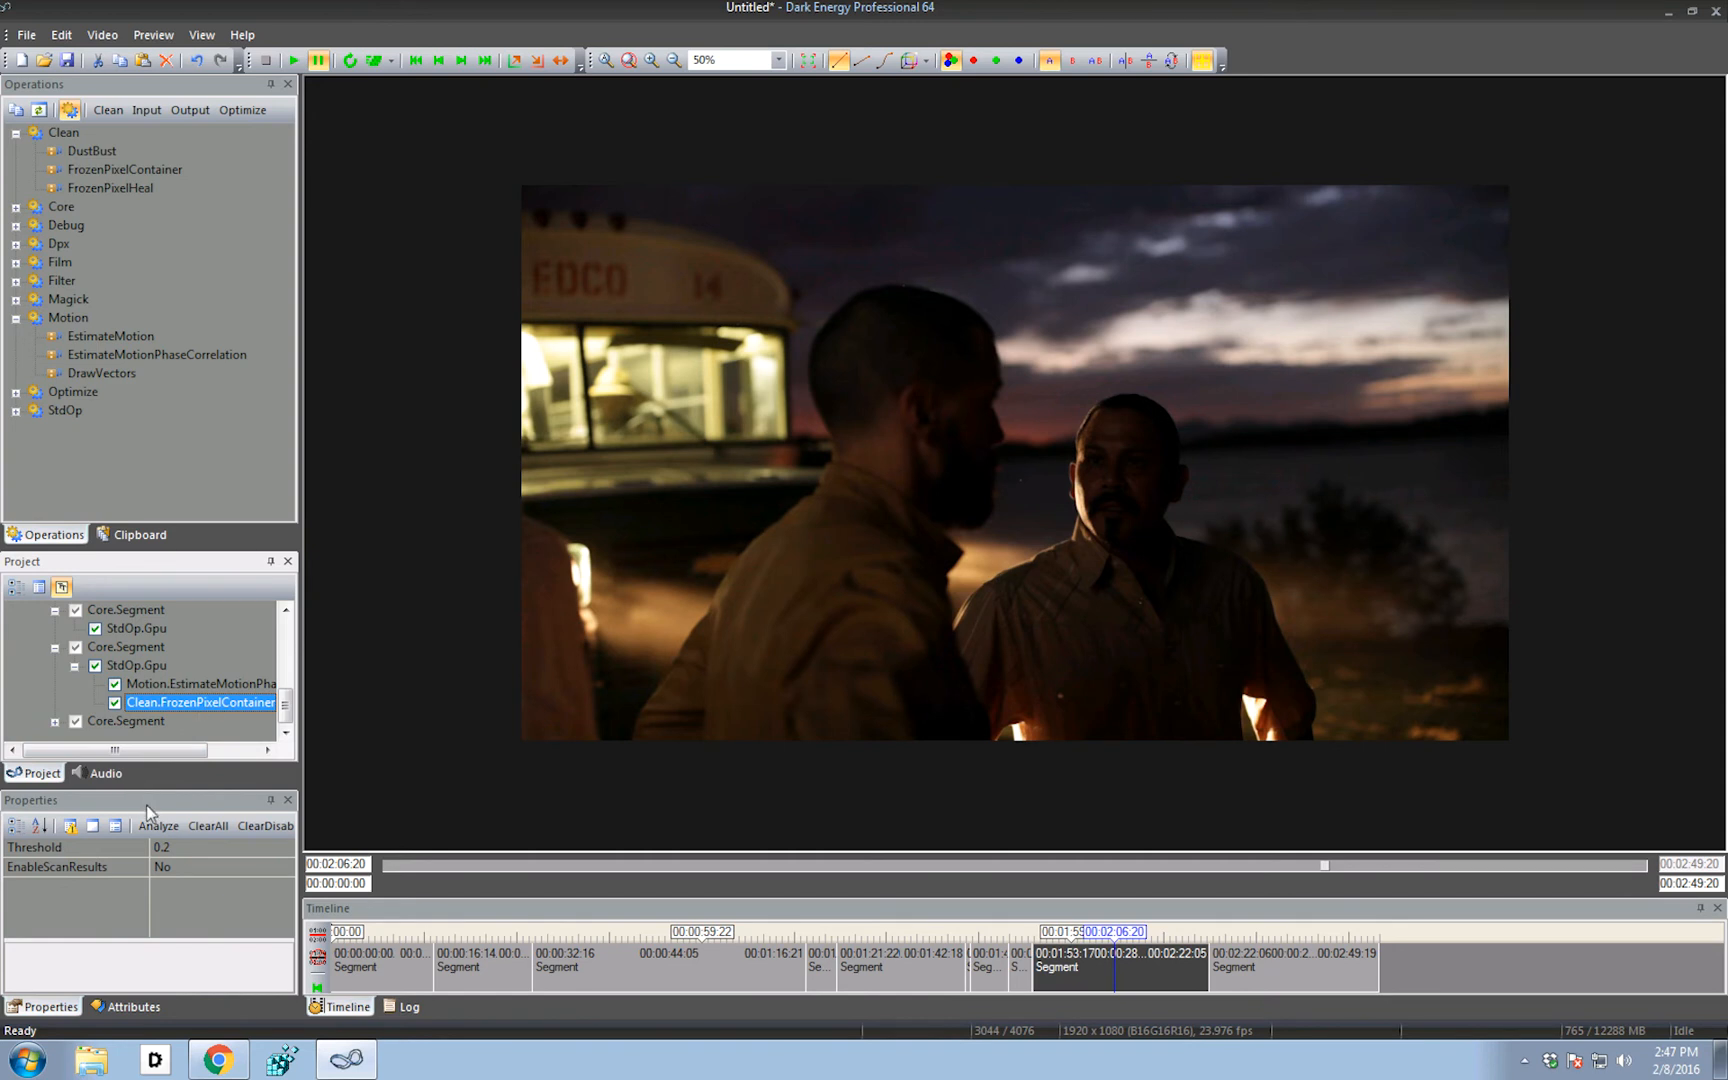
mouse_move(158, 825)
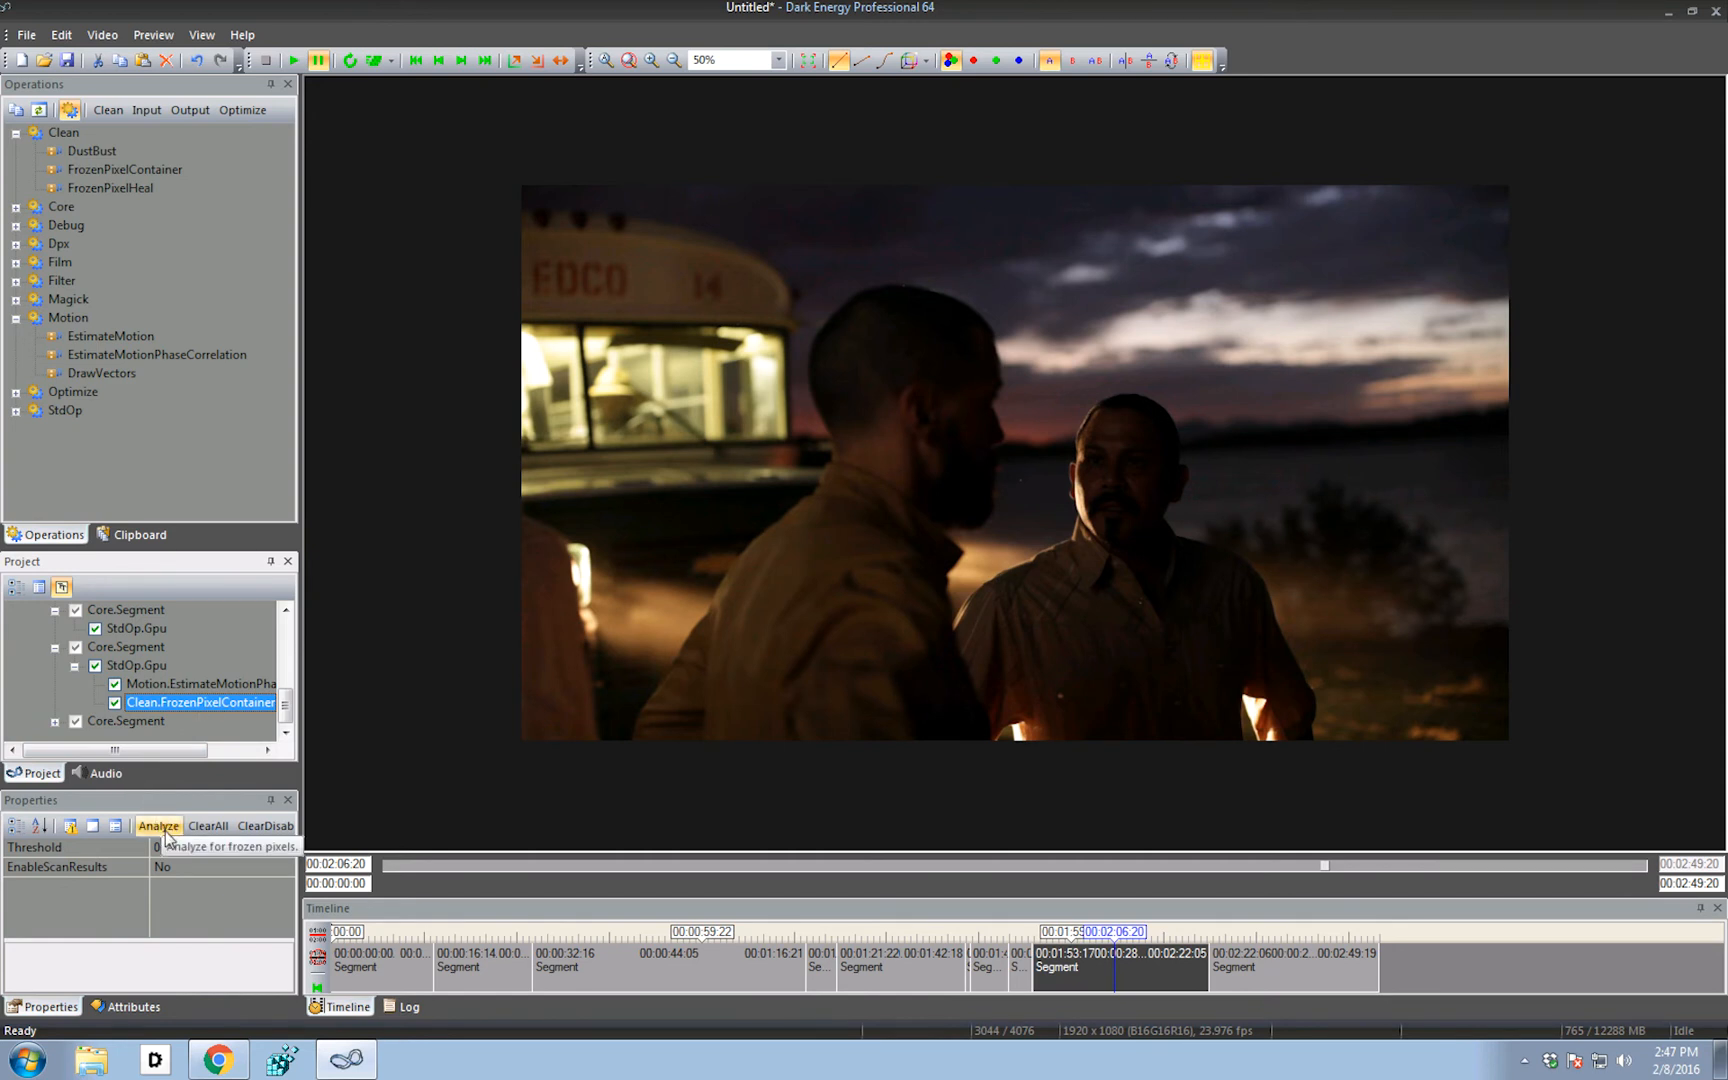
Run Analyze, then expand the container and inspect a detected FrozenPixelHeal node
click(158, 825)
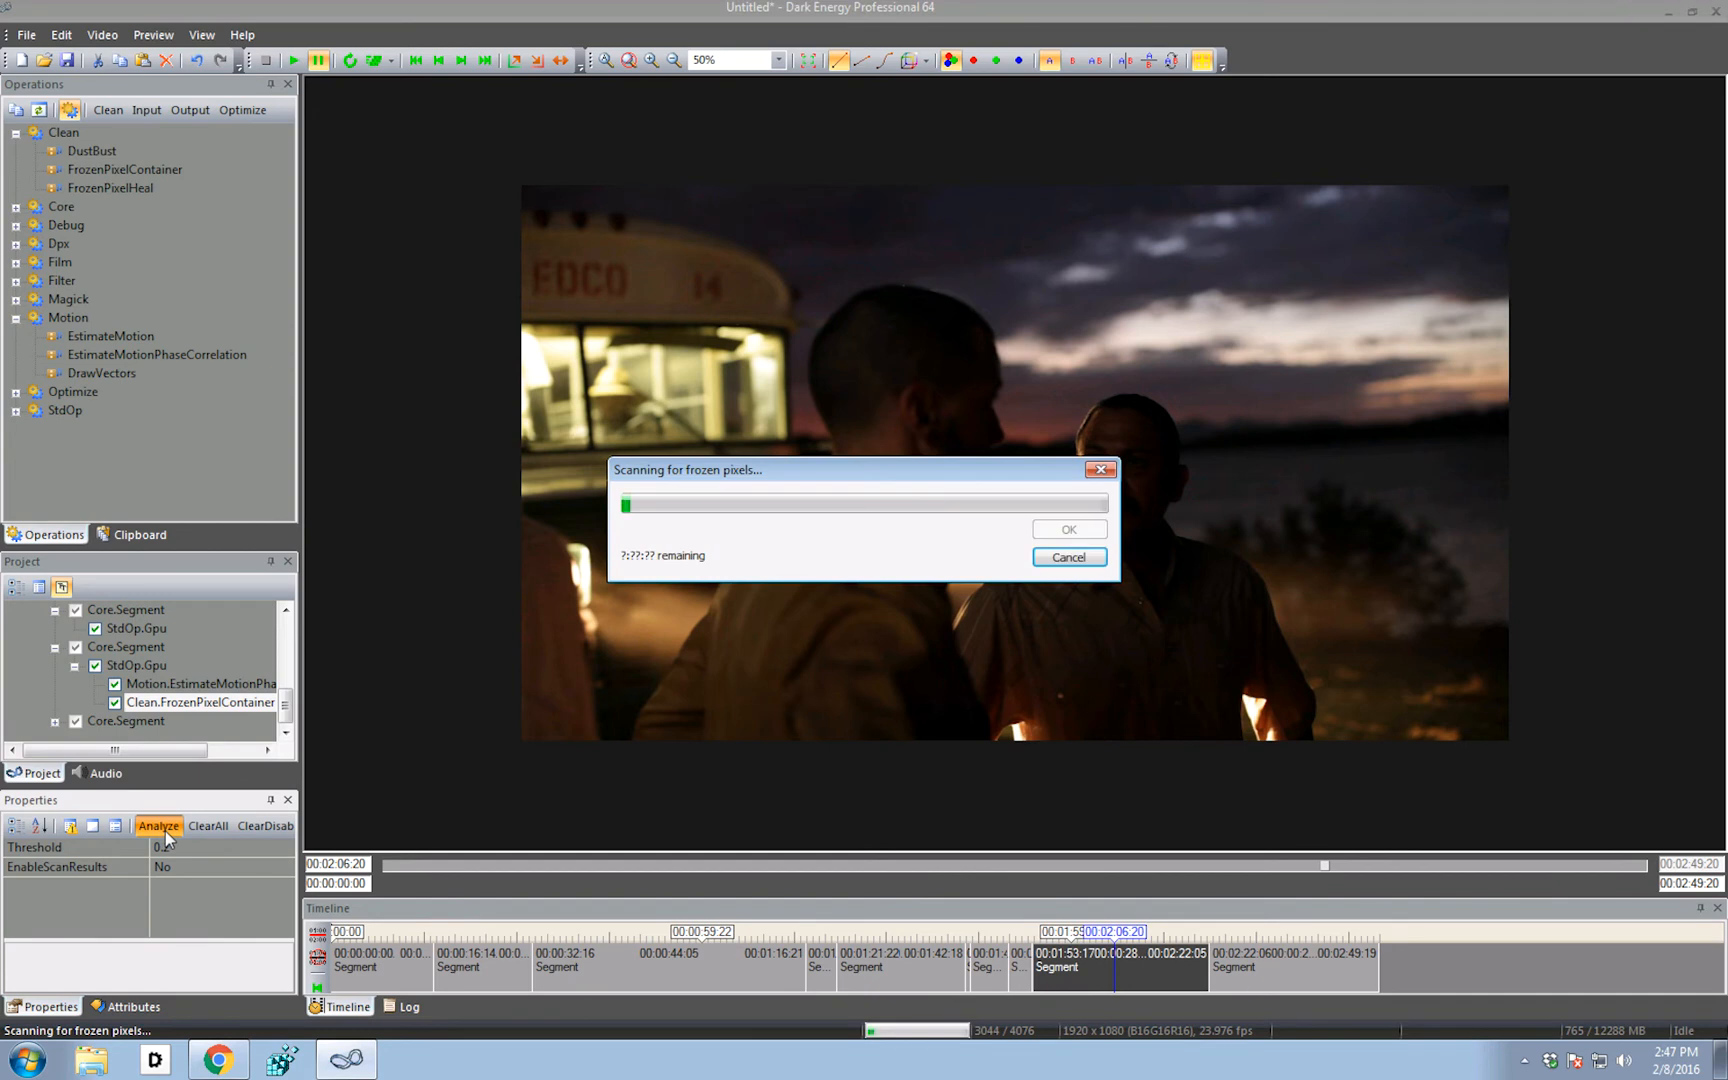
mouse_move(764, 605)
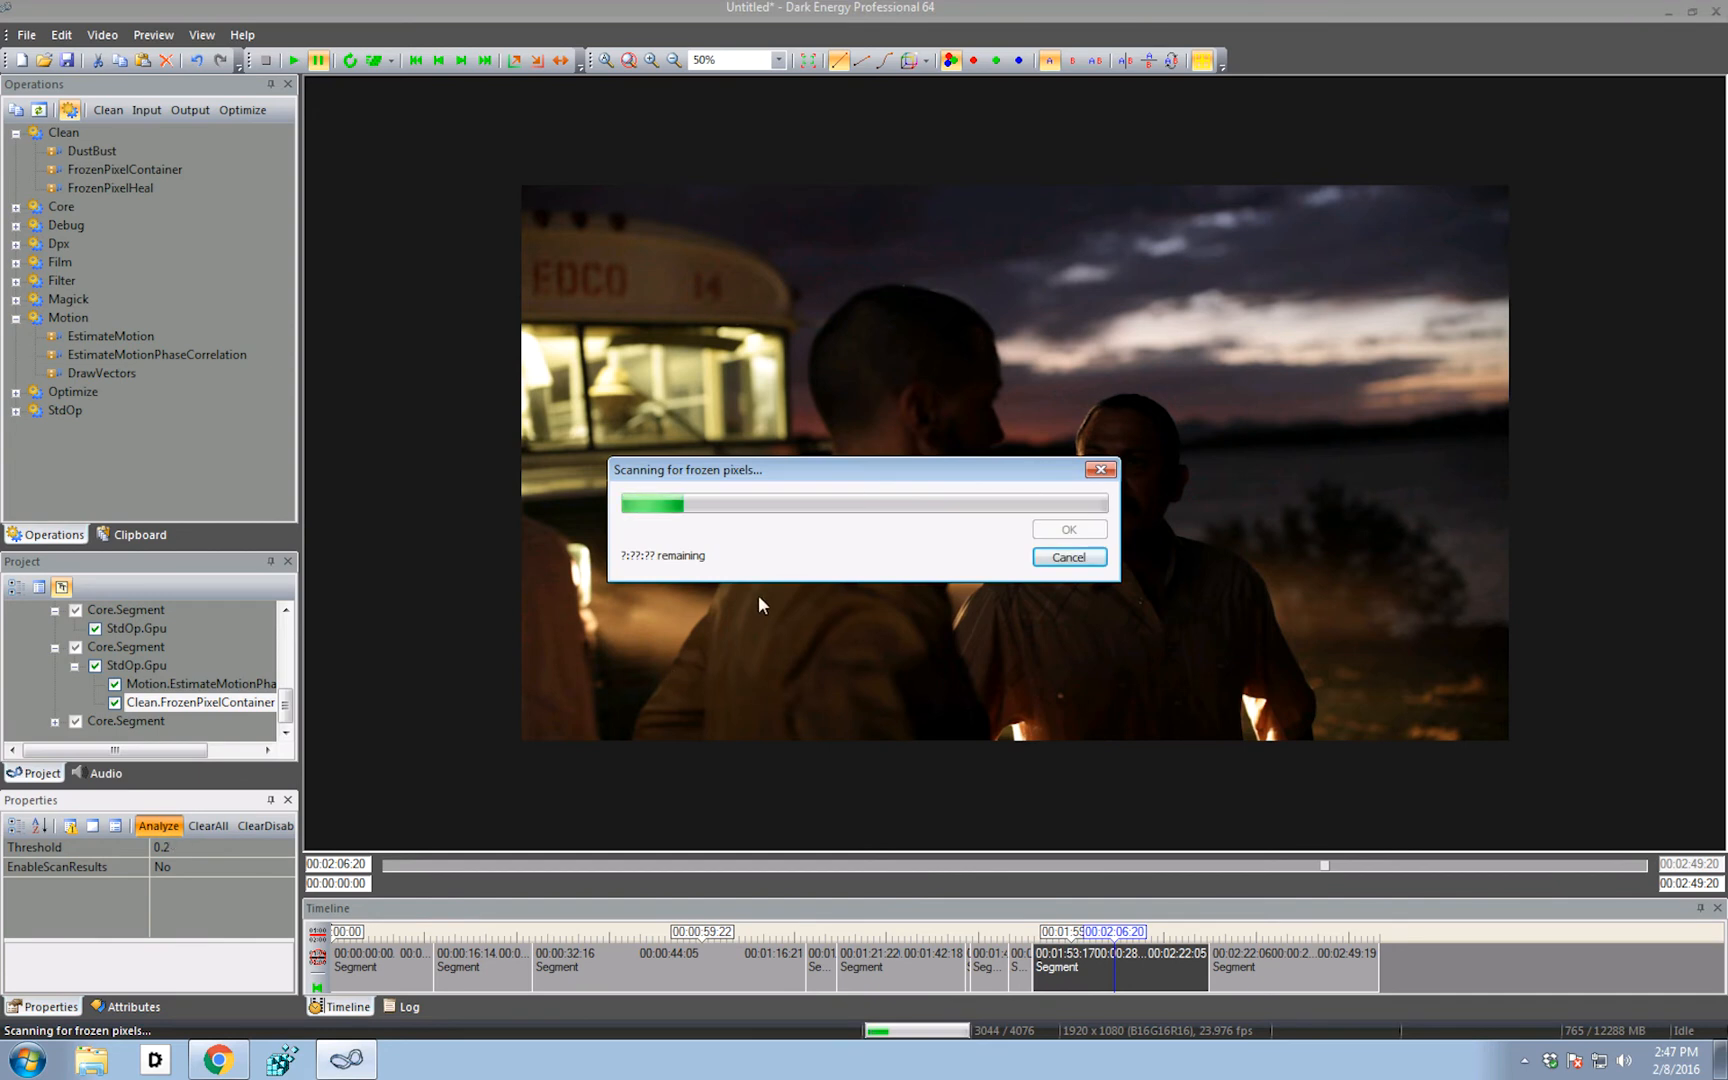
mouse_move(570, 504)
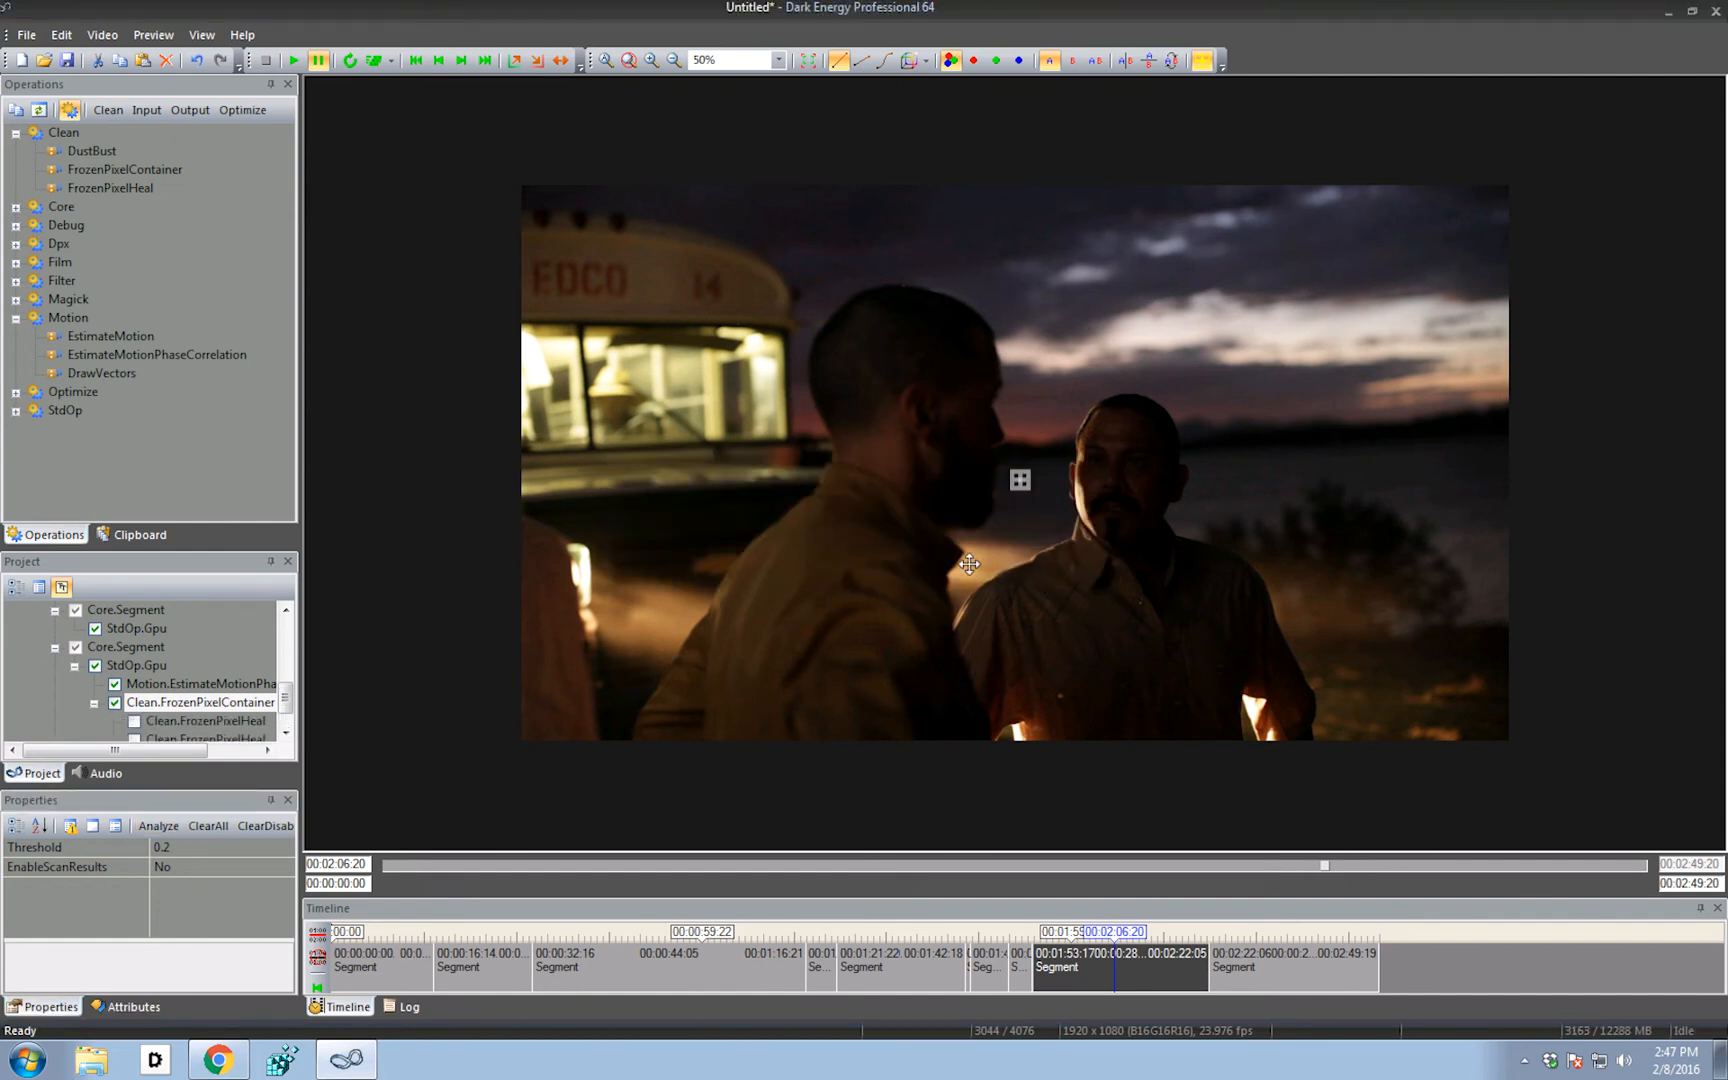
click(206, 702)
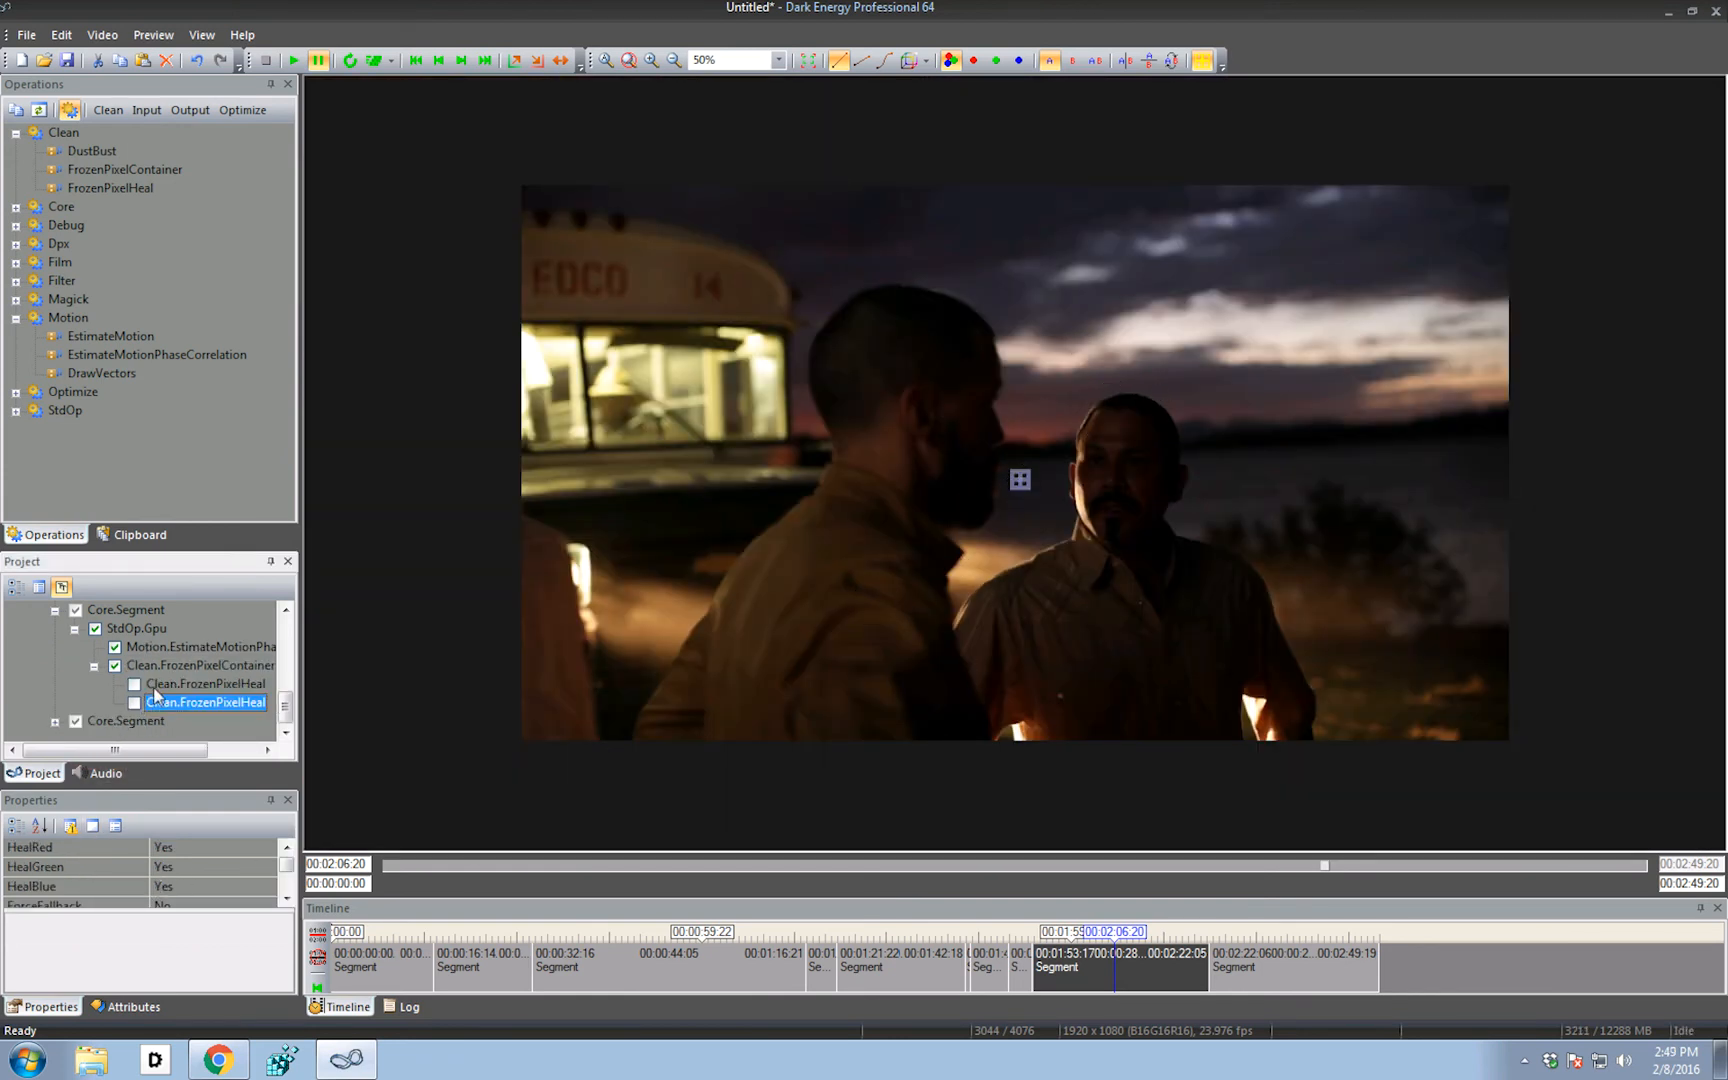
click(201, 665)
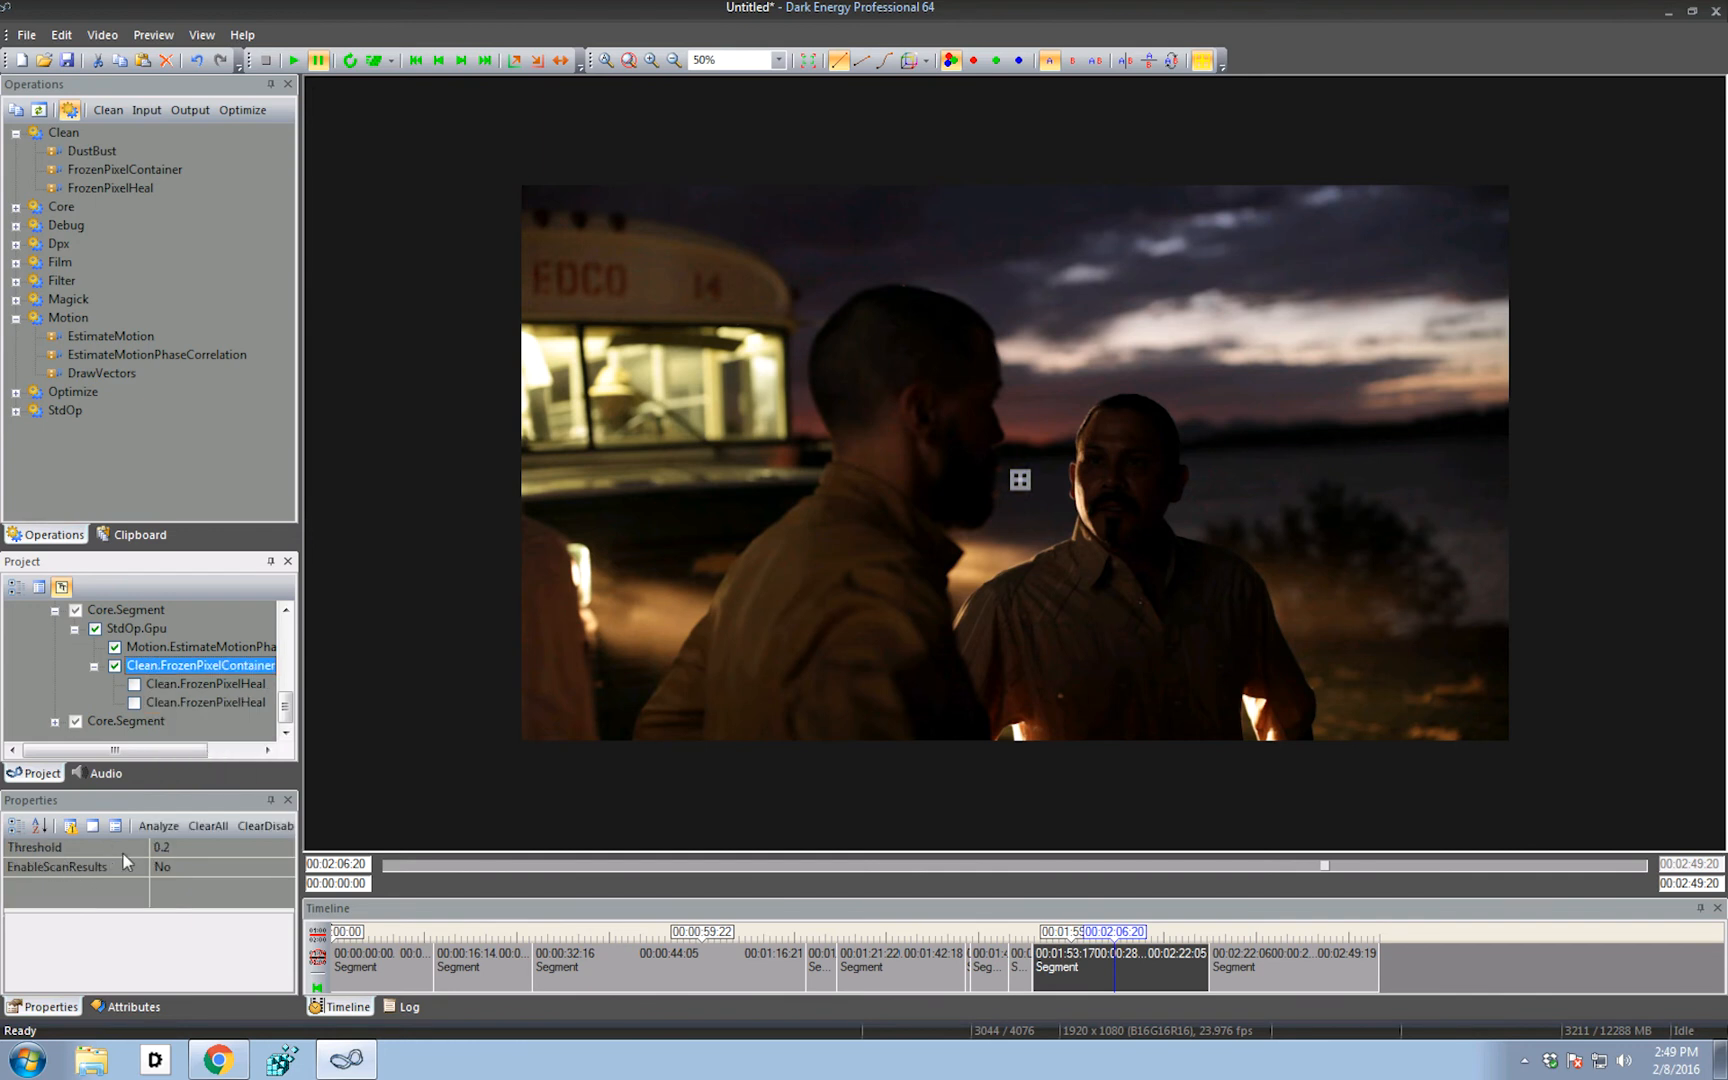
Raise the container Threshold and analyze, then lower it to 0.293 and re-analyze
click(66, 846)
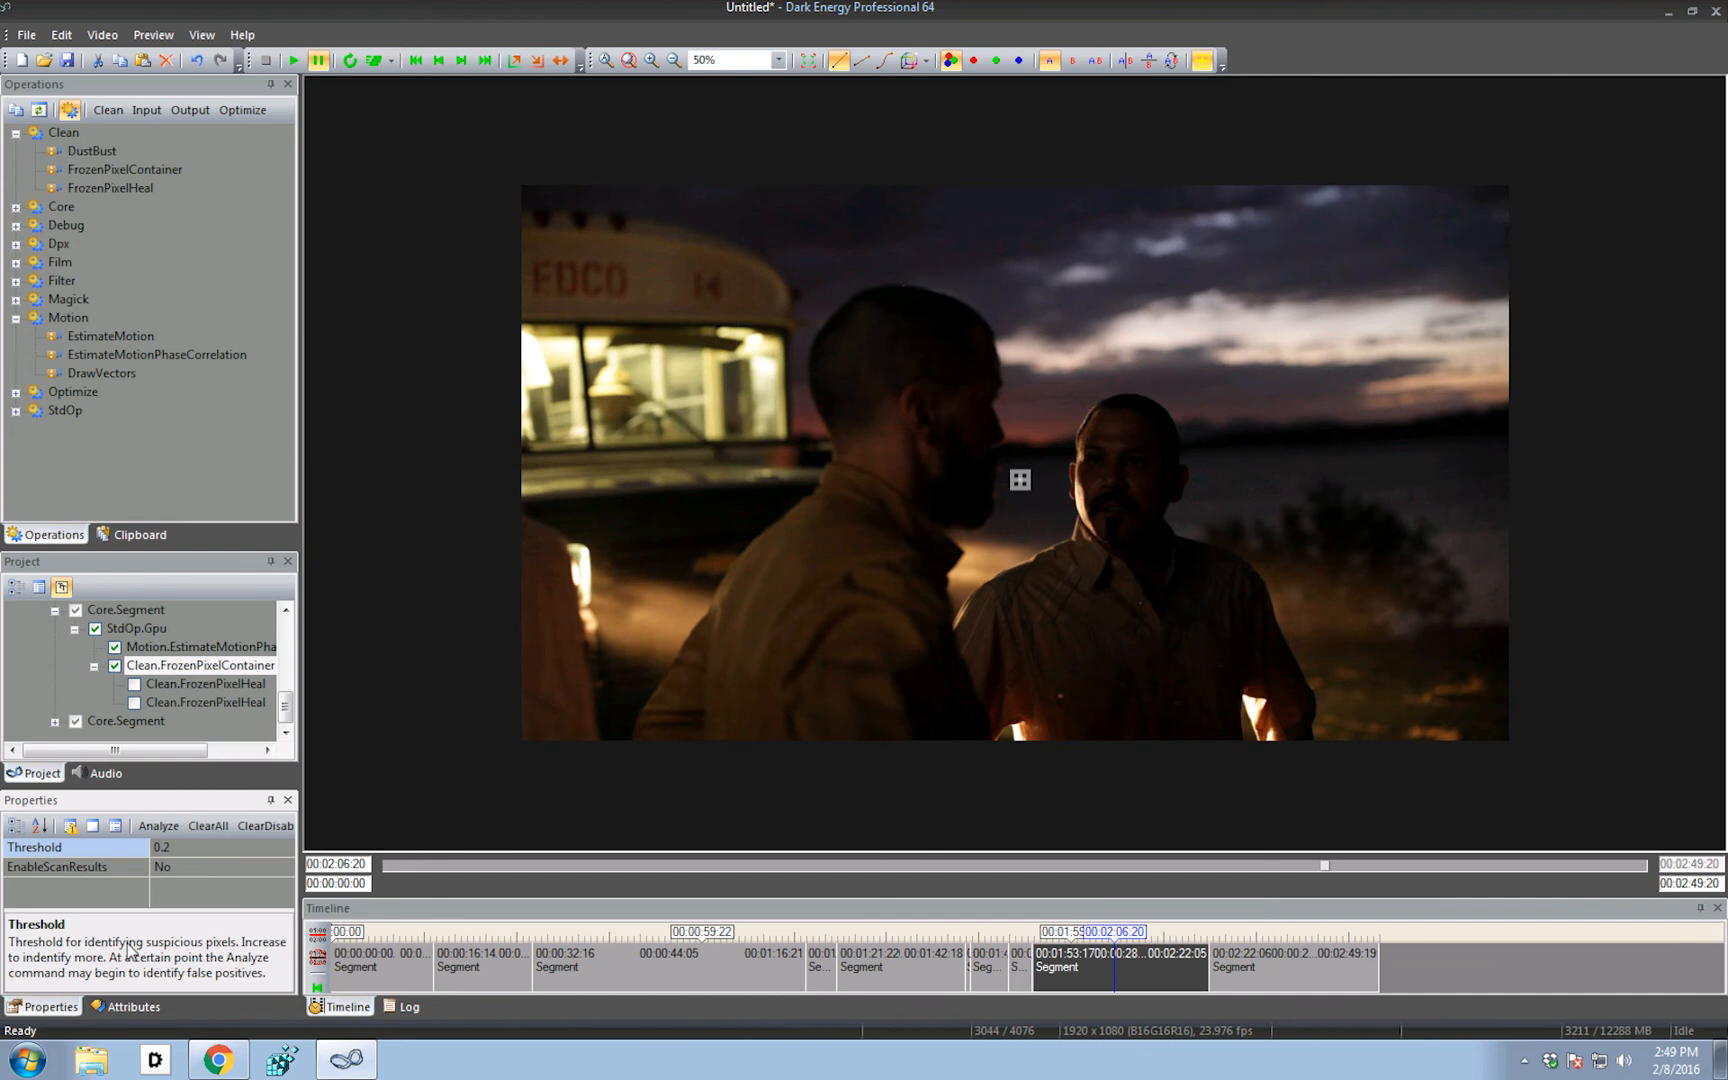
mouse_move(193, 873)
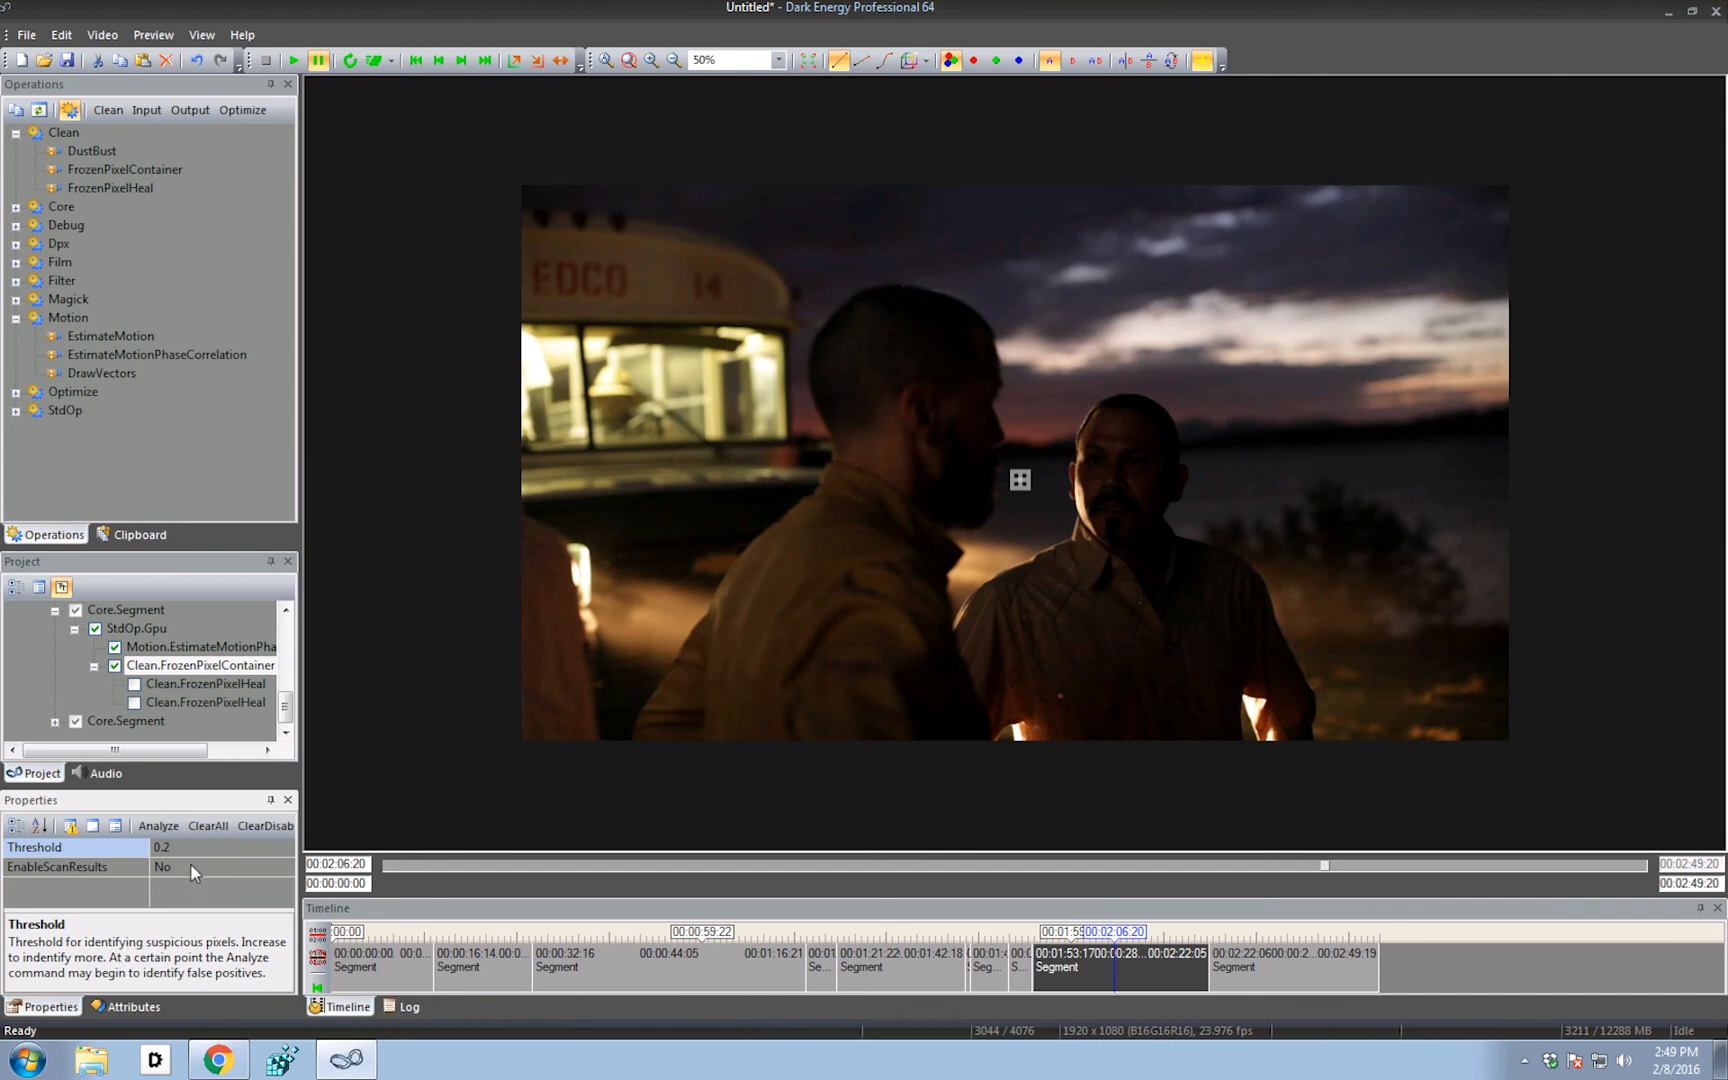
drag(194, 846, 251, 846)
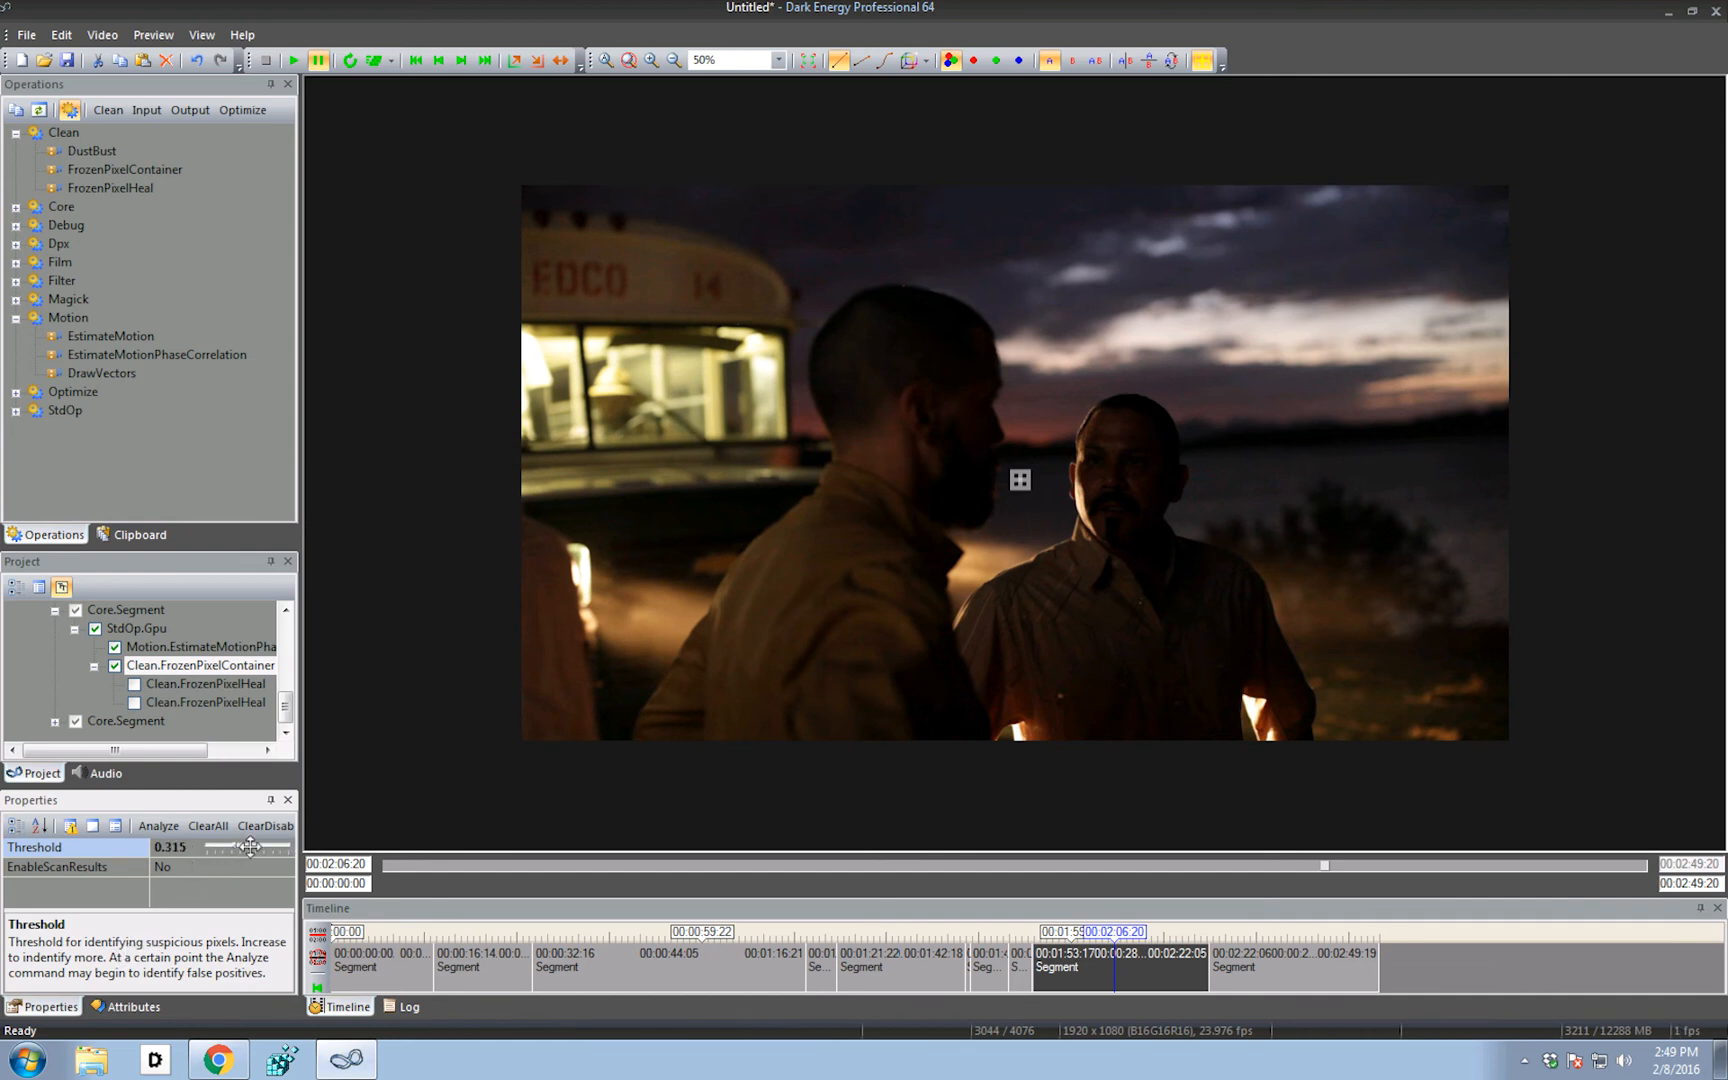
drag(248, 845, 263, 845)
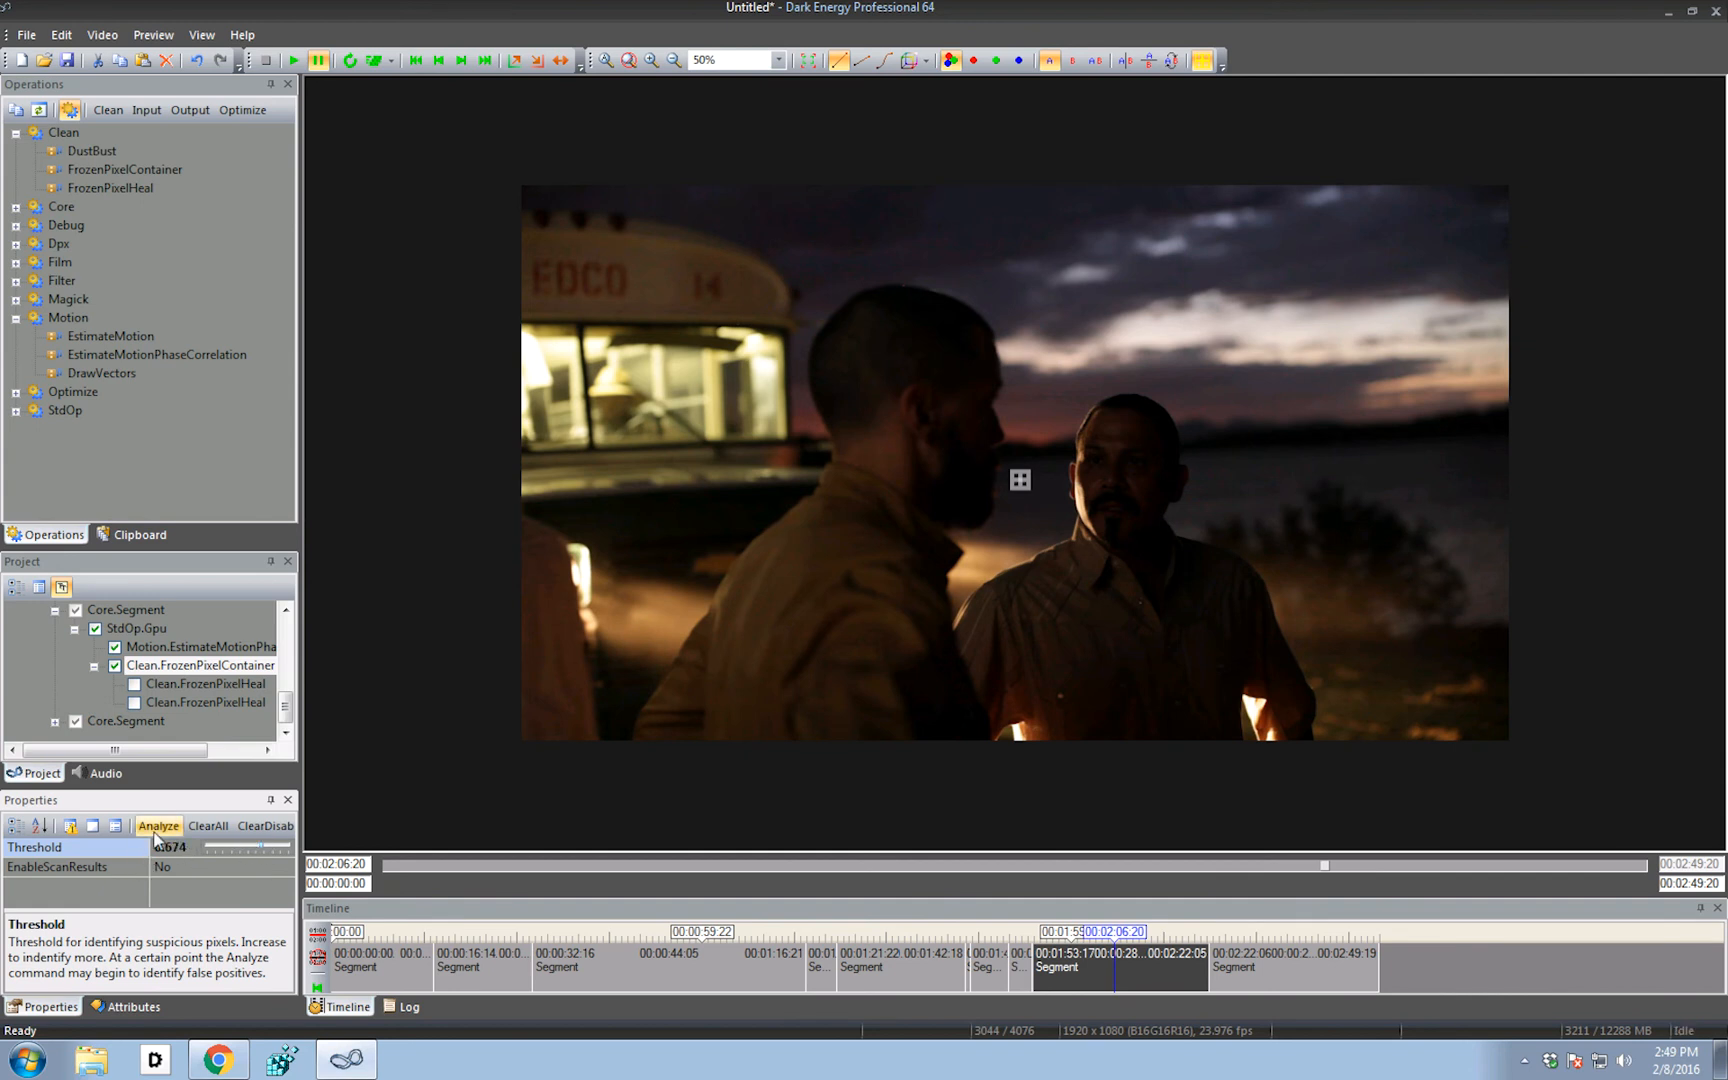
click(158, 825)
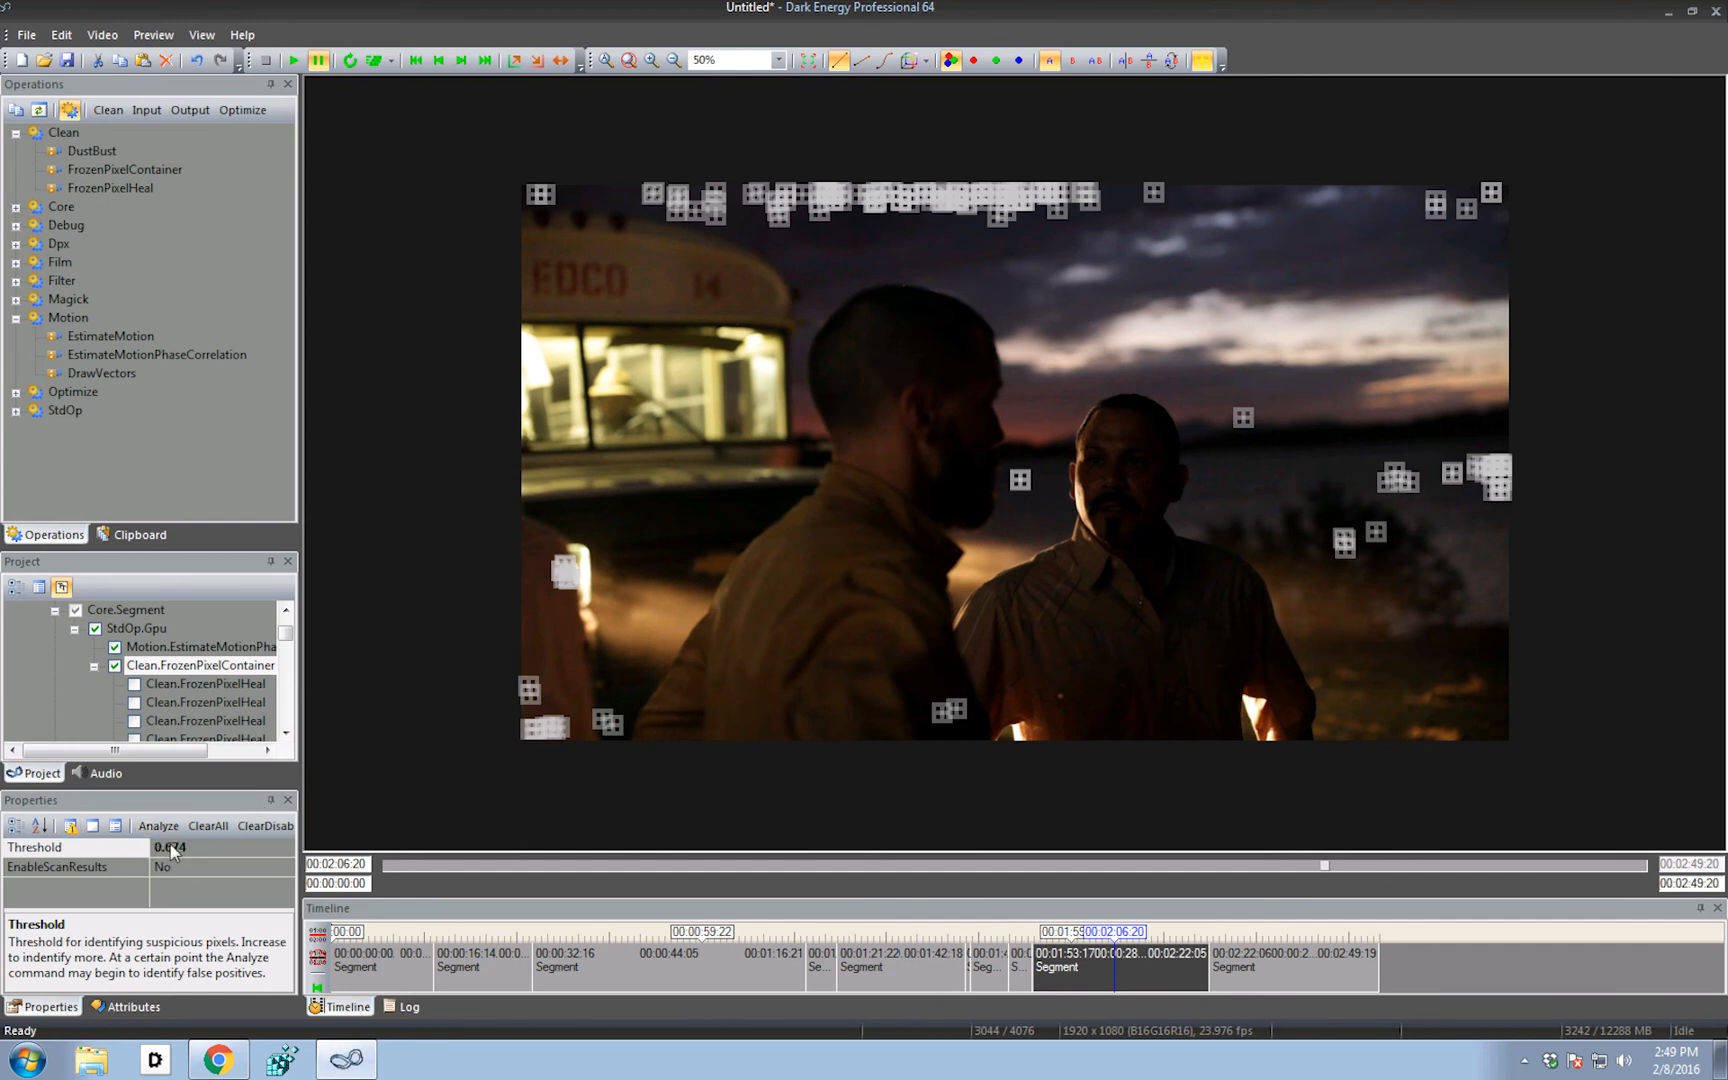
drag(220, 845, 231, 845)
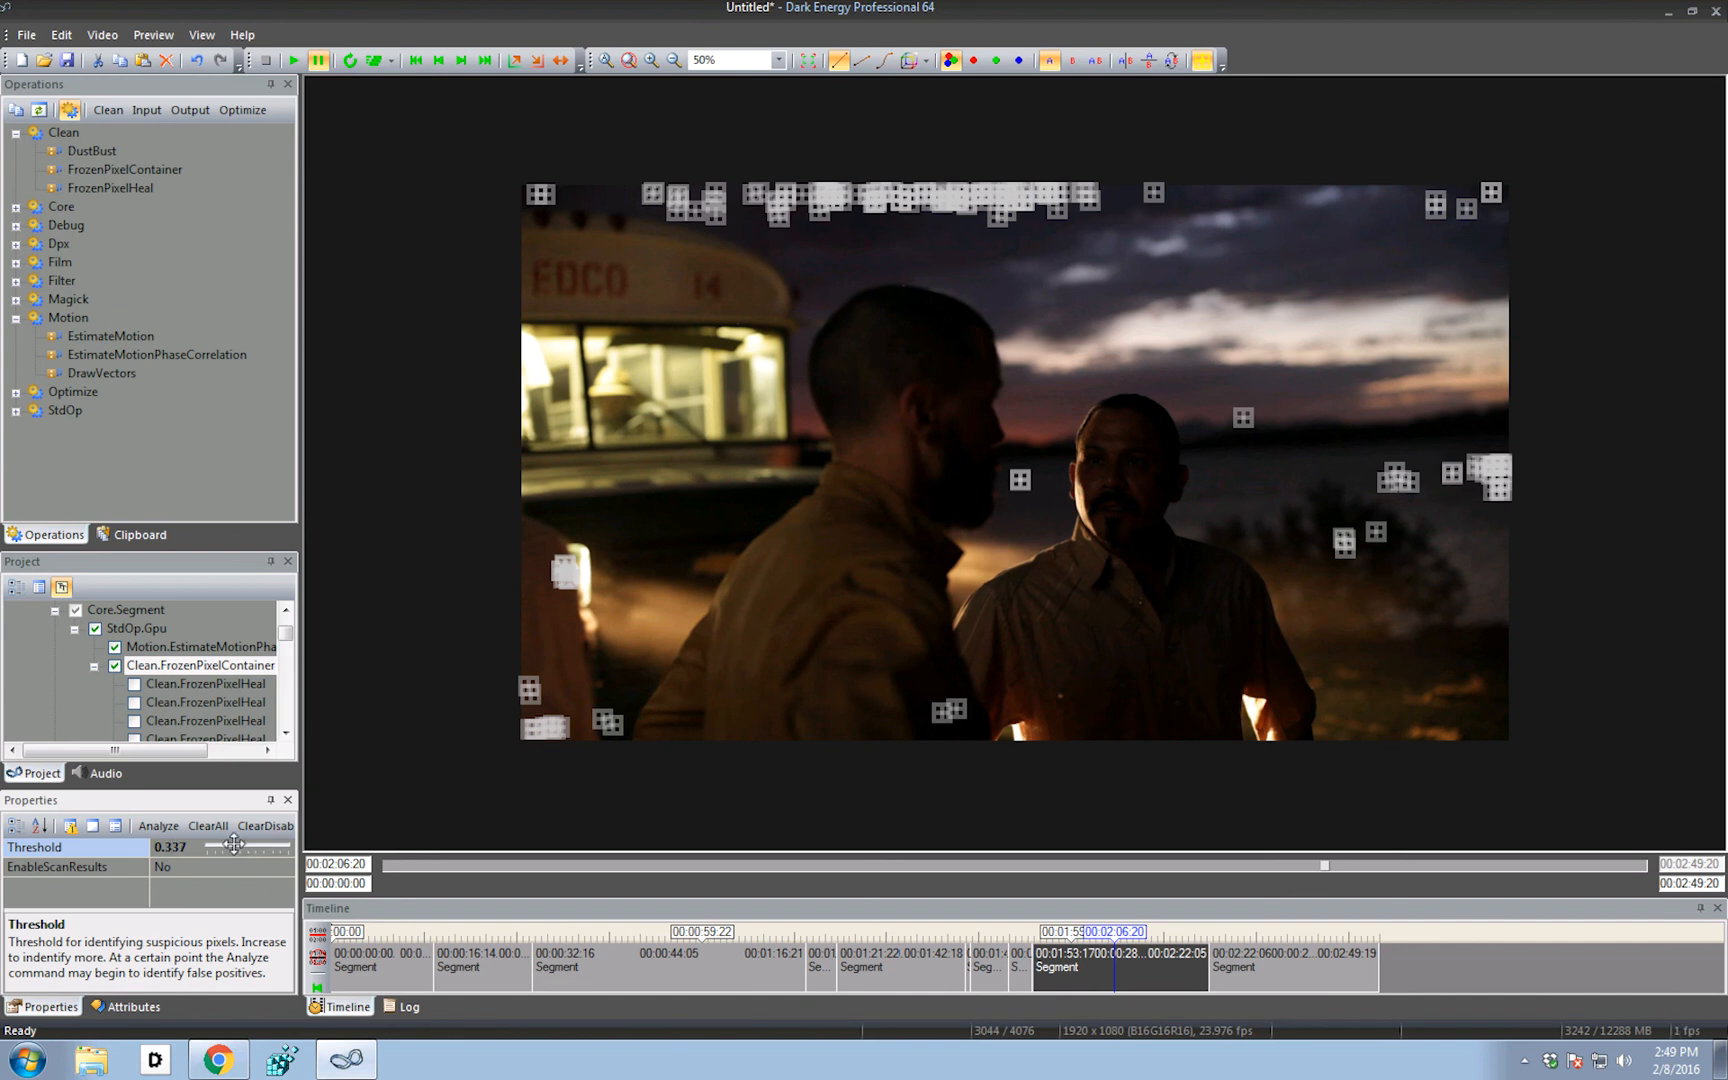
click(156, 825)
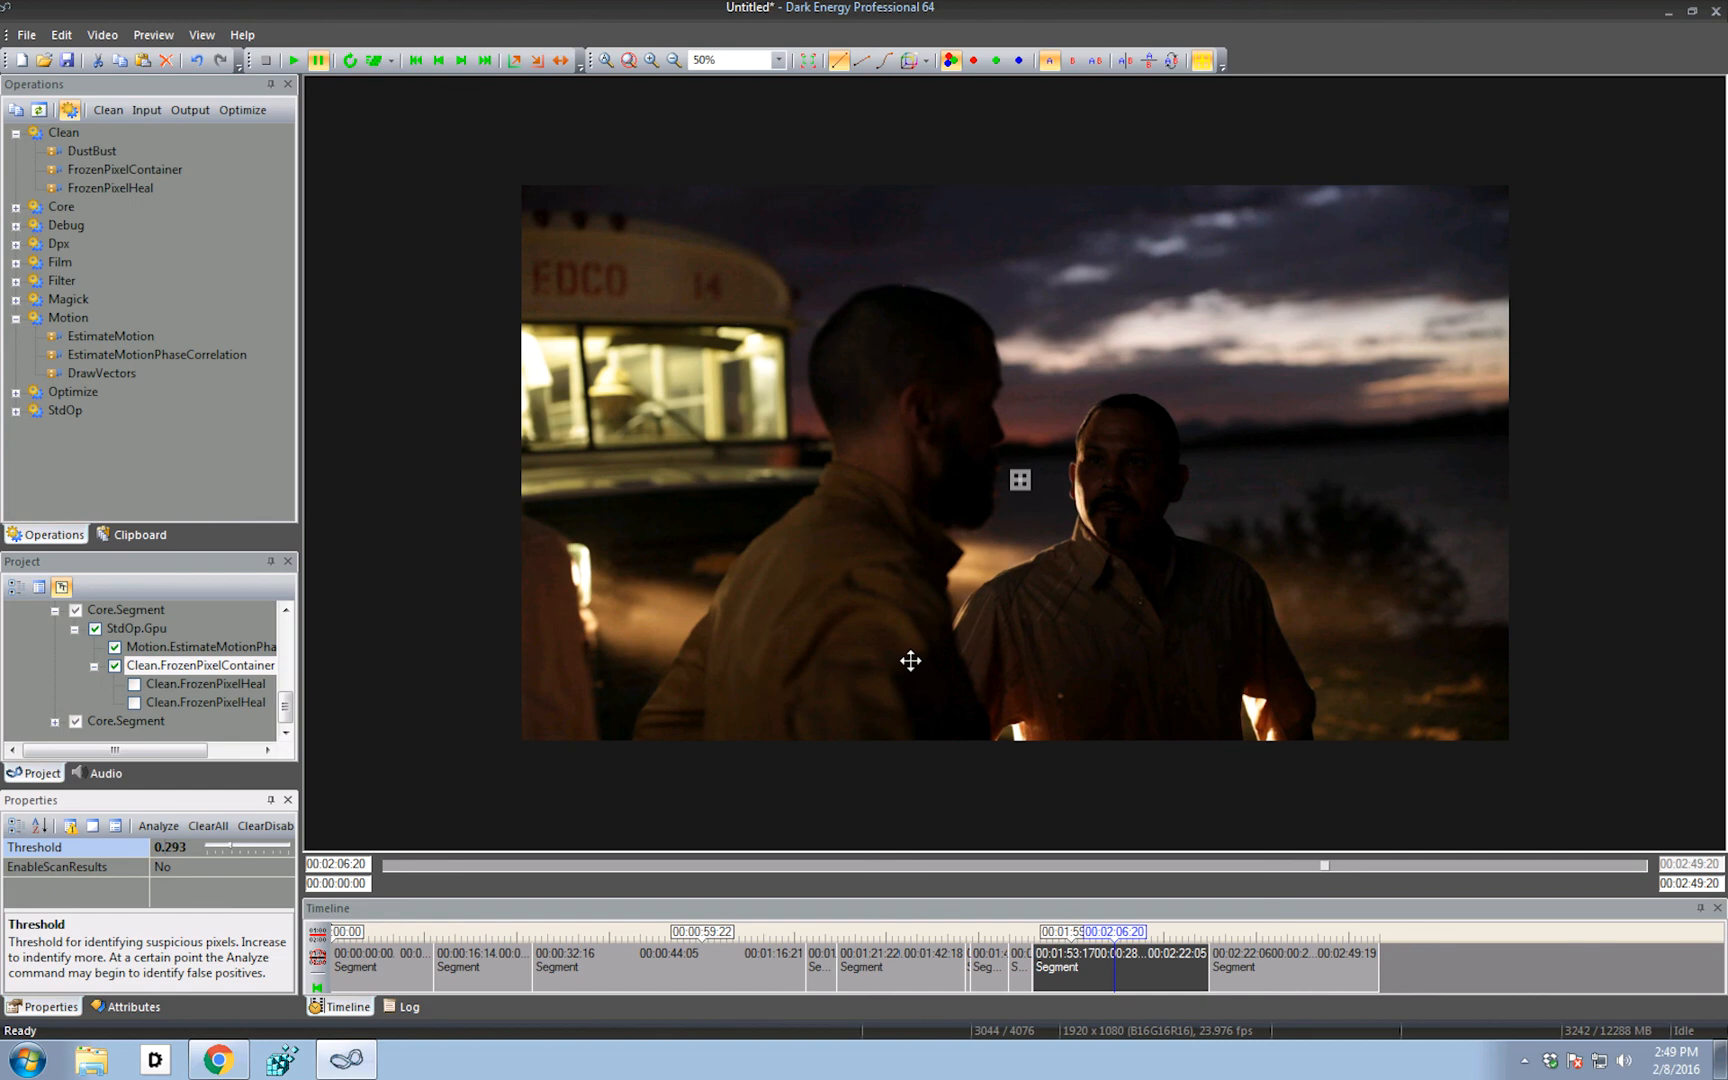
mouse_move(915, 432)
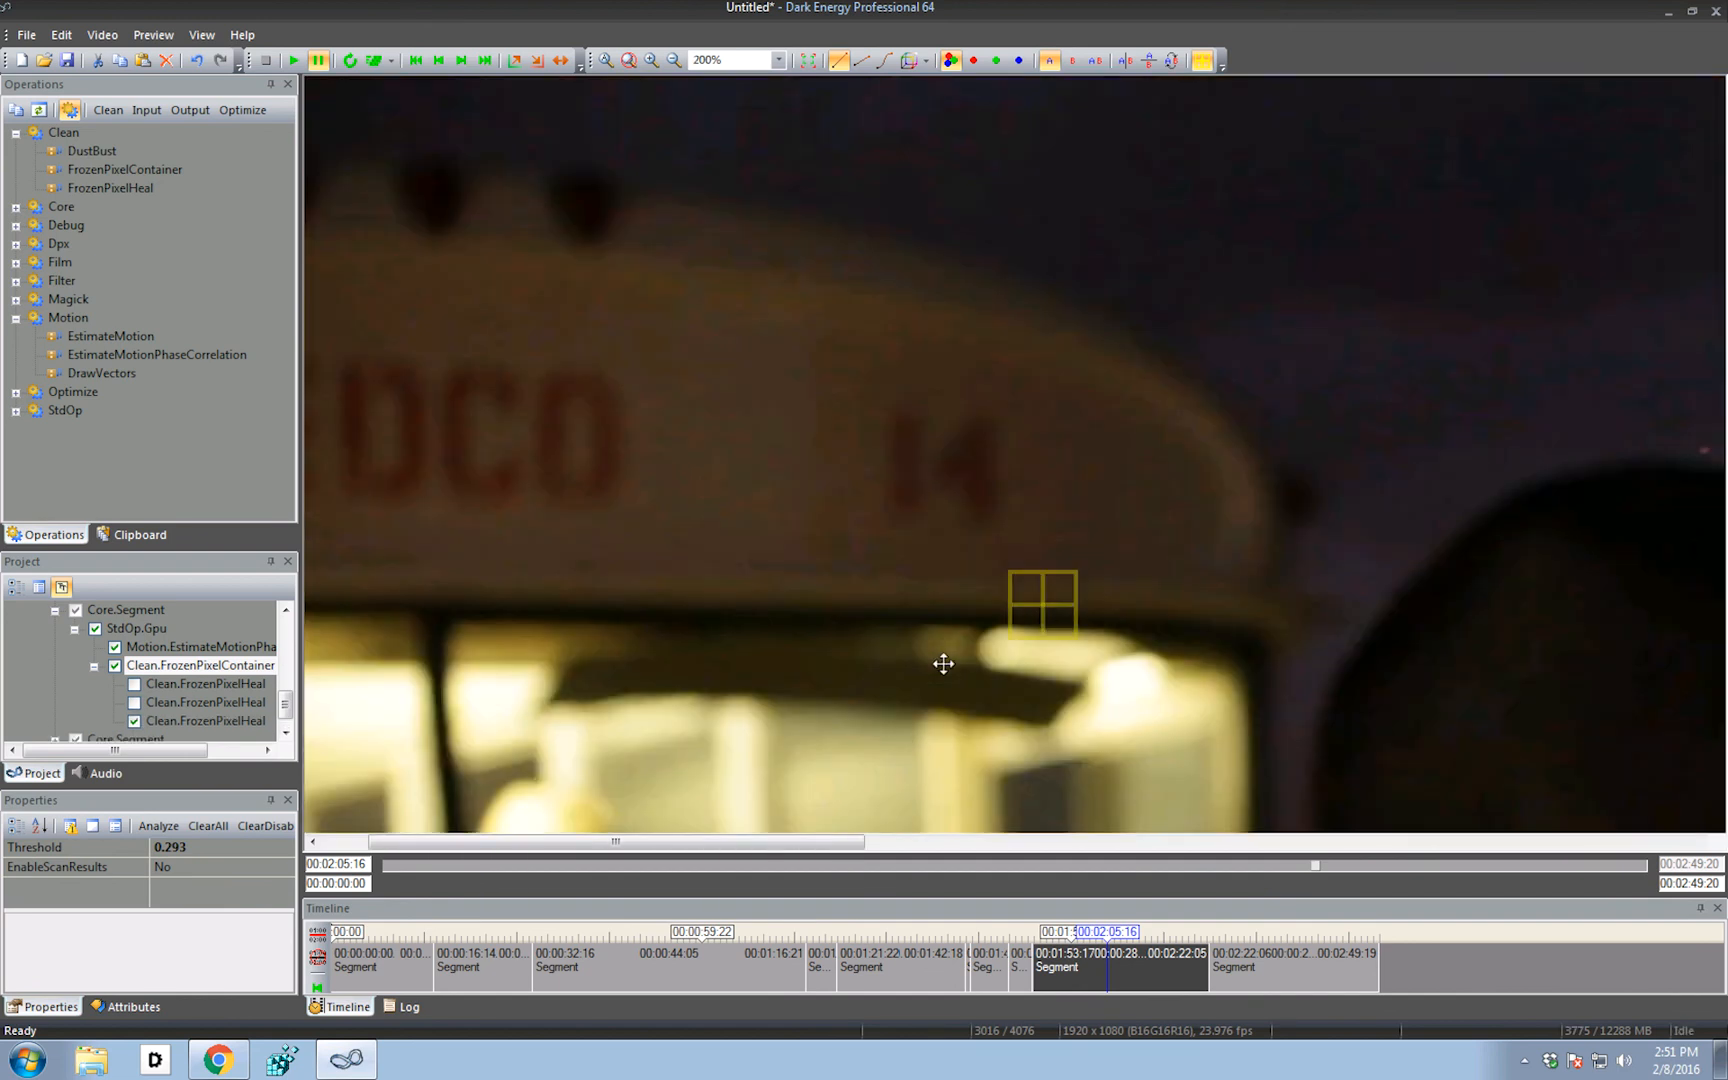
Enable the third FrozenPixelHeal node for the frozen pixel on the bus near 14
click(670, 60)
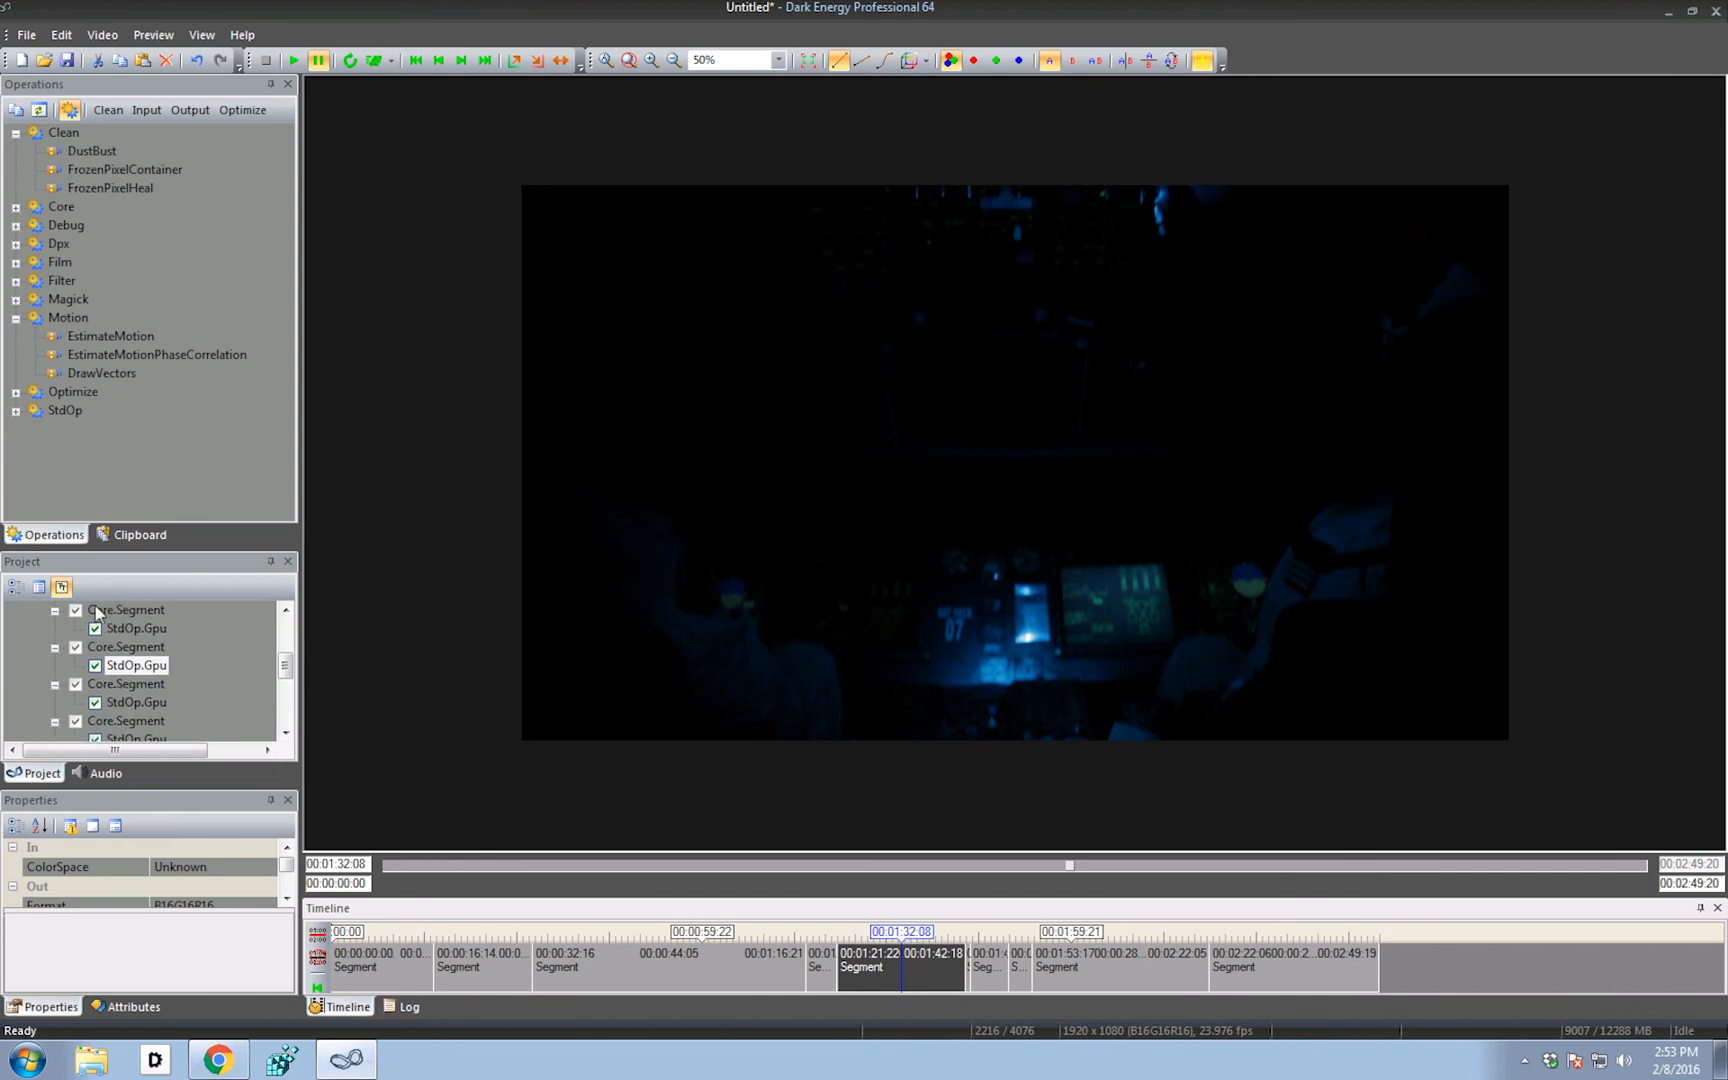
mouse_move(217, 673)
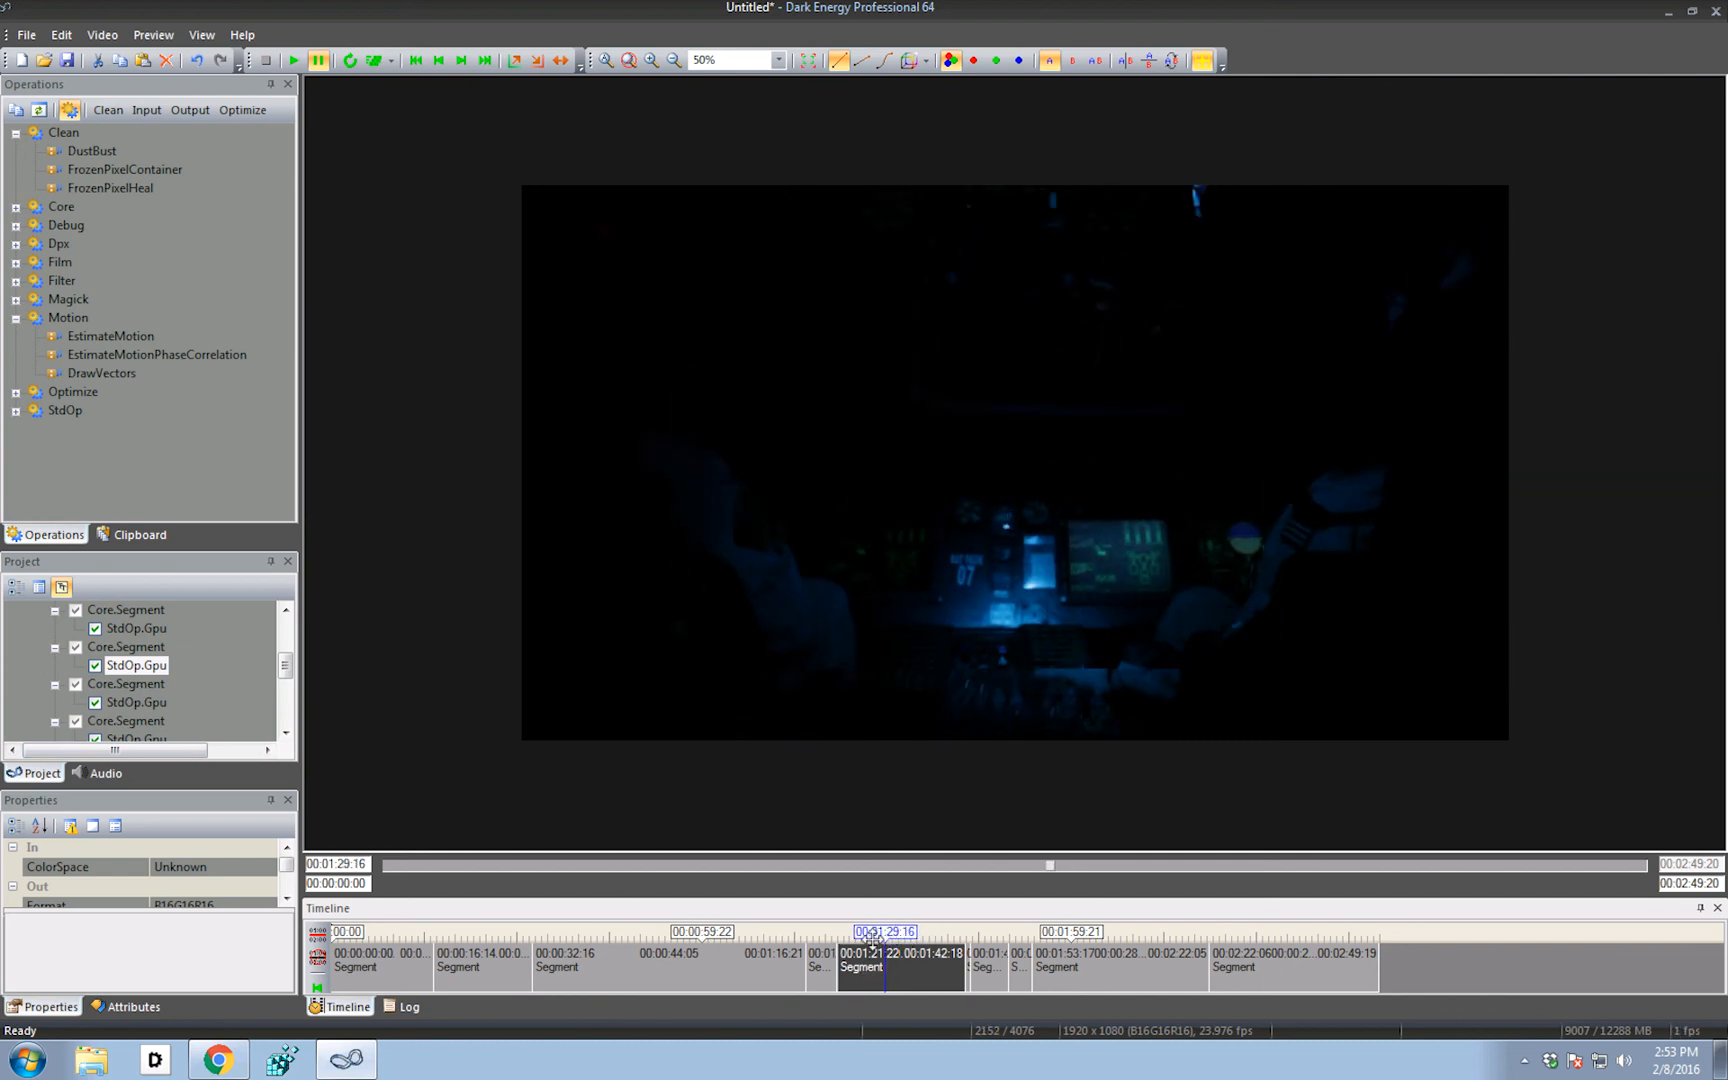
Scrub the timeline past the roadside truck shot back to the earlier night hillside segment
click(827, 931)
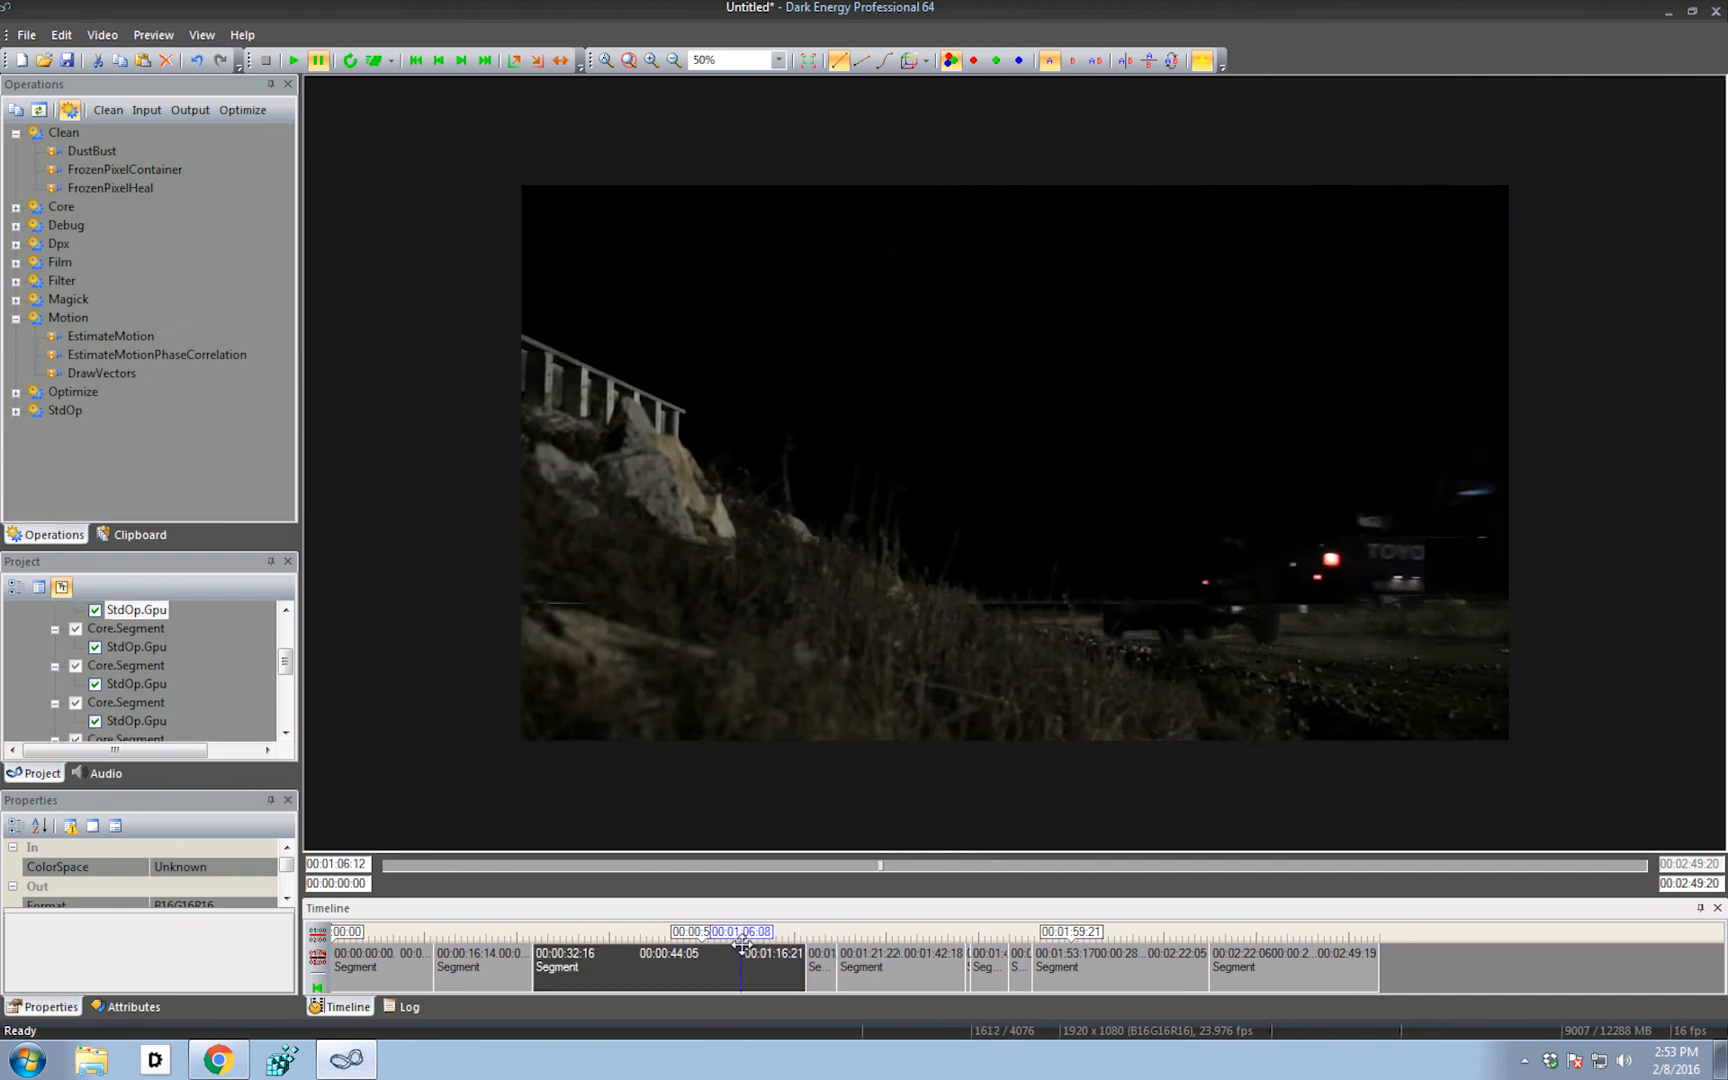
drag(744, 946, 755, 946)
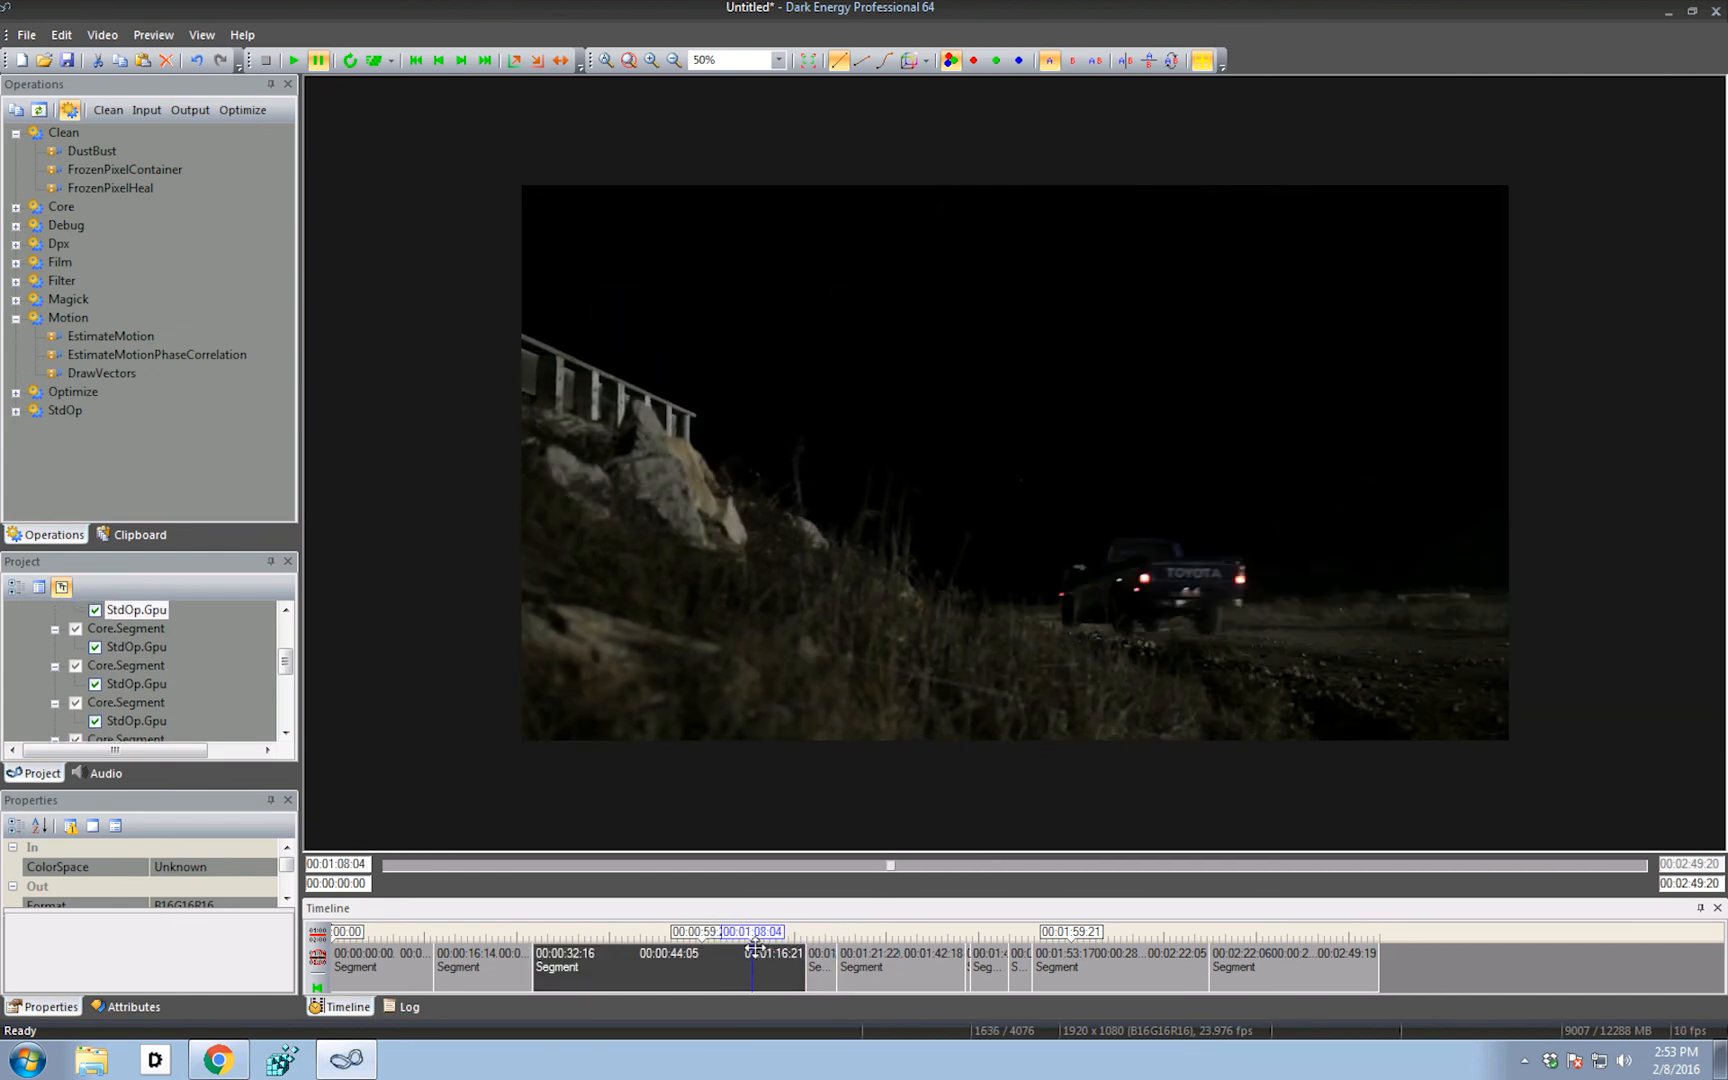
click(689, 931)
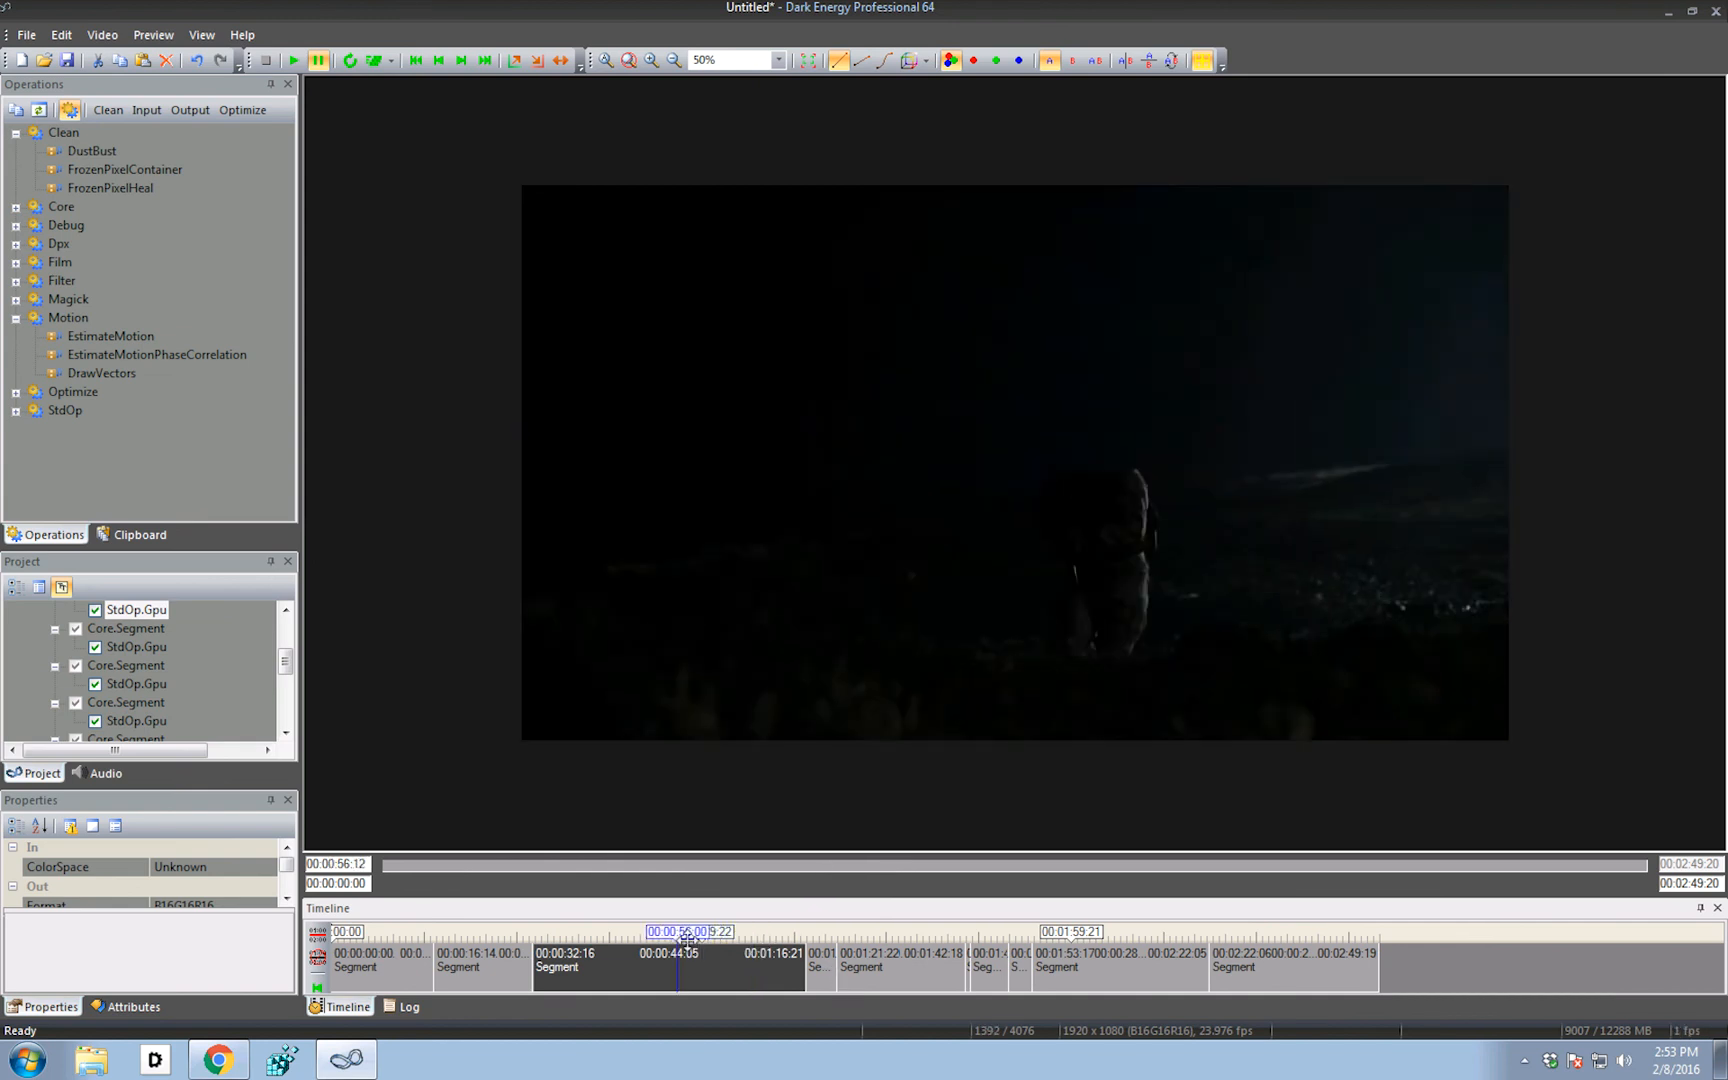